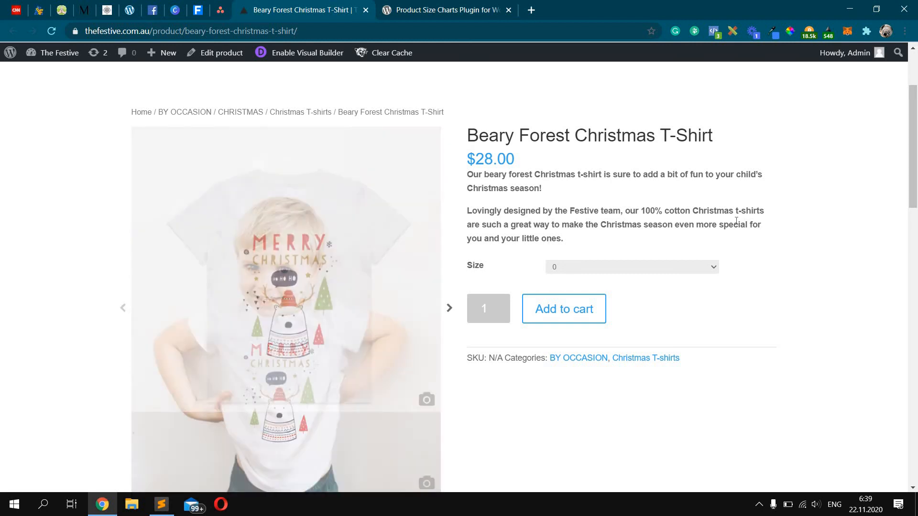
# - Browse both product photos in the Beary Forest Christmas T-Shirt gallery
pyautogui.click(449, 307)
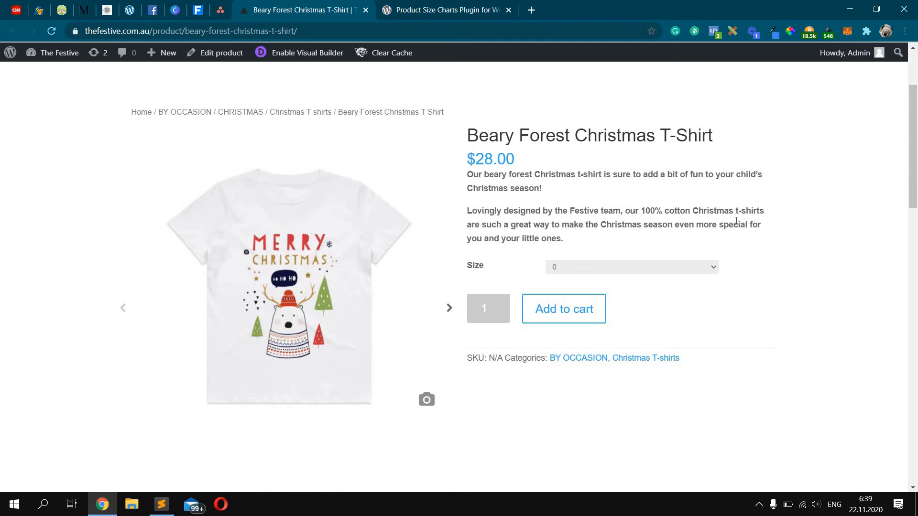
pyautogui.click(449, 308)
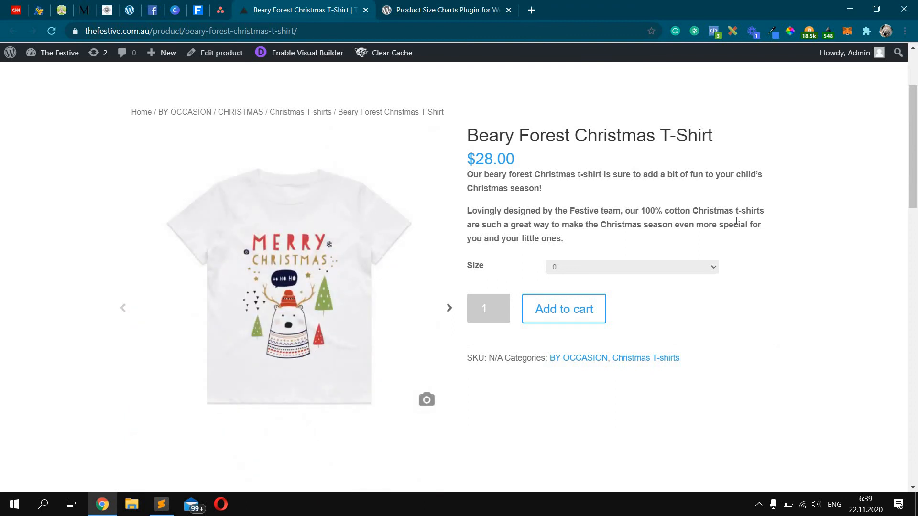
pyautogui.click(449, 307)
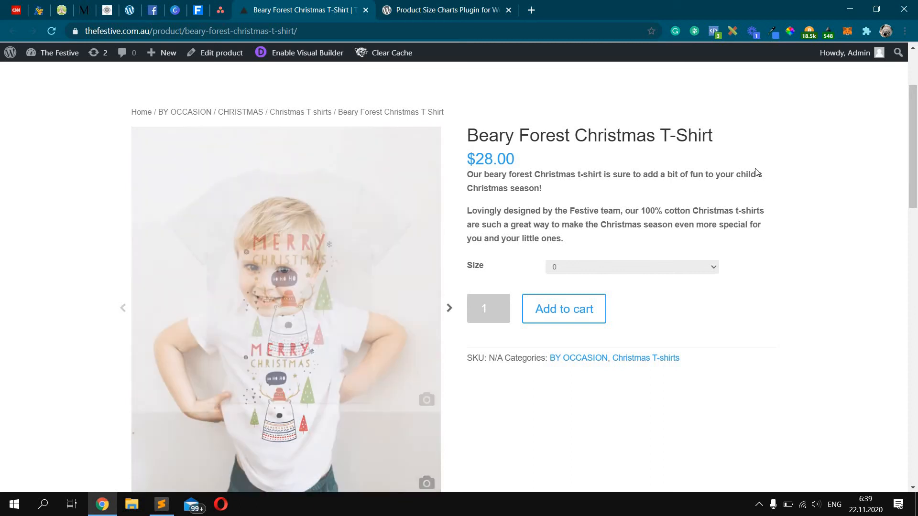
pyautogui.scroll(-3)
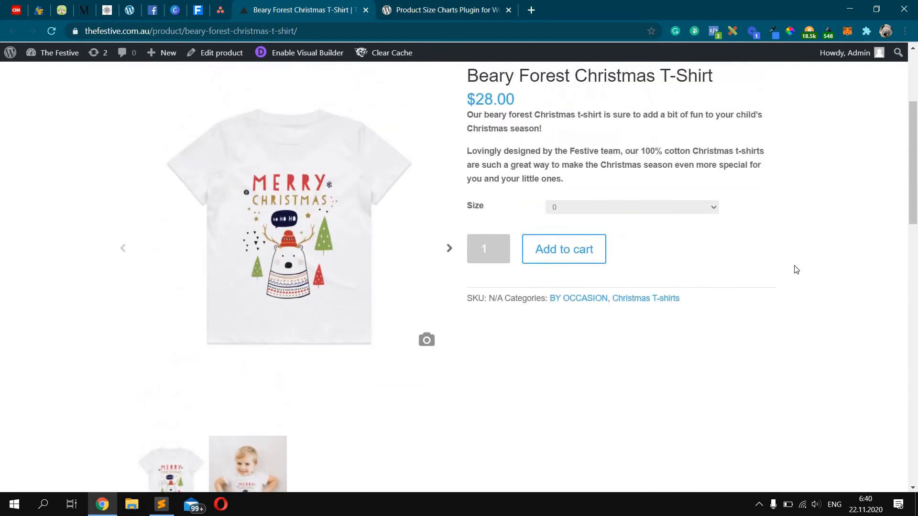
pyautogui.scroll(-3)
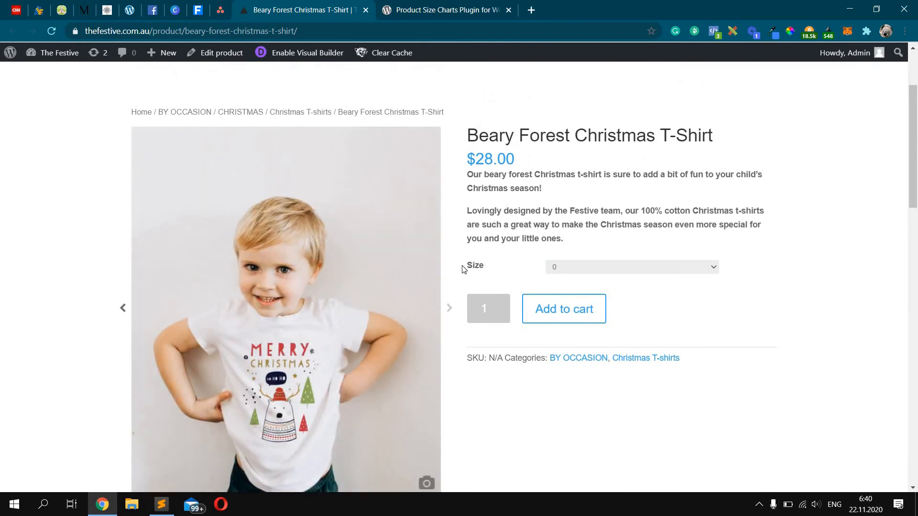
# - Choose size 2 from the T-shirt's Size options and review the page
pyautogui.click(631, 267)
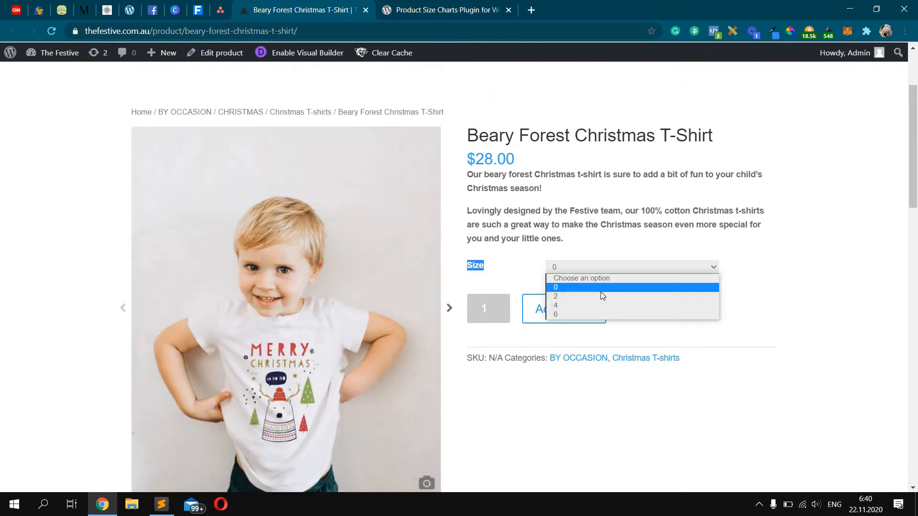
pyautogui.click(555, 296)
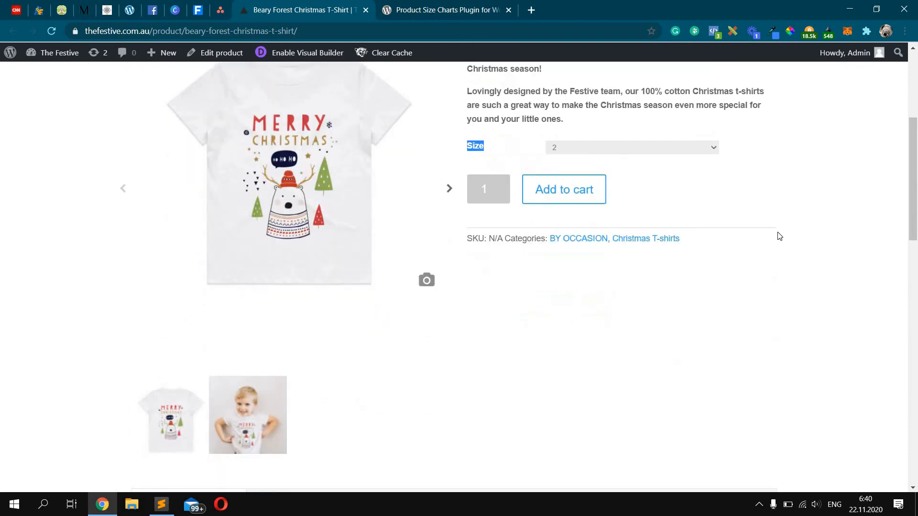
pyautogui.scroll(3)
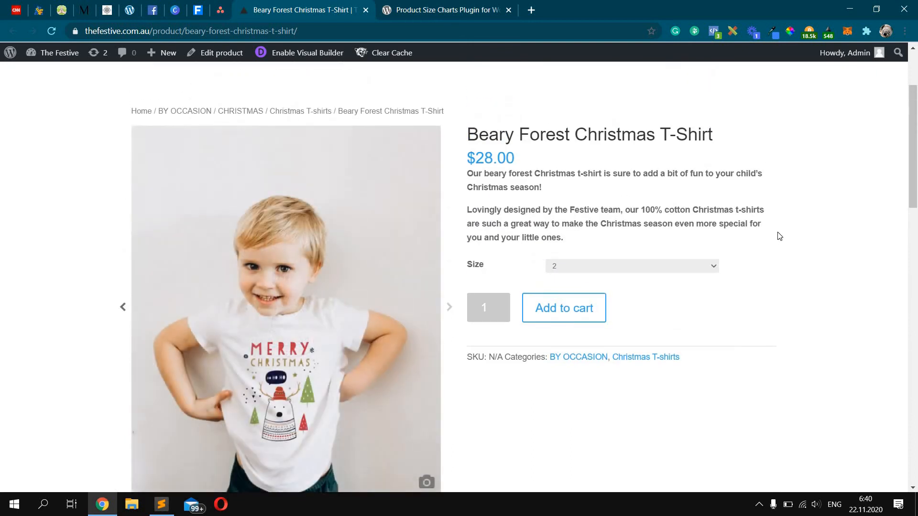
pyautogui.scroll(-3)
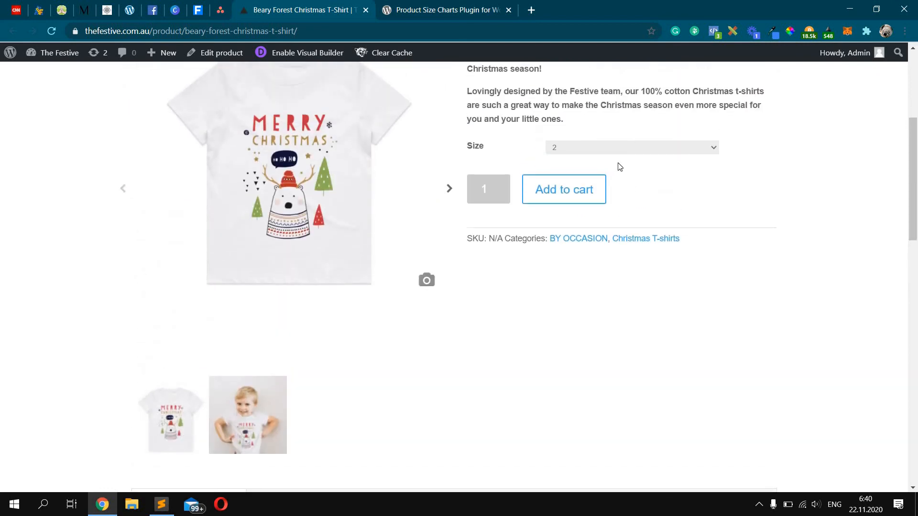
pyautogui.click(247, 414)
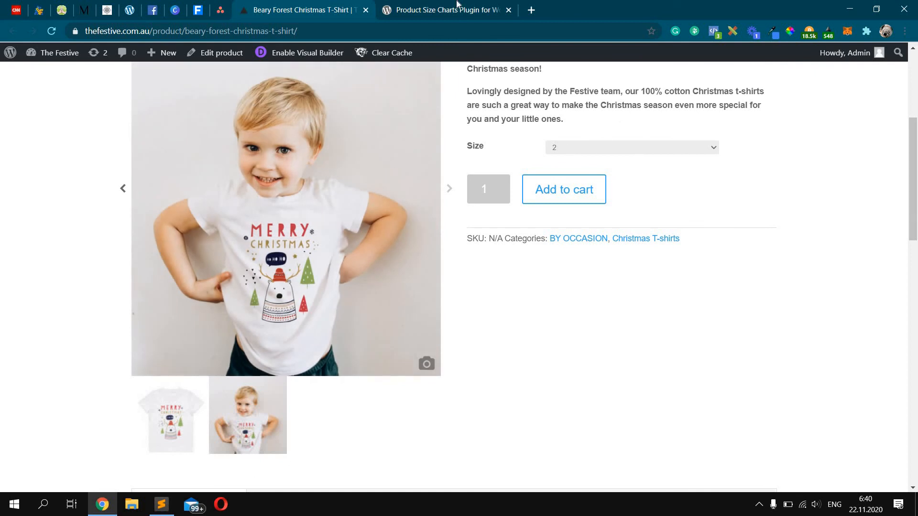
pyautogui.moveTo(446, 9)
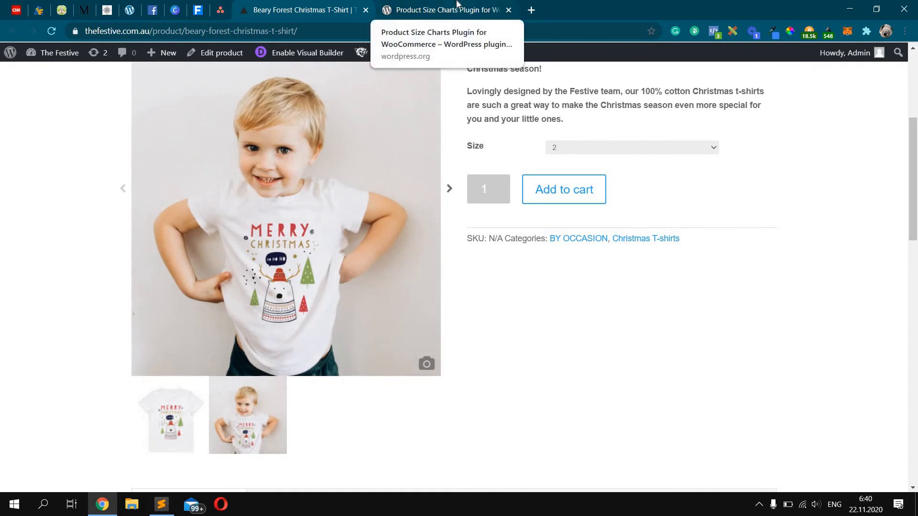
# - Select the full 'Product Size Charts Plugin for WooCommerce' name in the plugin directory and return to the product page
pyautogui.click(444, 9)
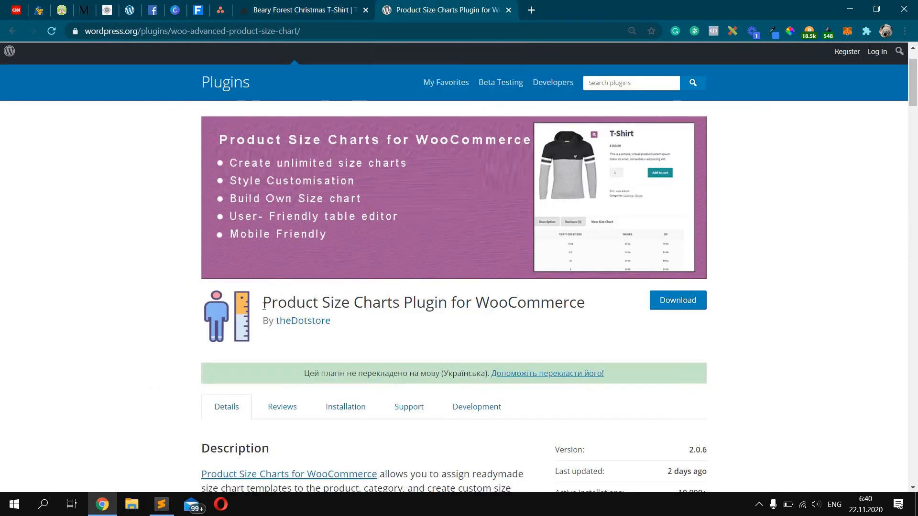
pyautogui.moveTo(263, 302); pyautogui.dragTo(414, 302)
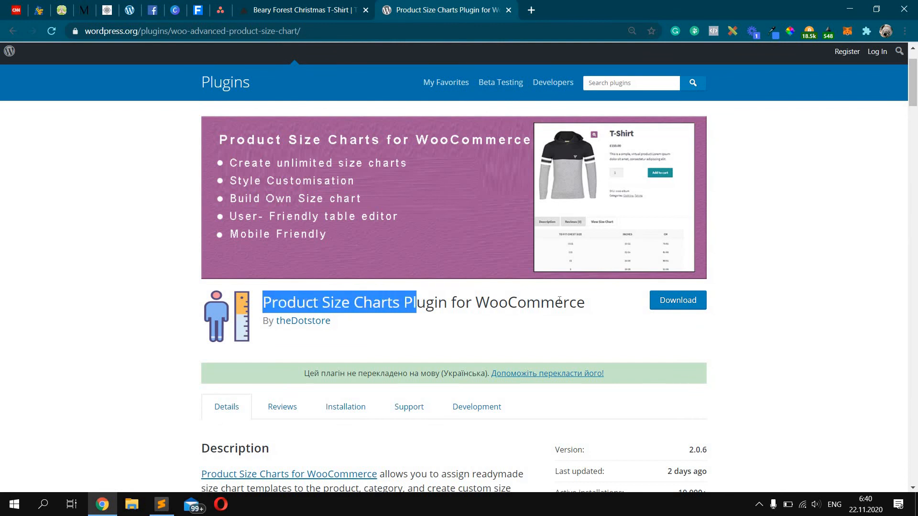
pyautogui.moveTo(416, 302); pyautogui.dragTo(584, 302)
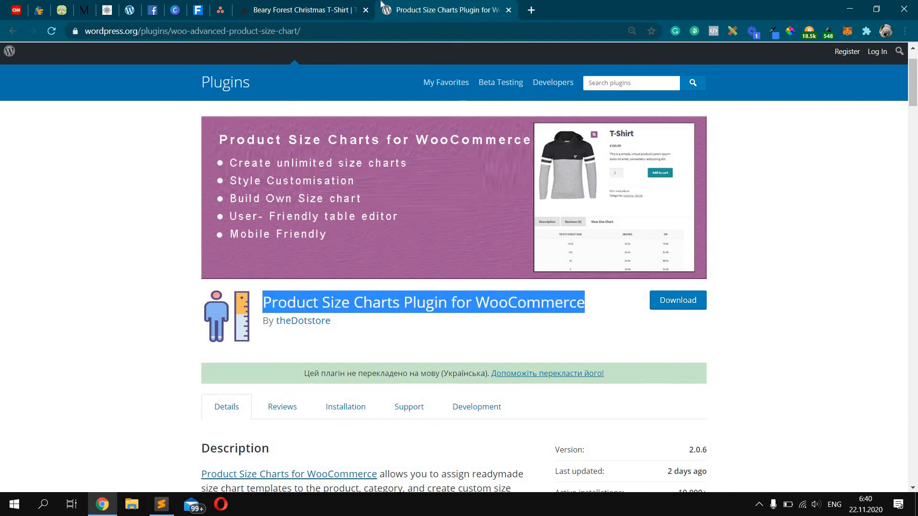
pyautogui.click(298, 10)
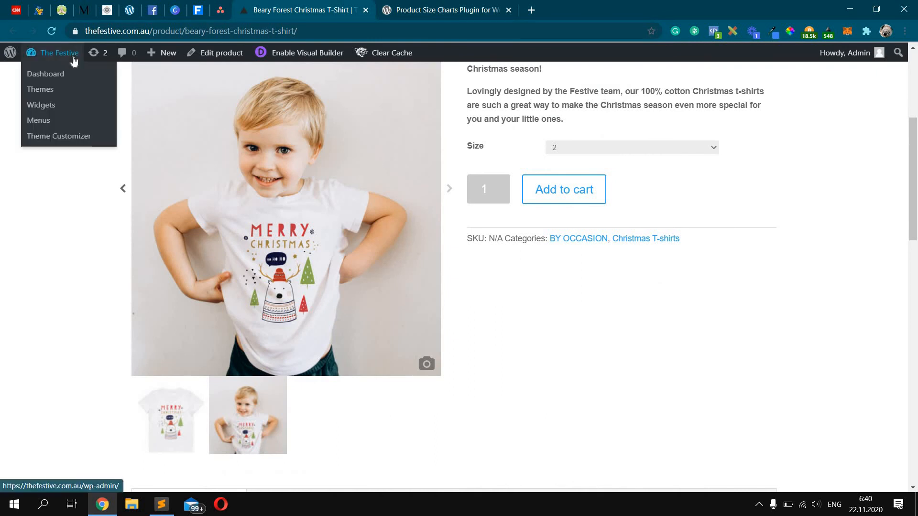
# - Go from the site's admin dashboard to Plugins > Add New and start a plugin search
pyautogui.click(45, 73)
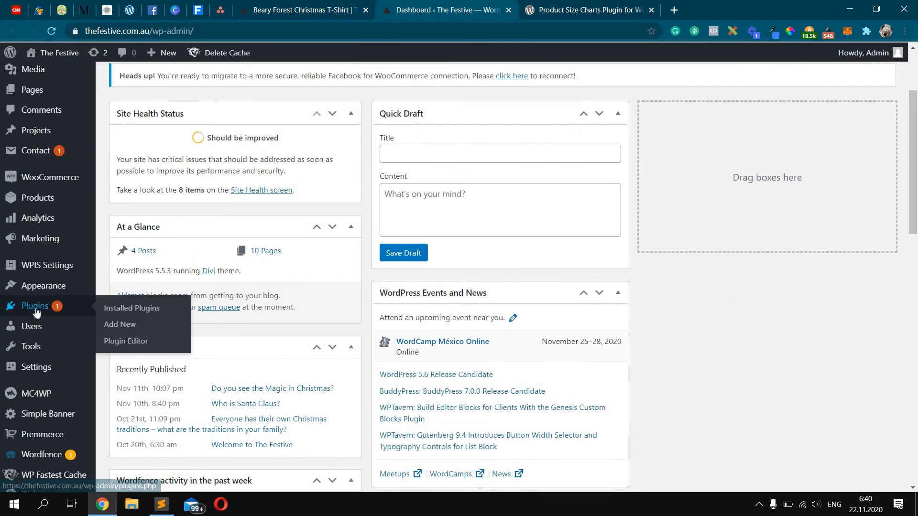
pyautogui.click(119, 324)
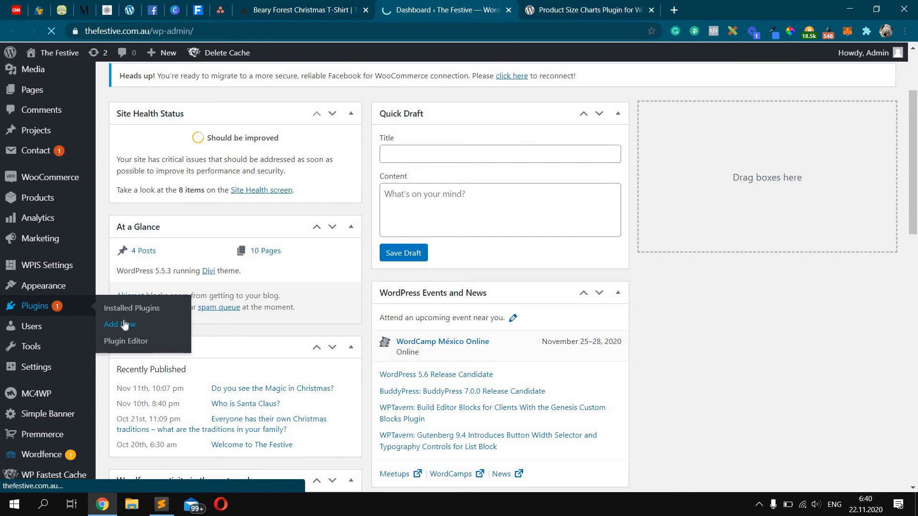
pyautogui.click(115, 324)
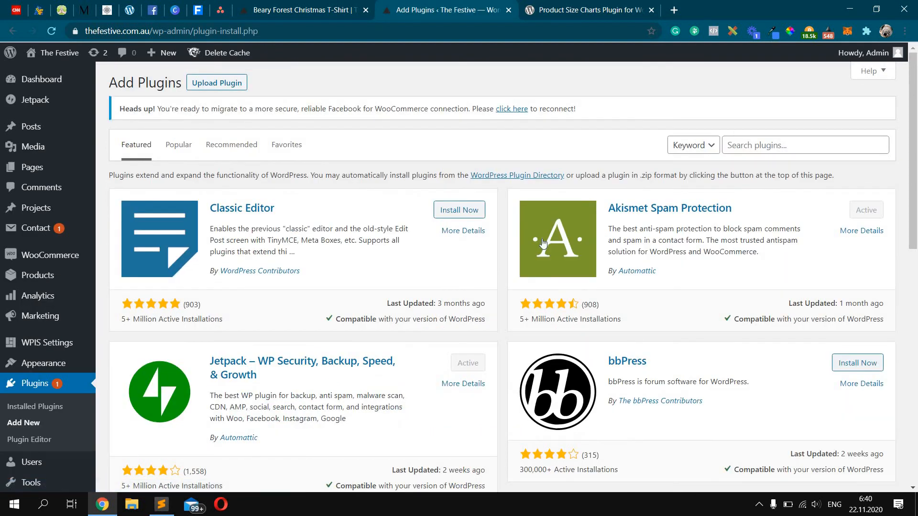
pyautogui.click(804, 144)
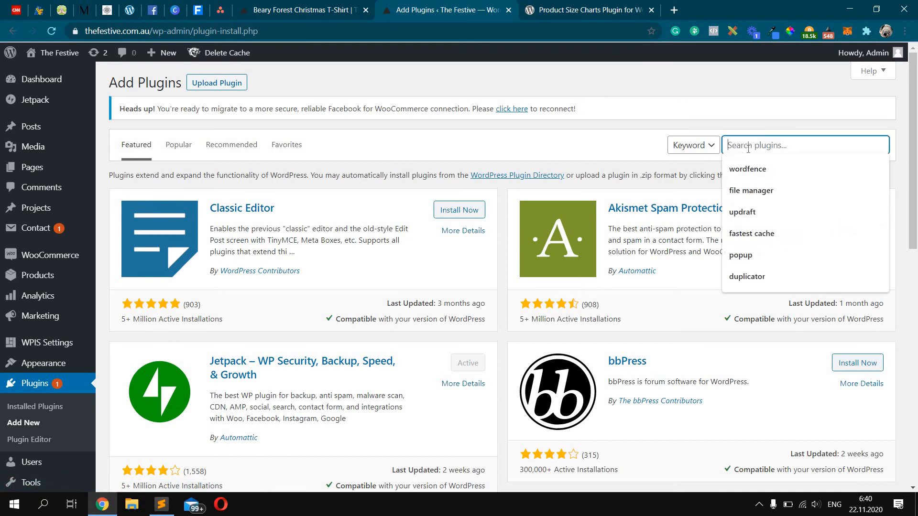
# - Search 'Product Size Charts Plugin for WooCommerce', install it and activate it
pyautogui.write('Product Size Charts Plugin for WooCommerce')
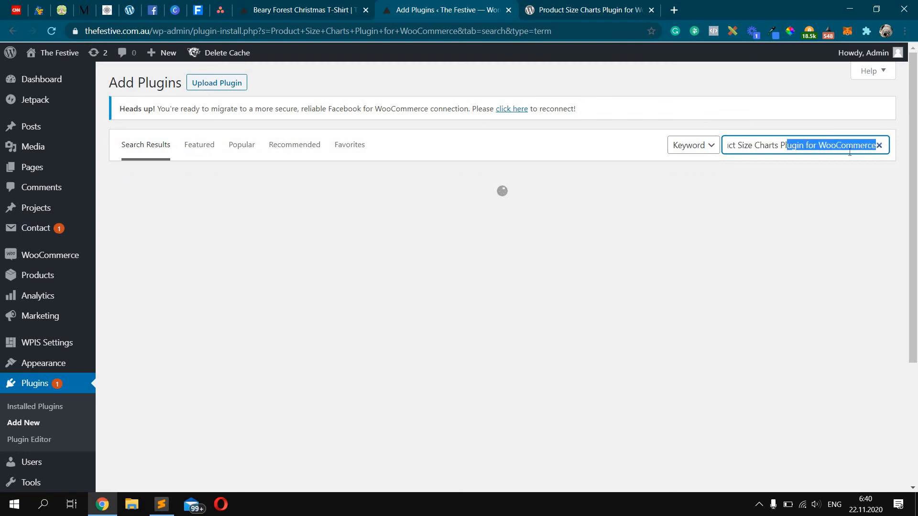
pyautogui.press('Enter')
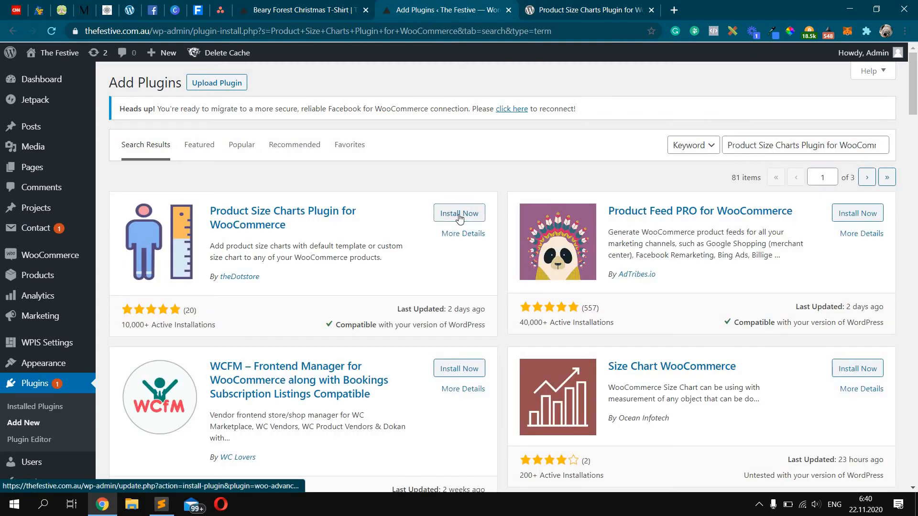
pyautogui.click(459, 212)
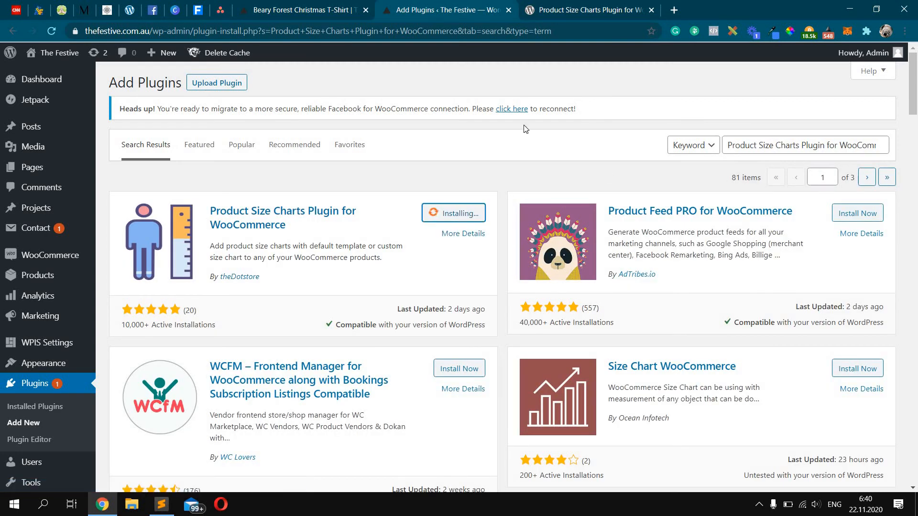
pyautogui.moveTo(486, 191)
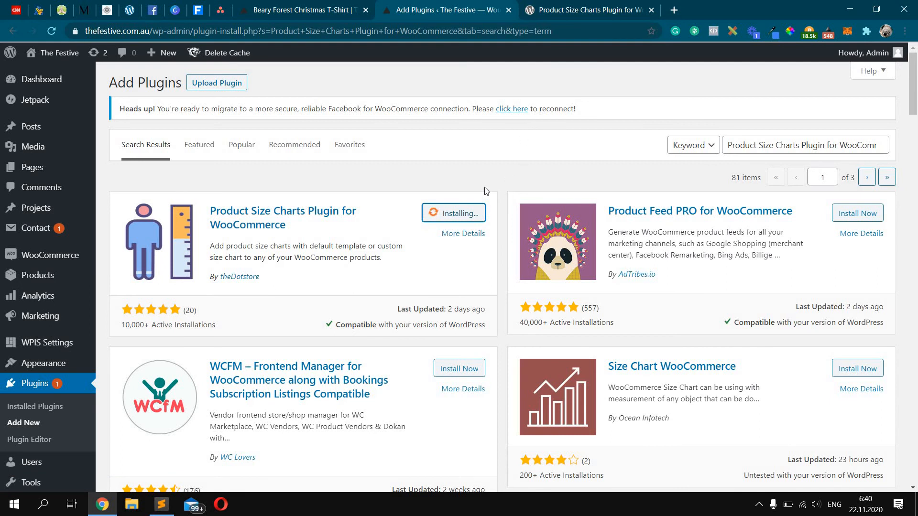
pyautogui.moveTo(486, 195)
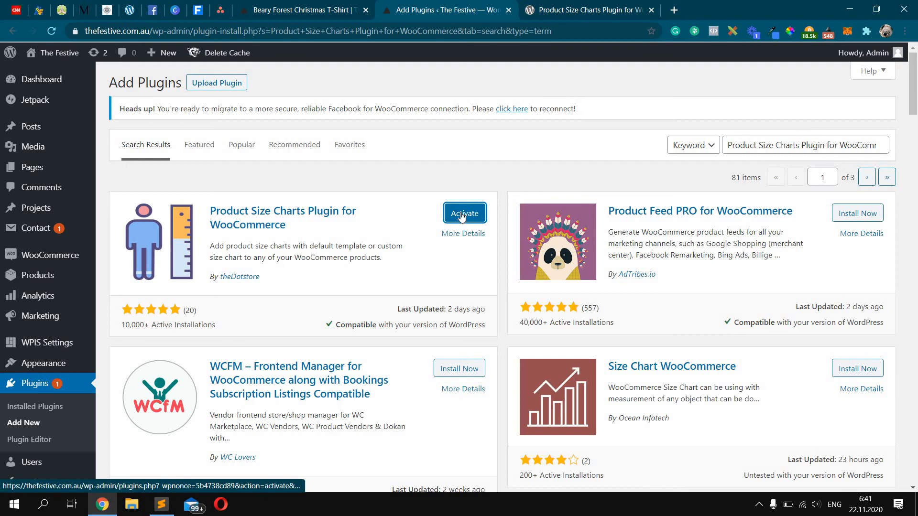
pyautogui.click(465, 212)
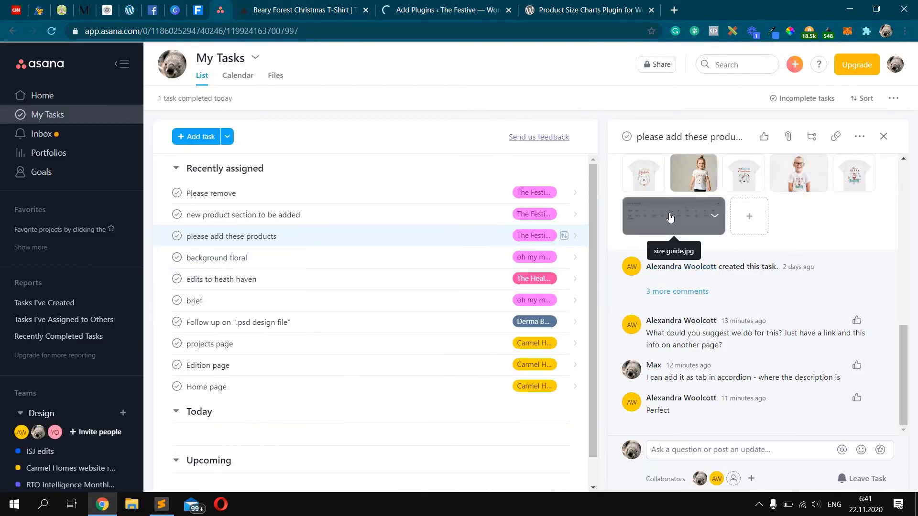
# - Preview the size guide.jpg attachment in the Asana task, then return to the plugin's admin screen
pyautogui.click(673, 215)
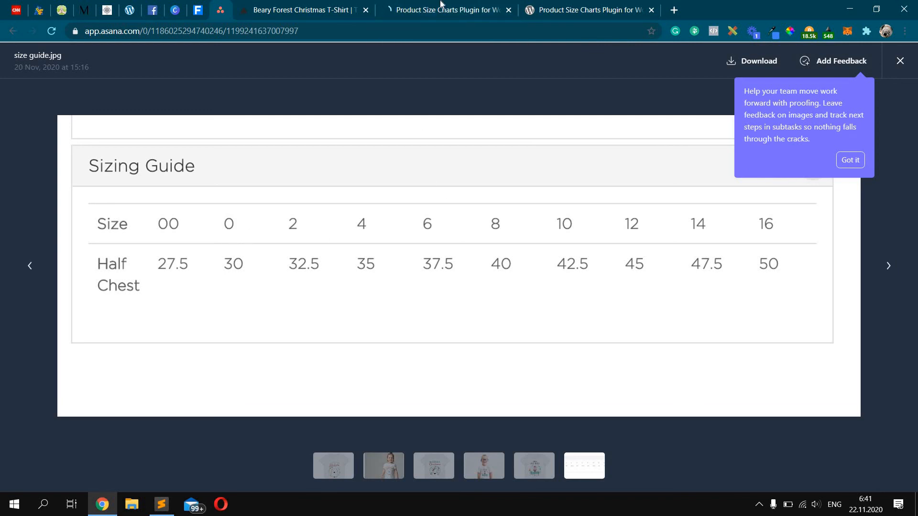
pyautogui.click(447, 9)
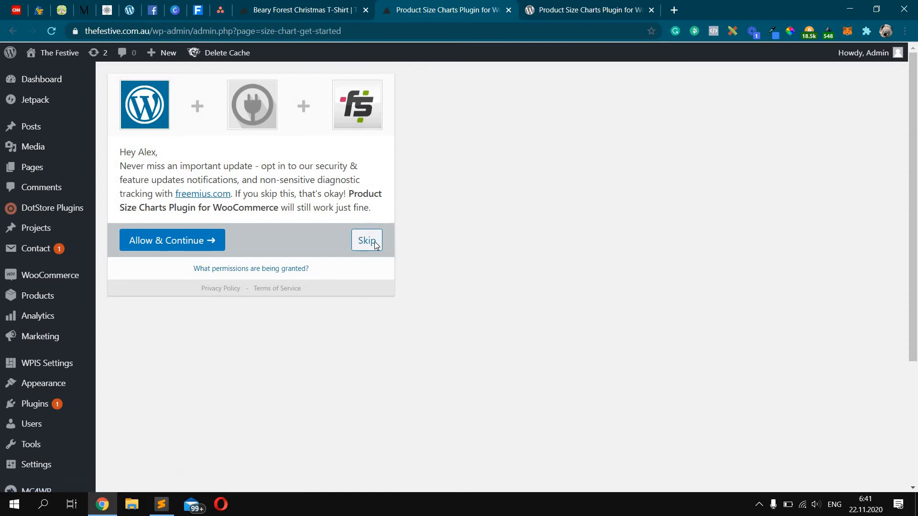
# - Skip the plugin's tracking opt-in and browse its Size Charts list of default templates
pyautogui.click(366, 241)
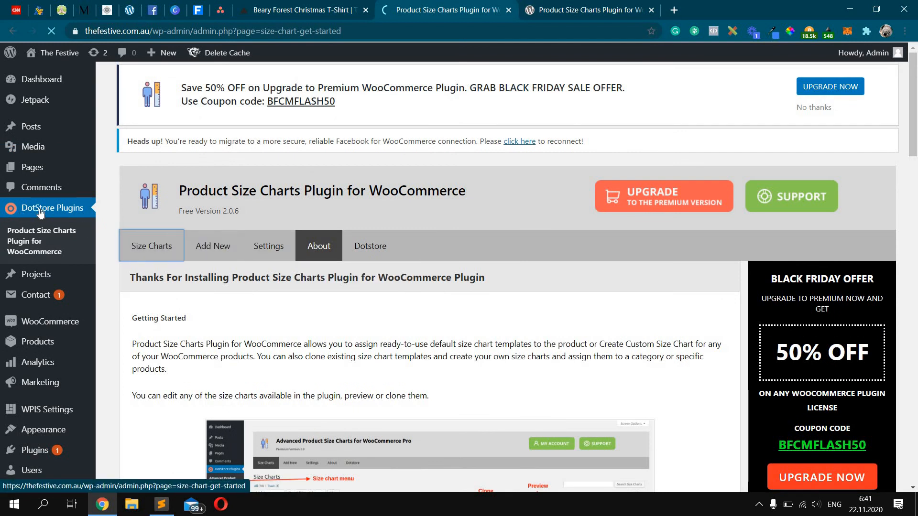
pyautogui.click(151, 246)
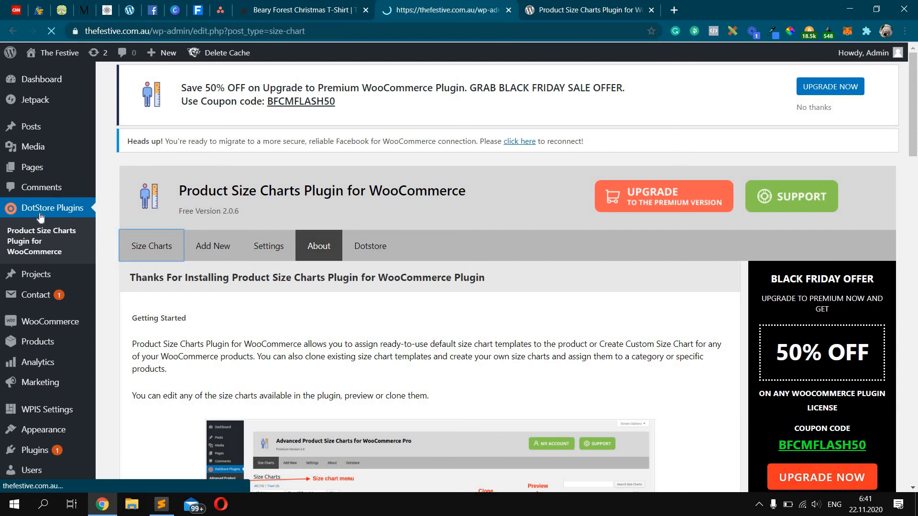
pyautogui.click(151, 246)
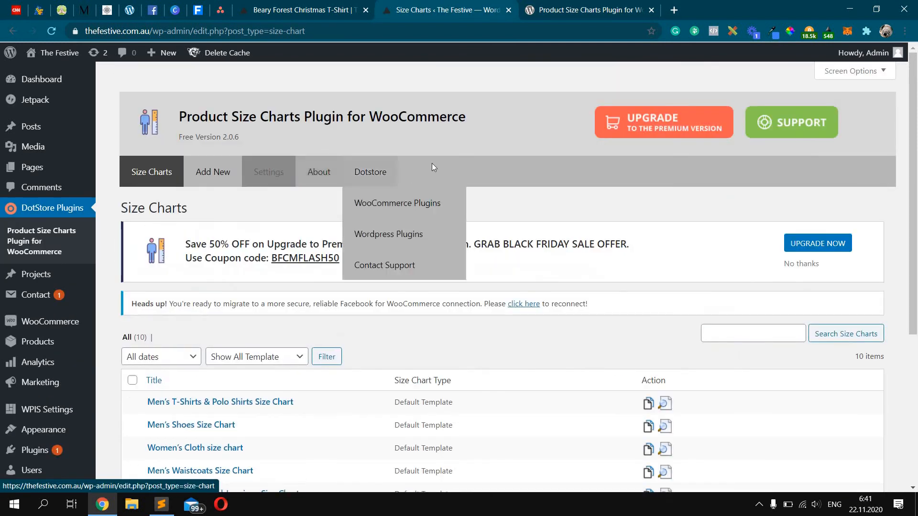
pyautogui.scroll(-3)
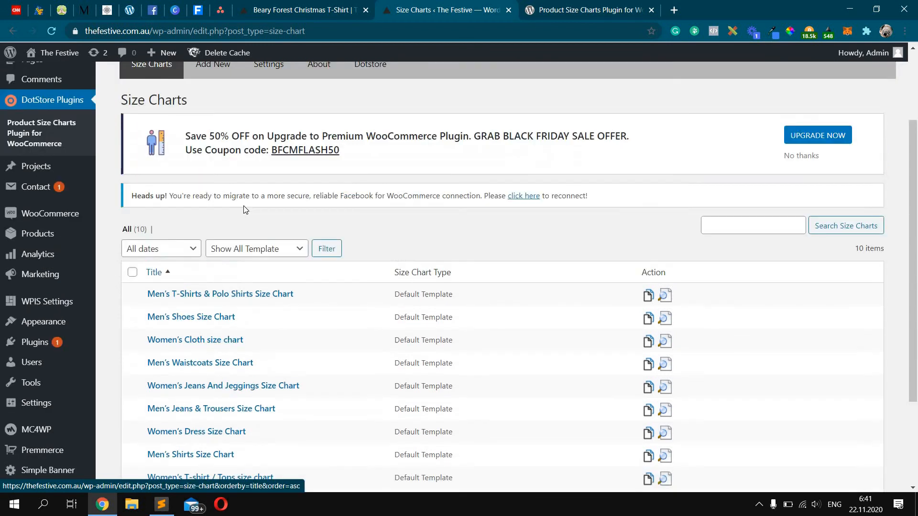
pyautogui.scroll(-3)
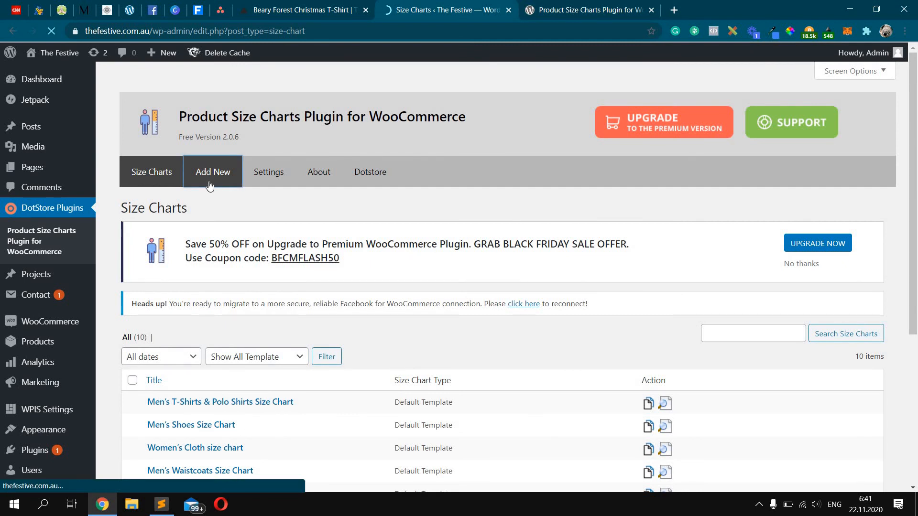
# - Create a new size chart with 'Sizing Guide' as both title and Label, checking the Asana reference
pyautogui.click(213, 171)
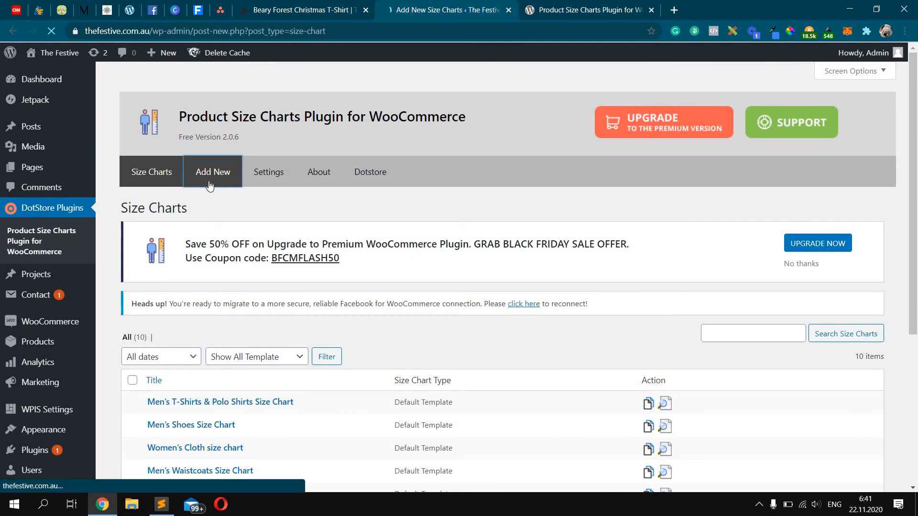
pyautogui.click(213, 171)
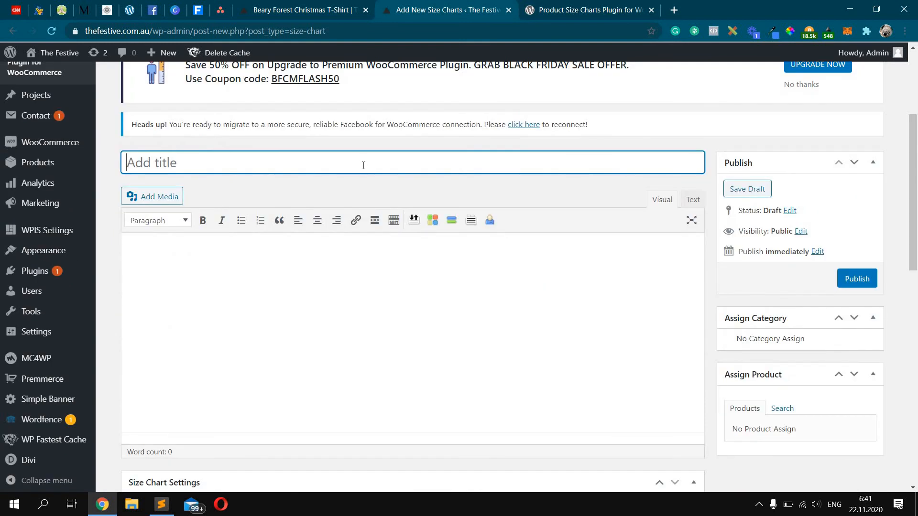
pyautogui.click(220, 10)
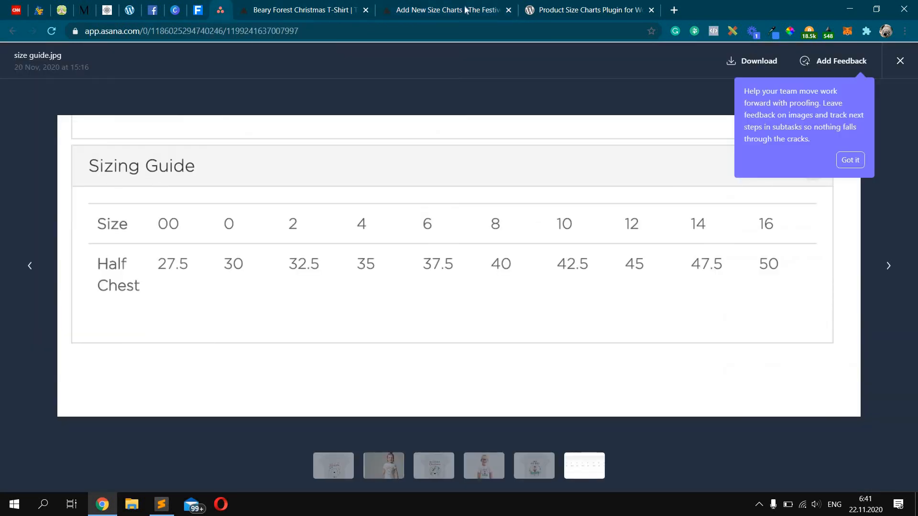
pyautogui.click(447, 10)
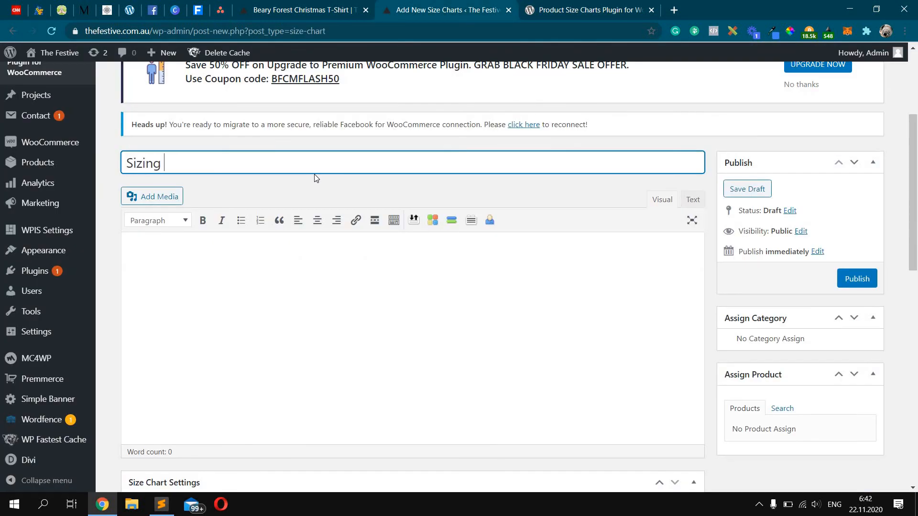
pyautogui.write('Guide')
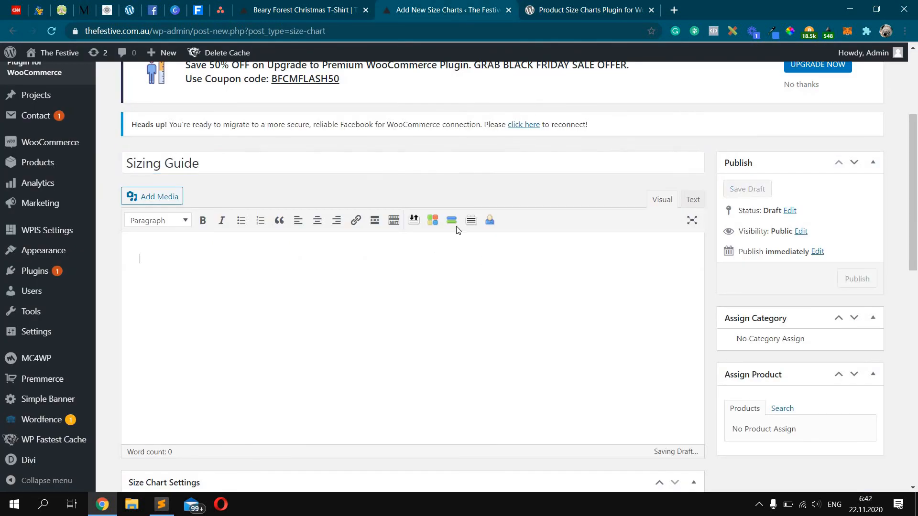
pyautogui.scroll(-3)
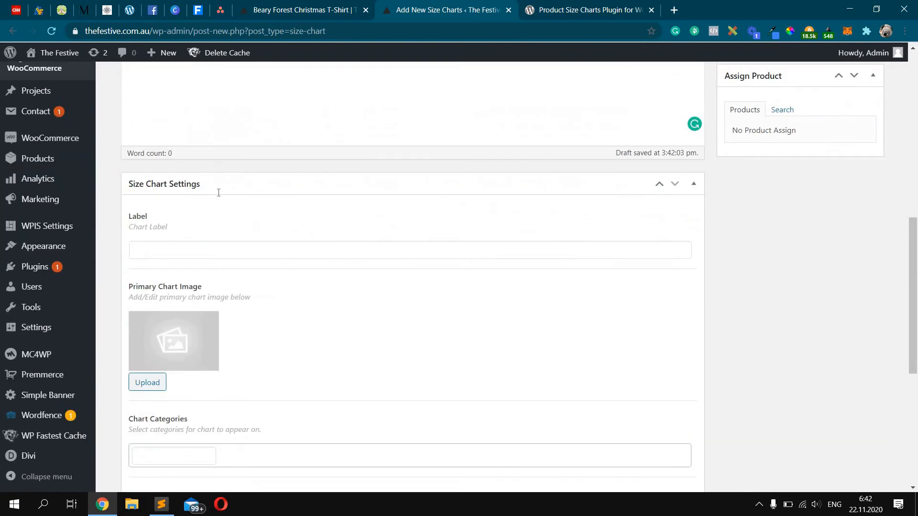
pyautogui.write('Sizing Guide')
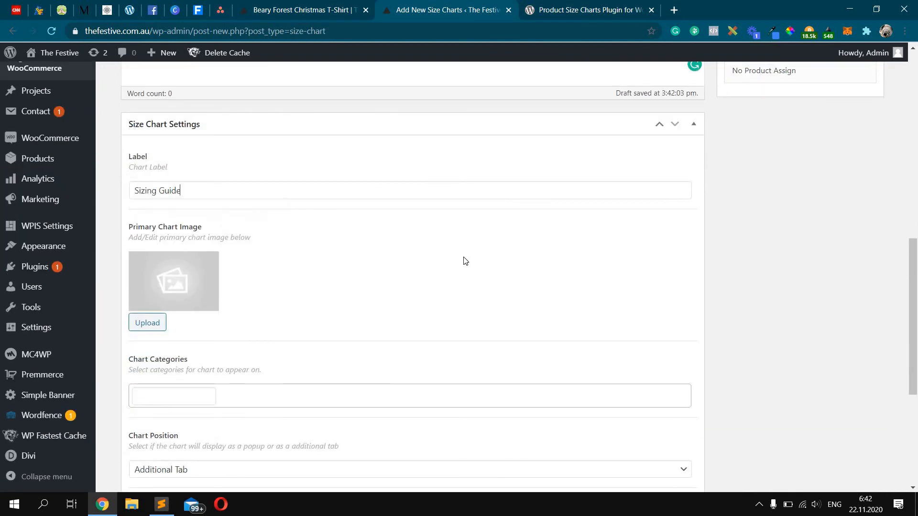
# - Assign the Christmas T-shirts category under Chart Categories
pyautogui.scroll(-3)
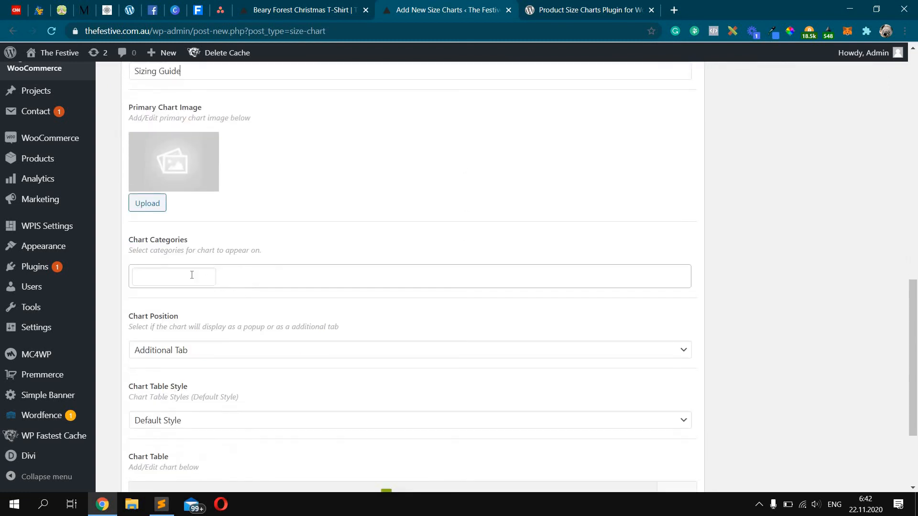
pyautogui.click(173, 275)
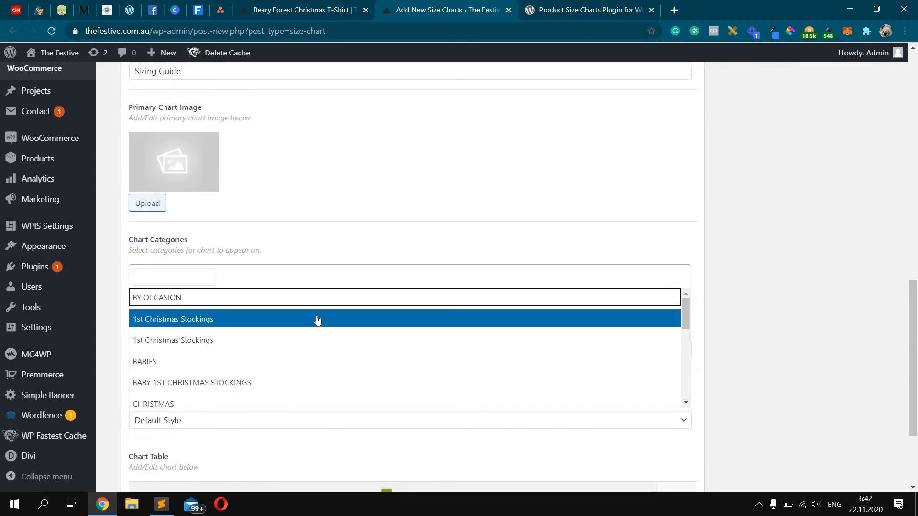
pyautogui.scroll(-3)
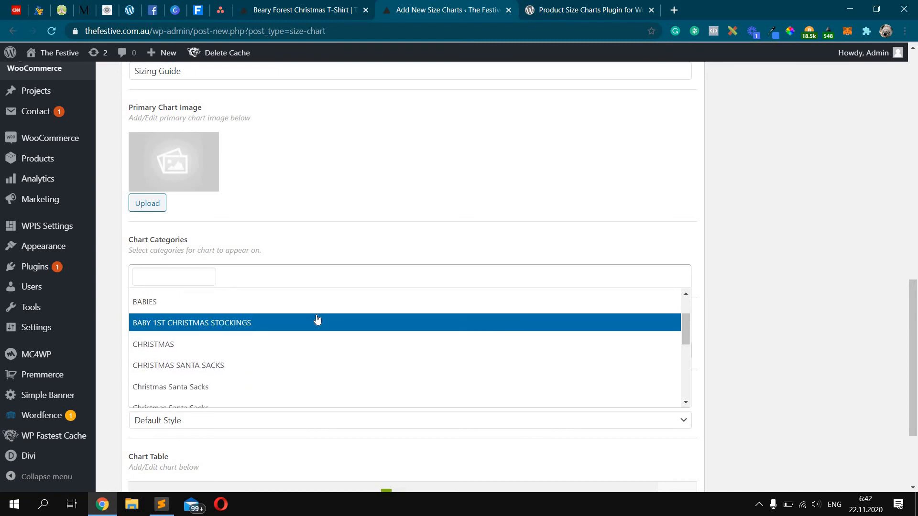
pyautogui.scroll(-3)
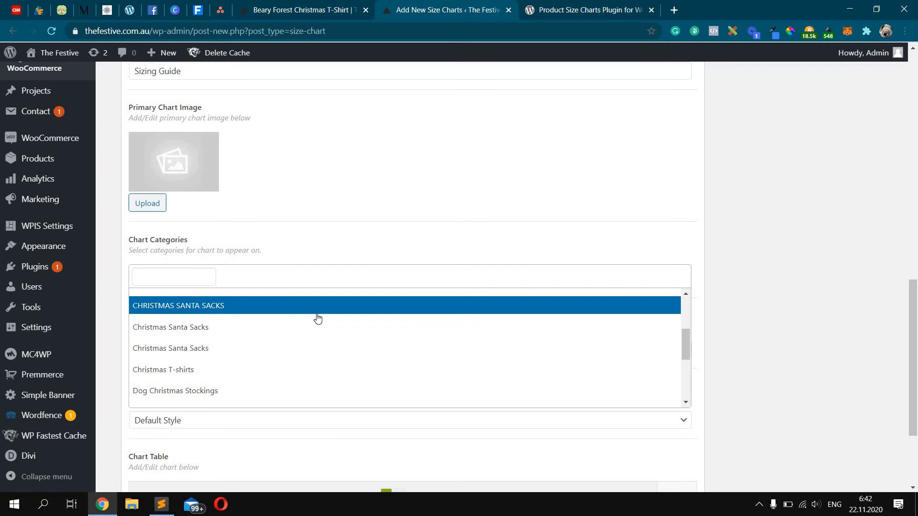
pyautogui.scroll(-3)
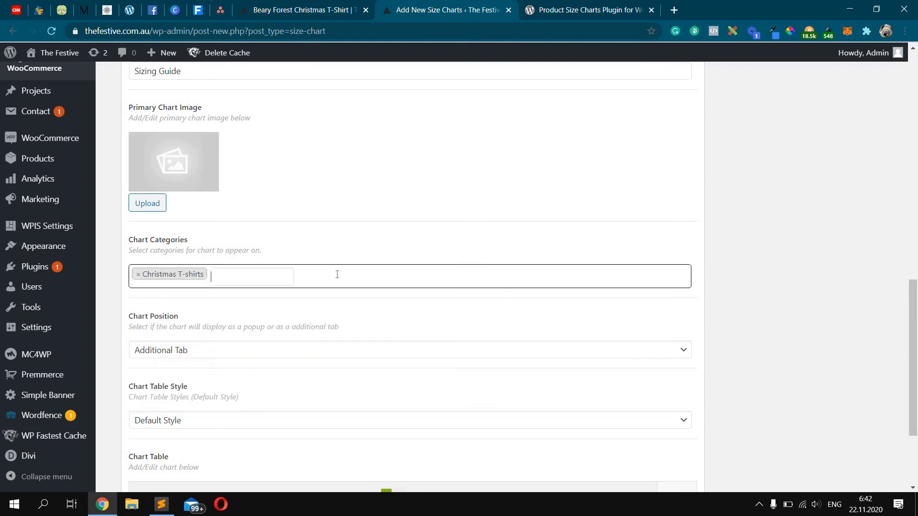
pyautogui.scroll(-3)
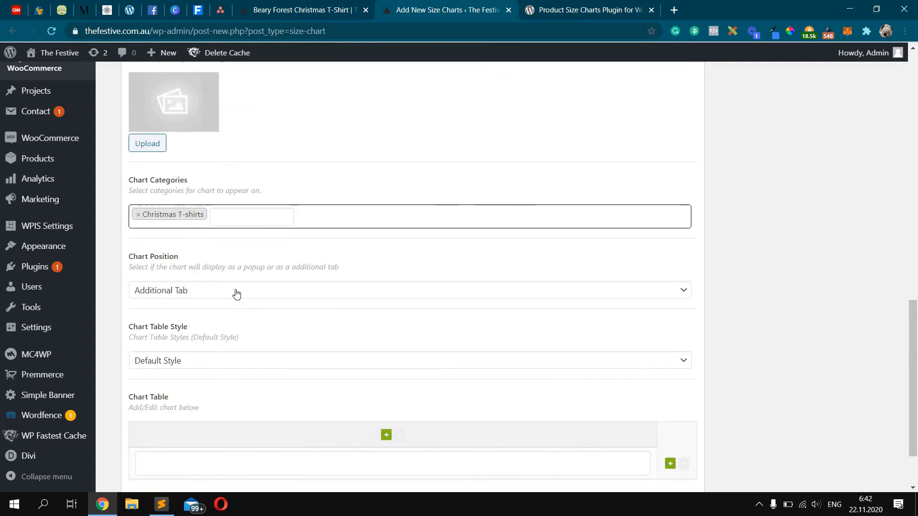
pyautogui.moveTo(315, 289)
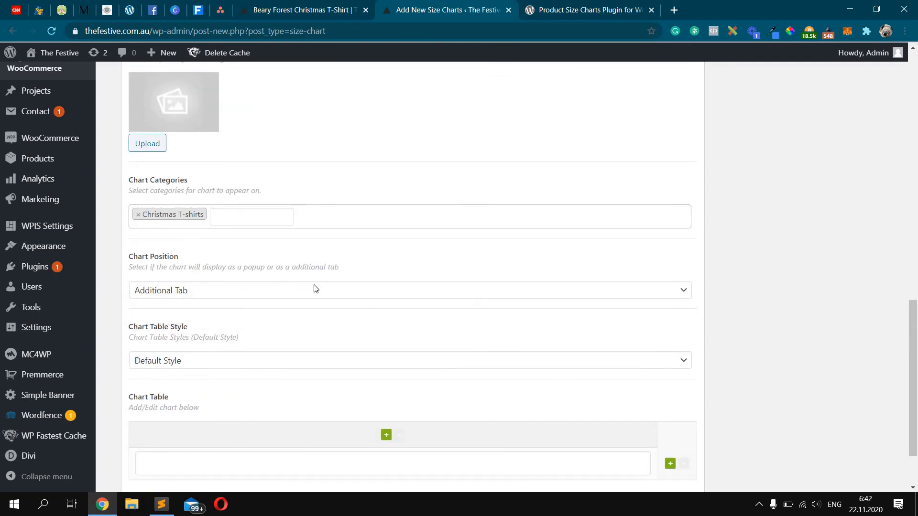
pyautogui.scroll(-3)
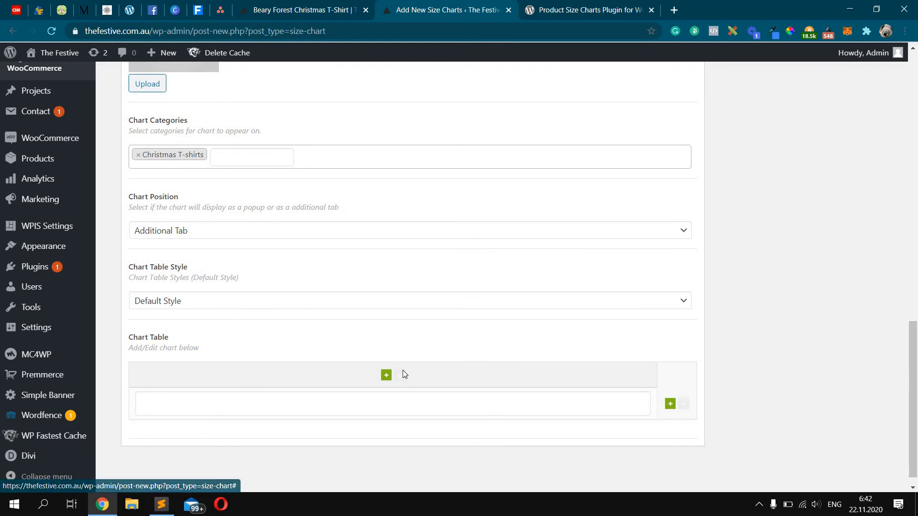
pyautogui.scroll(-3)
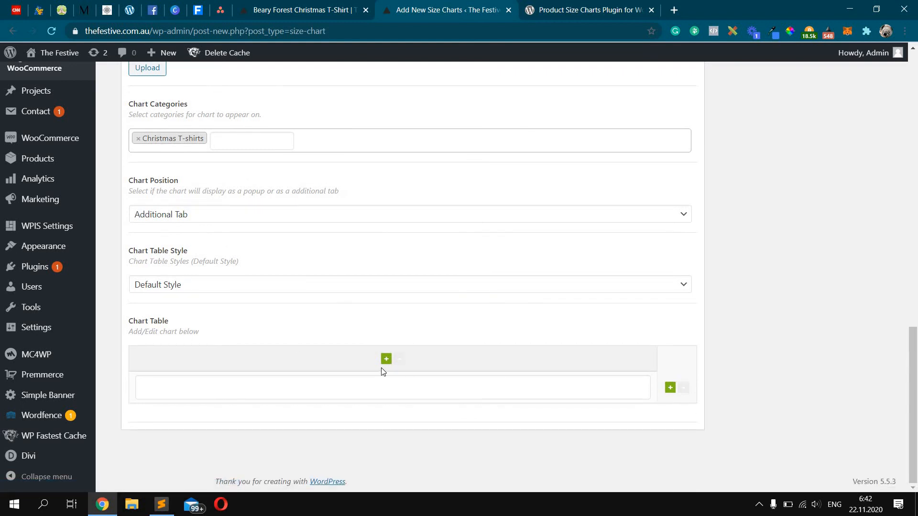
# - Add columns and a second row to the chart table, checking the reference sizing guide
pyautogui.click(386, 358)
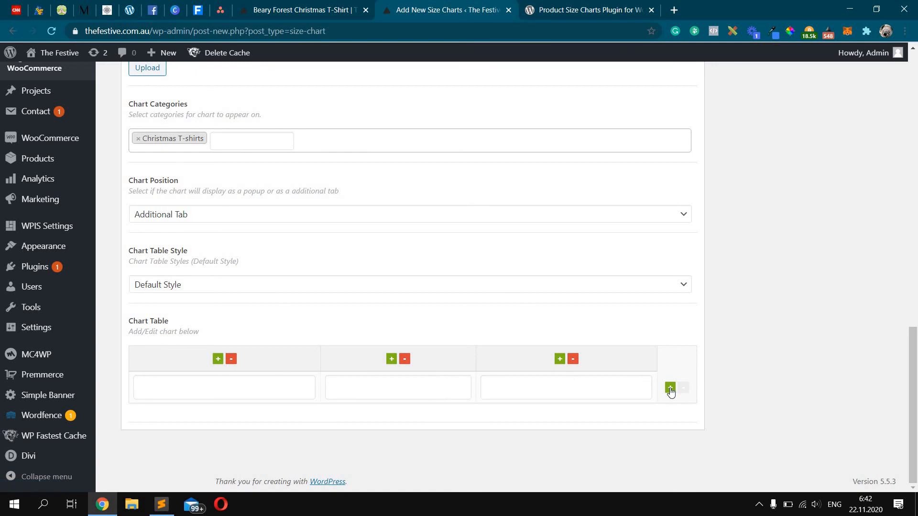
pyautogui.click(669, 387)
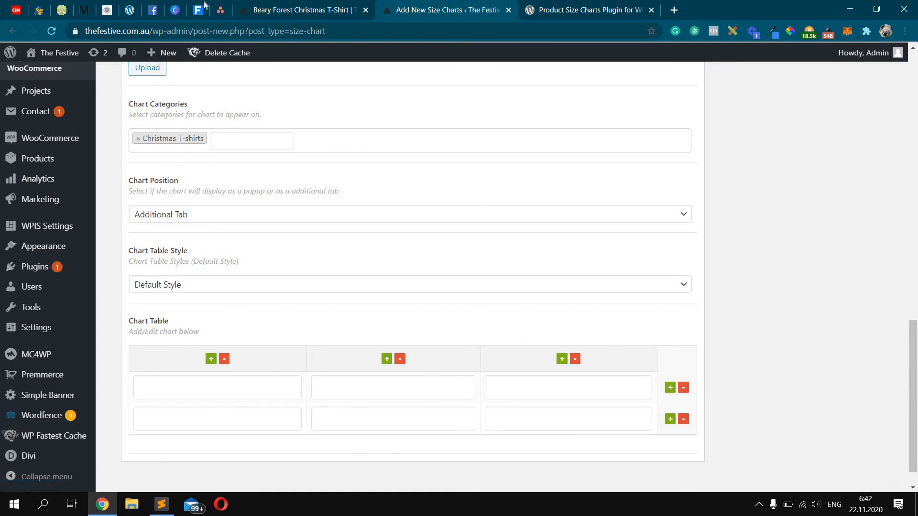
pyautogui.click(220, 10)
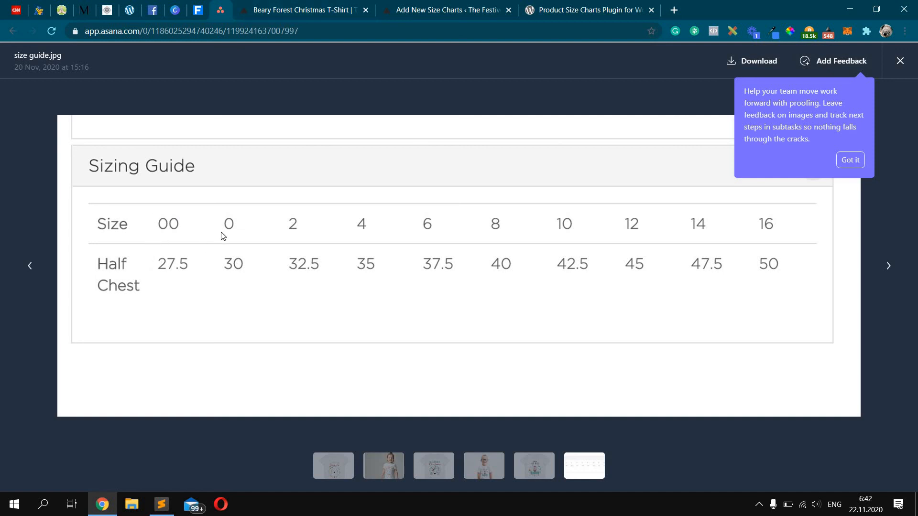
pyautogui.moveTo(470, 4)
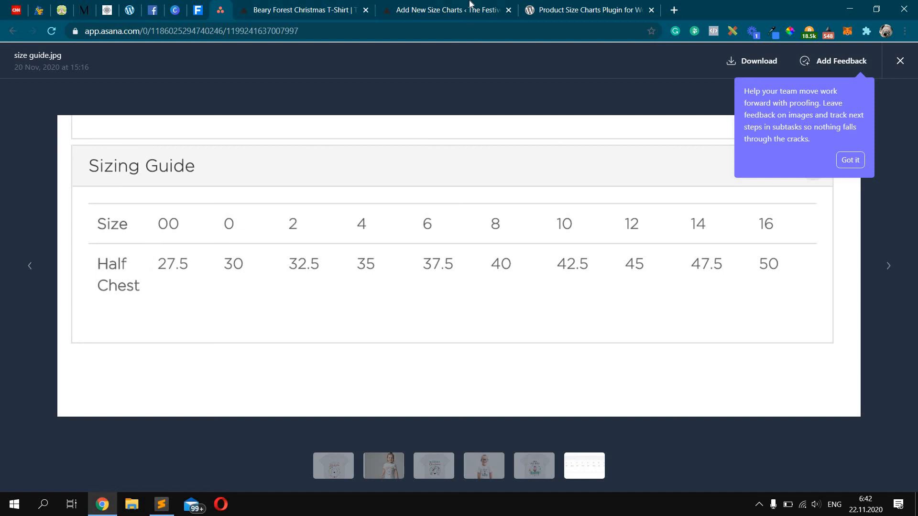
pyautogui.click(445, 9)
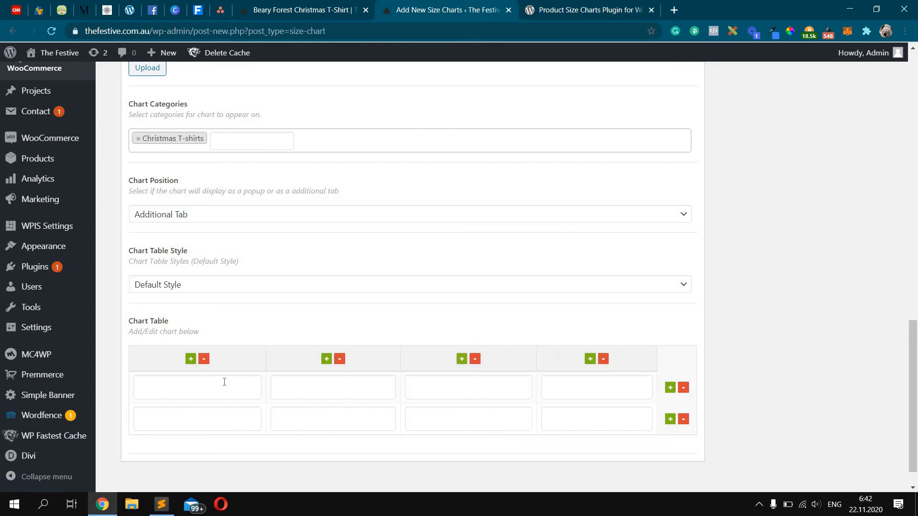
# - Enter sizes 0, 2, 4, 6 and half-chest values 30, 32.5, 35, 37.5 in the table
pyautogui.write('2')
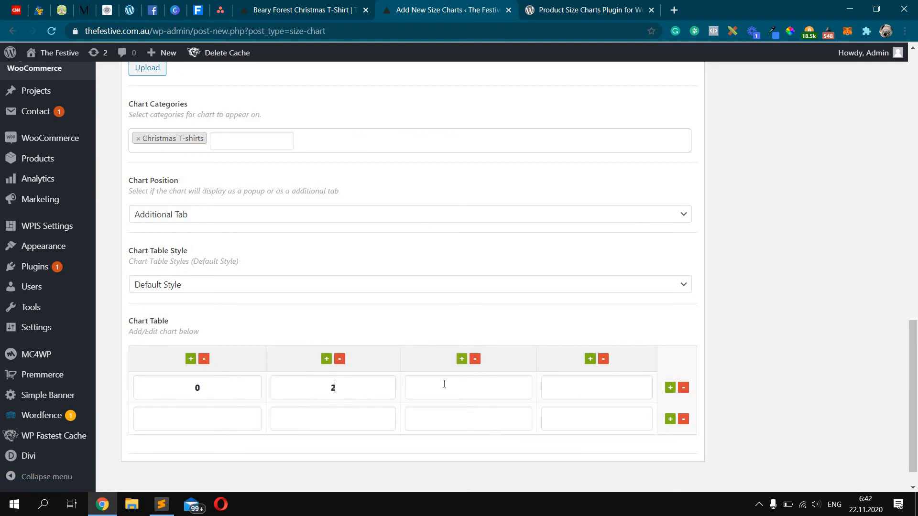
pyautogui.write('6')
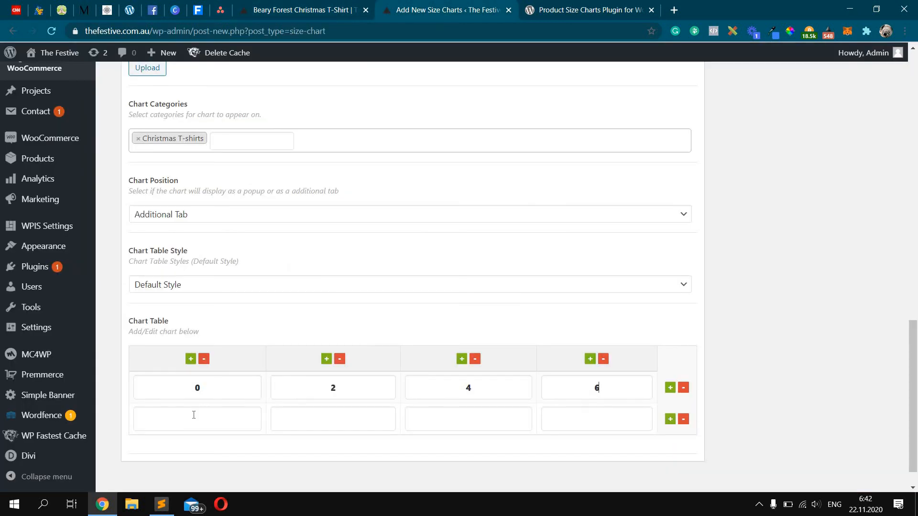
pyautogui.write('32')
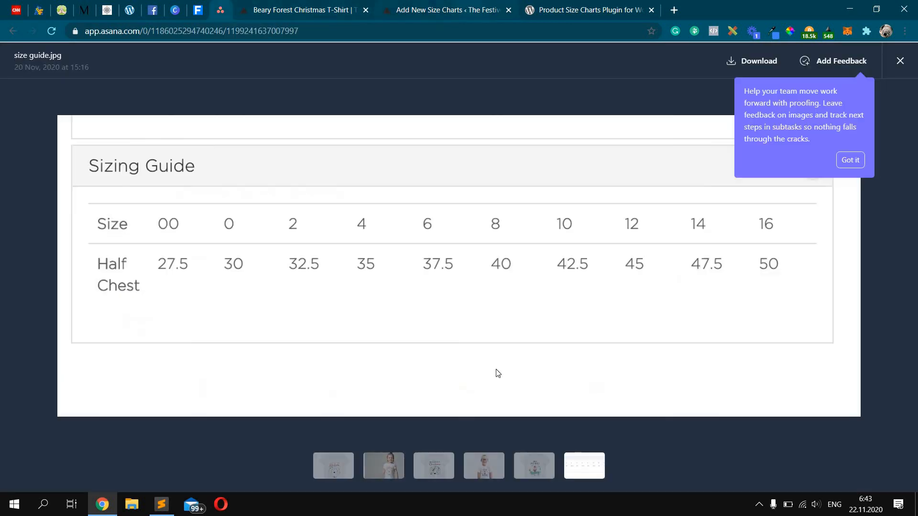
pyautogui.click(447, 10)
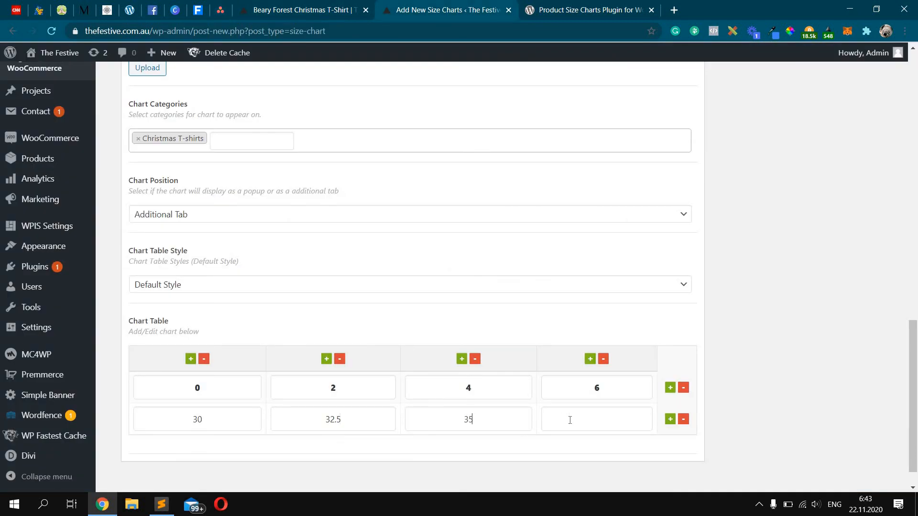
pyautogui.write('37.5')
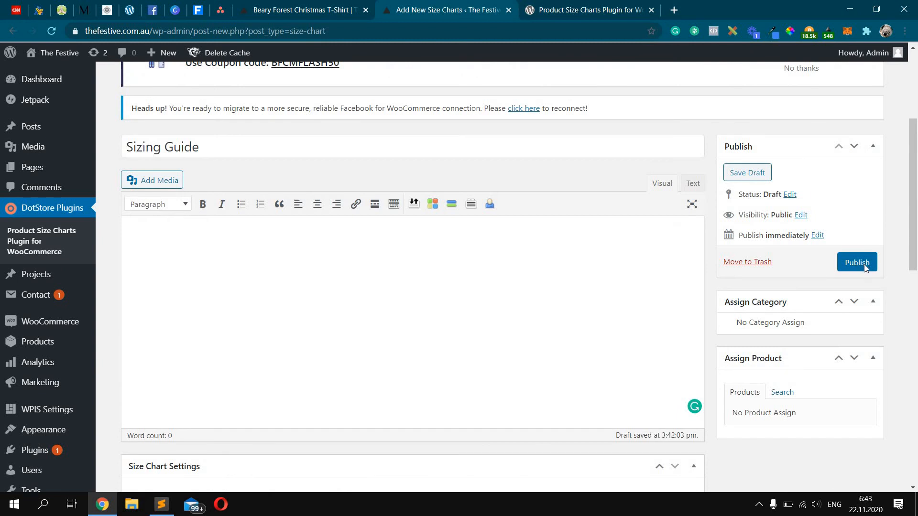
# - Publish the Sizing Guide chart and confirm the Size Chart tab shows the table on the T-shirt page
pyautogui.click(857, 262)
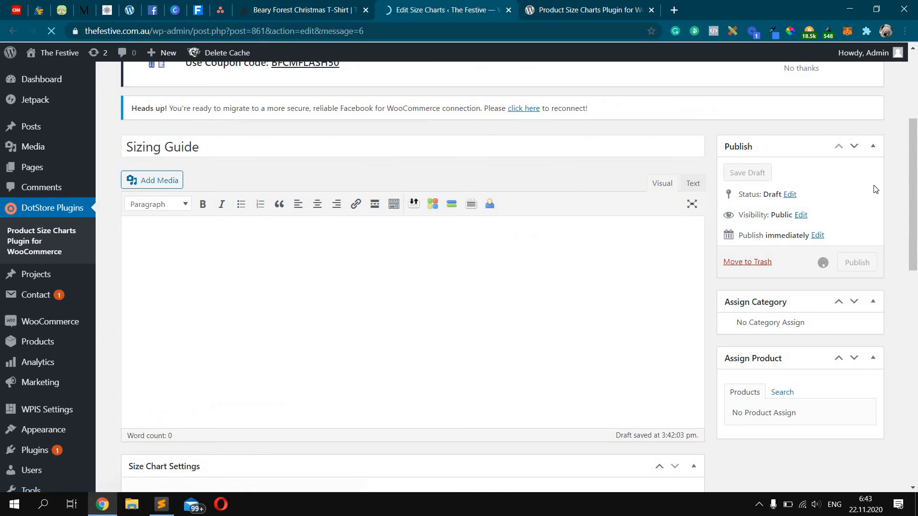
pyautogui.click(856, 262)
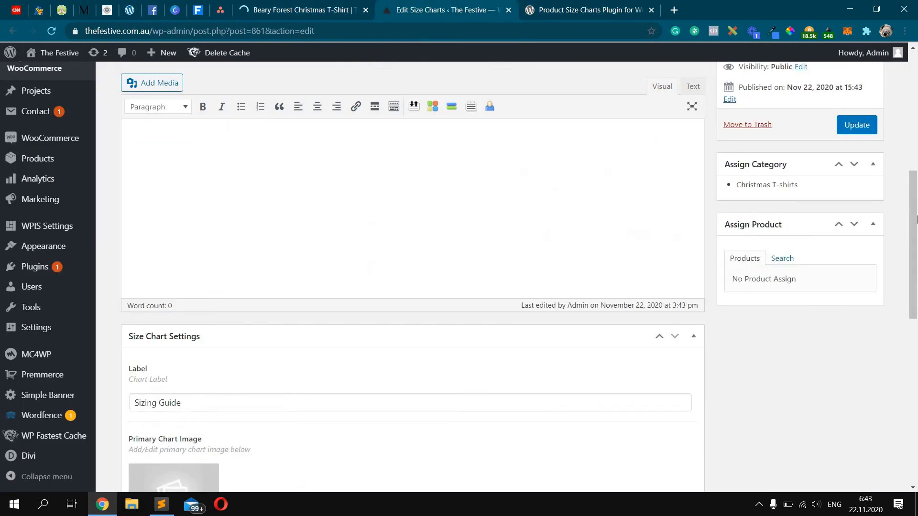
pyautogui.scroll(3)
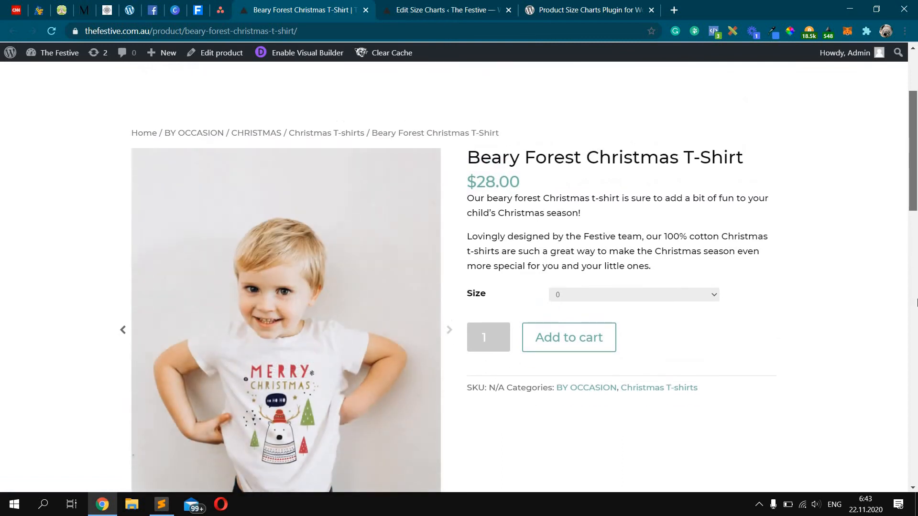
pyautogui.scroll(-3)
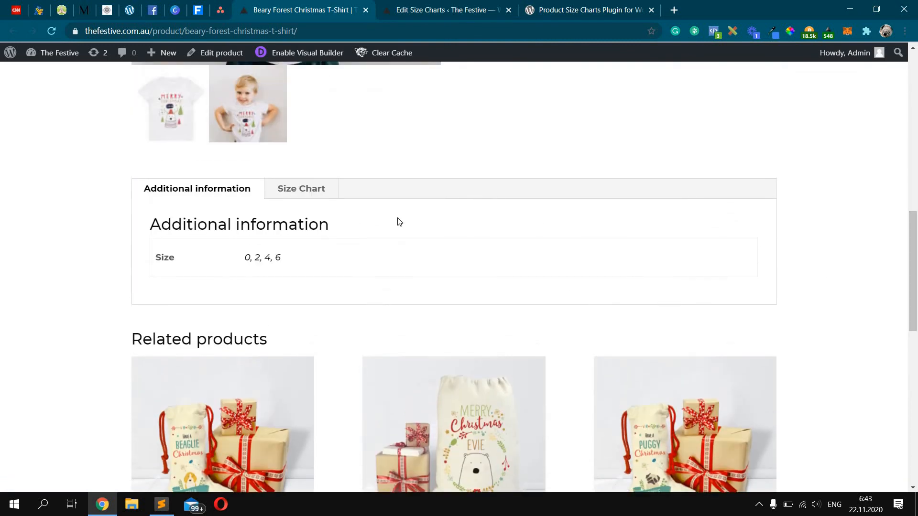
pyautogui.click(301, 188)
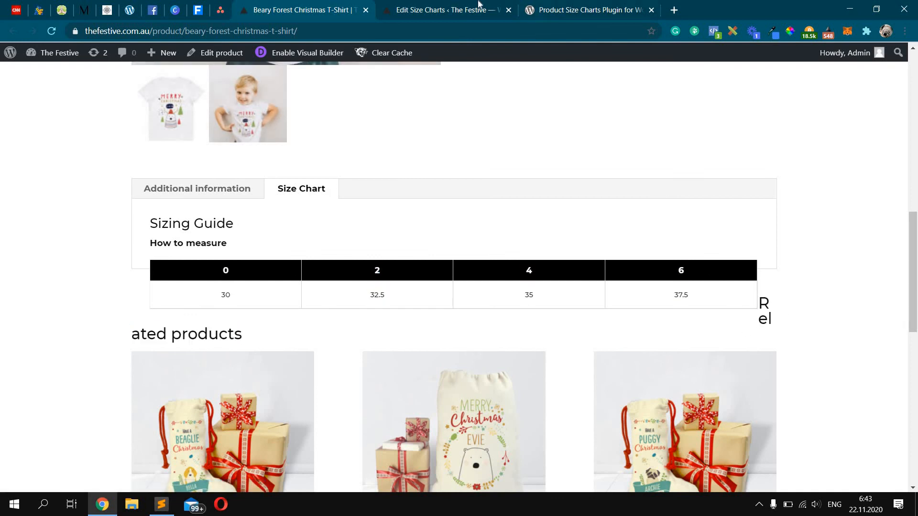
# - Set the chart's table style to Classic with Modal Pop Up position and save the changes
pyautogui.click(445, 10)
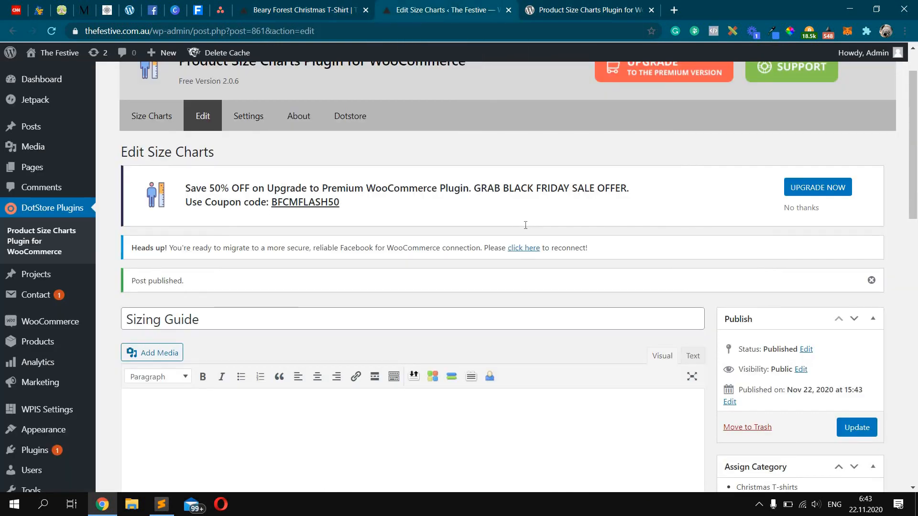
pyautogui.scroll(-3)
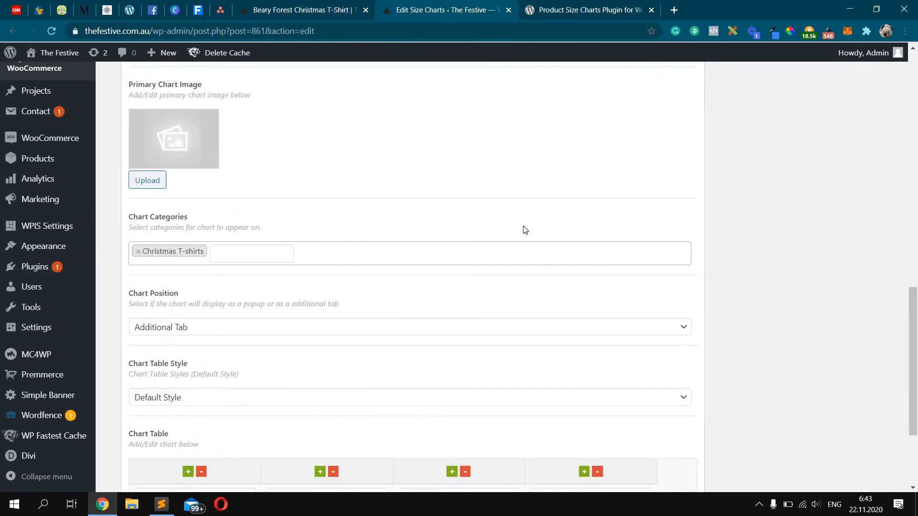
pyautogui.scroll(-3)
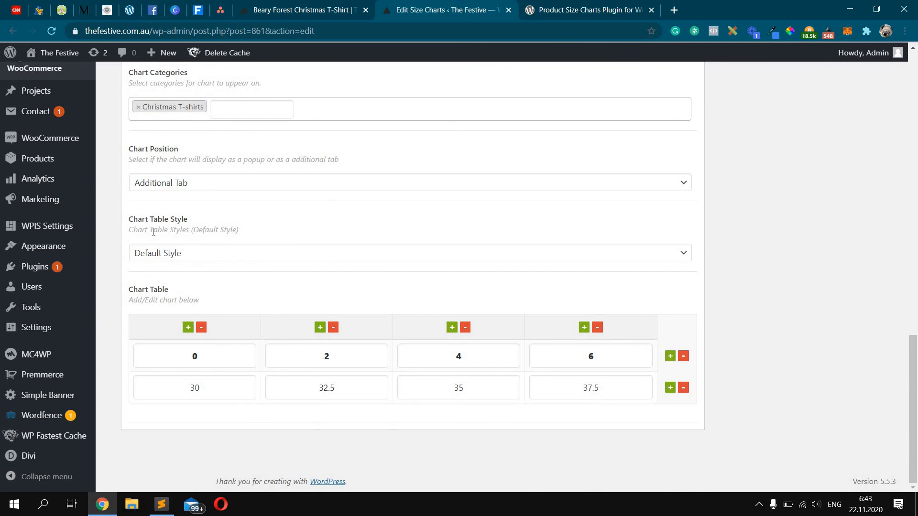
pyautogui.moveTo(241, 258)
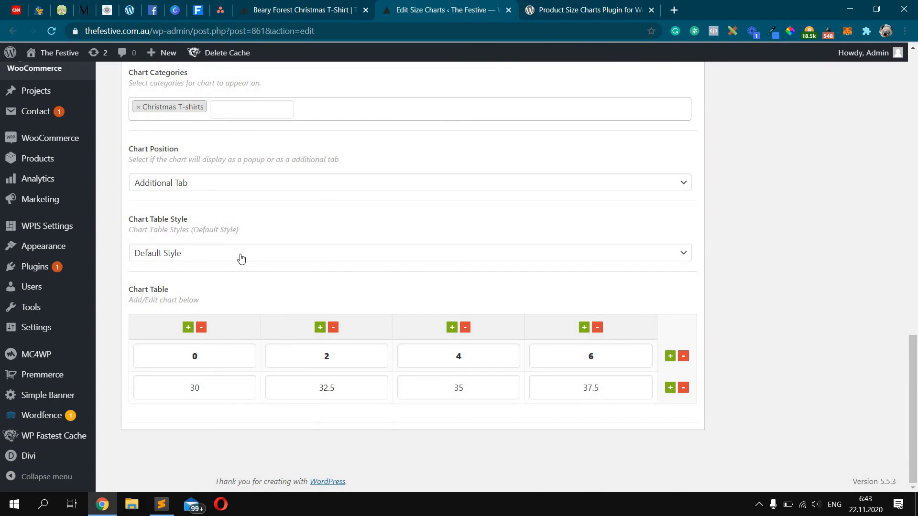
pyautogui.click(410, 252)
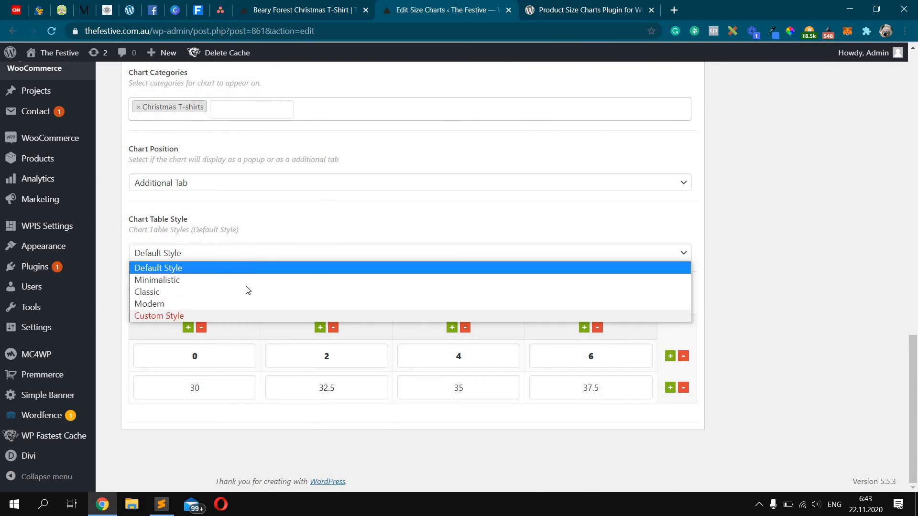
pyautogui.click(145, 292)
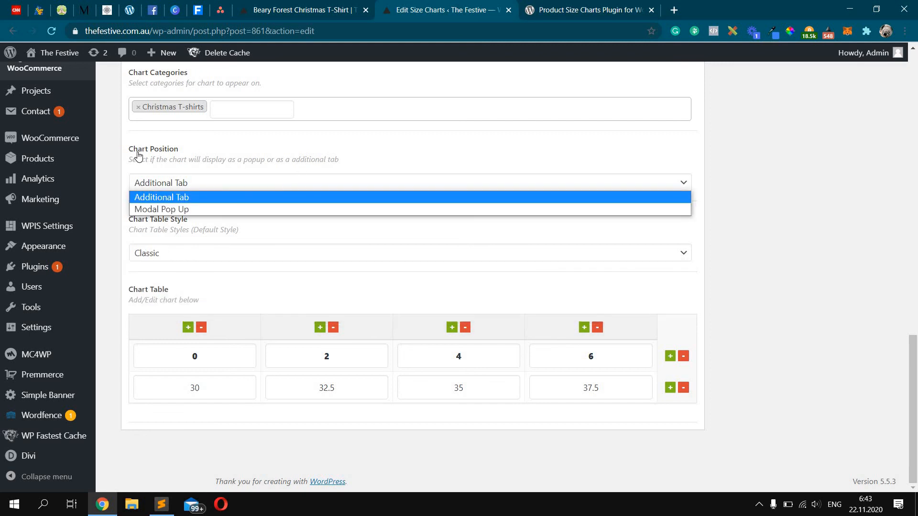
pyautogui.moveTo(160, 209)
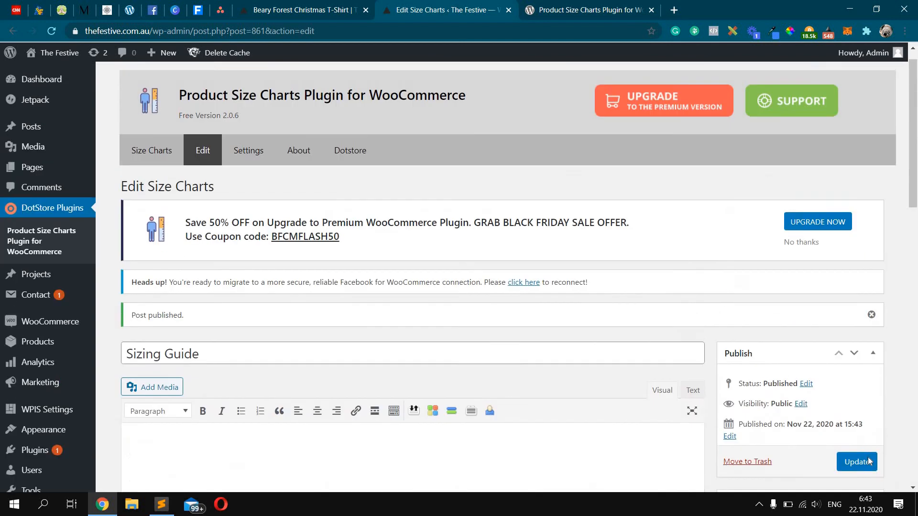
pyautogui.click(856, 461)
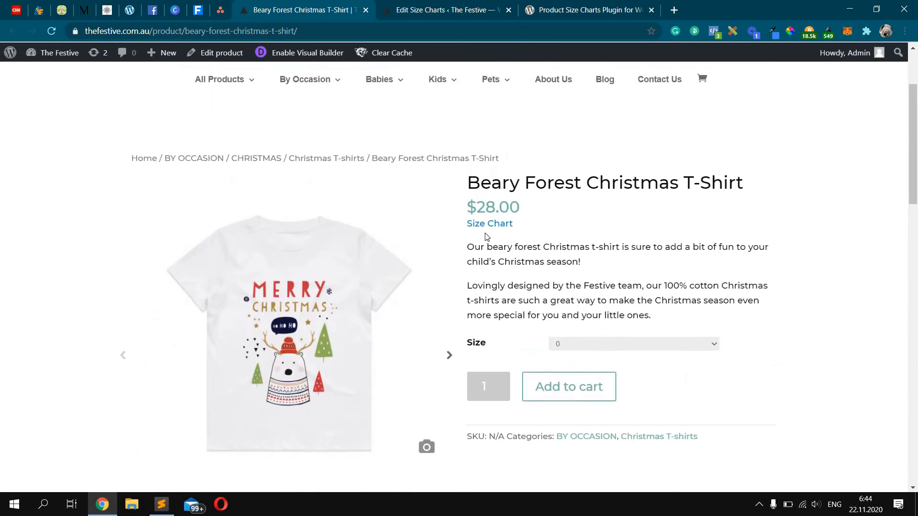
# - Try the Size Chart pop-up link on the product page, update the chart again and recheck
pyautogui.click(489, 228)
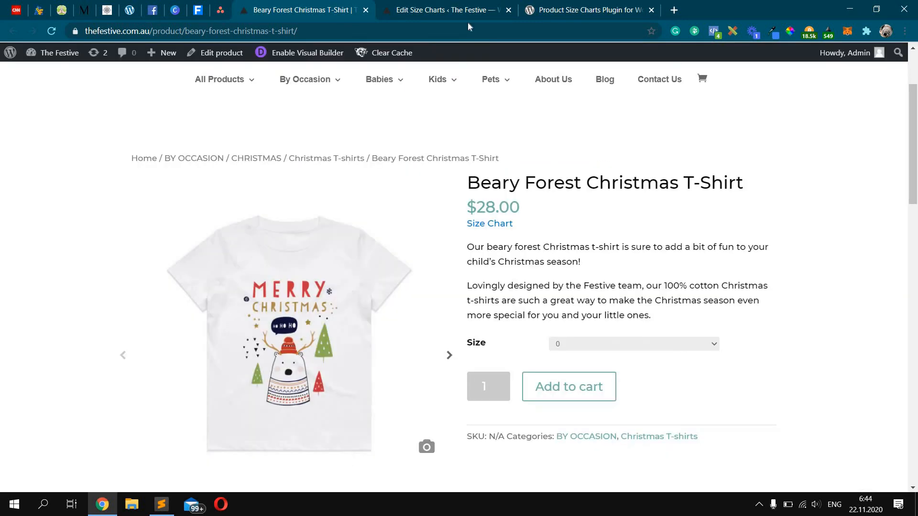
pyautogui.click(446, 10)
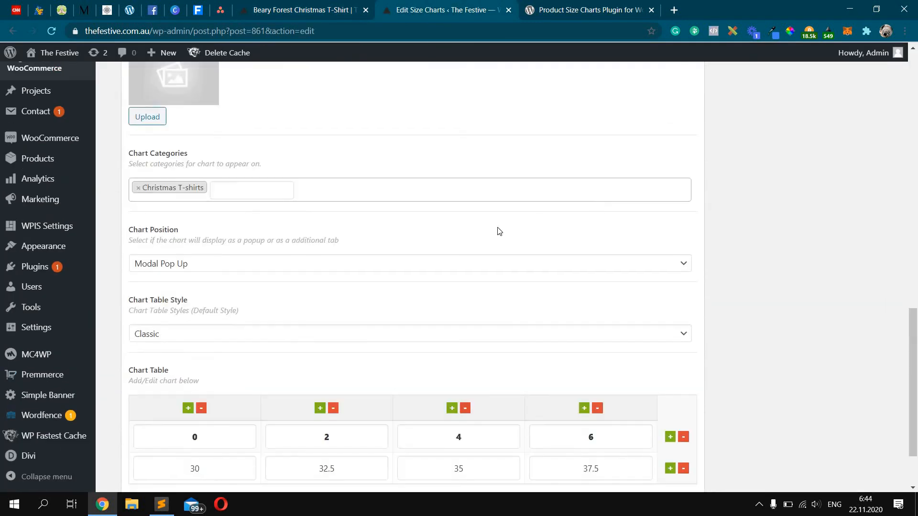
pyautogui.click(298, 9)
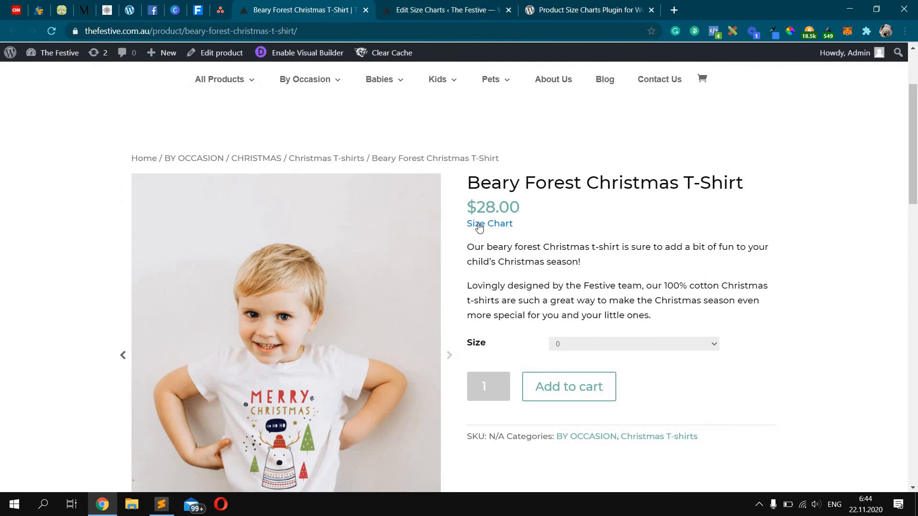
pyautogui.click(444, 9)
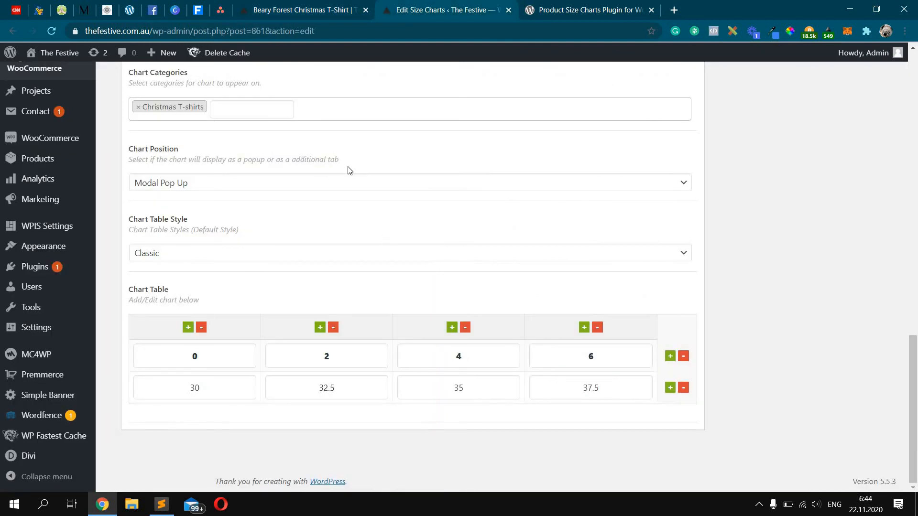
pyautogui.click(409, 182)
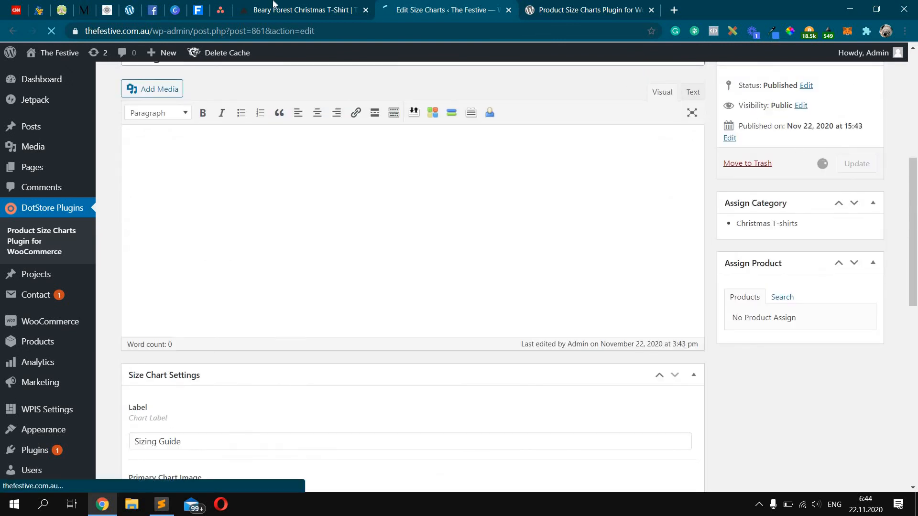
pyautogui.click(301, 9)
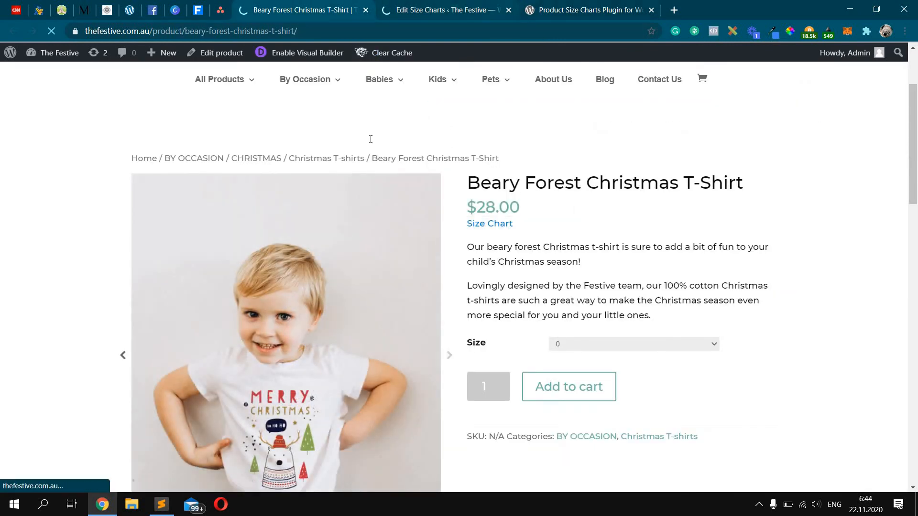
# - Open the plugin's Settings, scroll to Global Settings to clear the 'How to measure' Sub Title
pyautogui.click(447, 10)
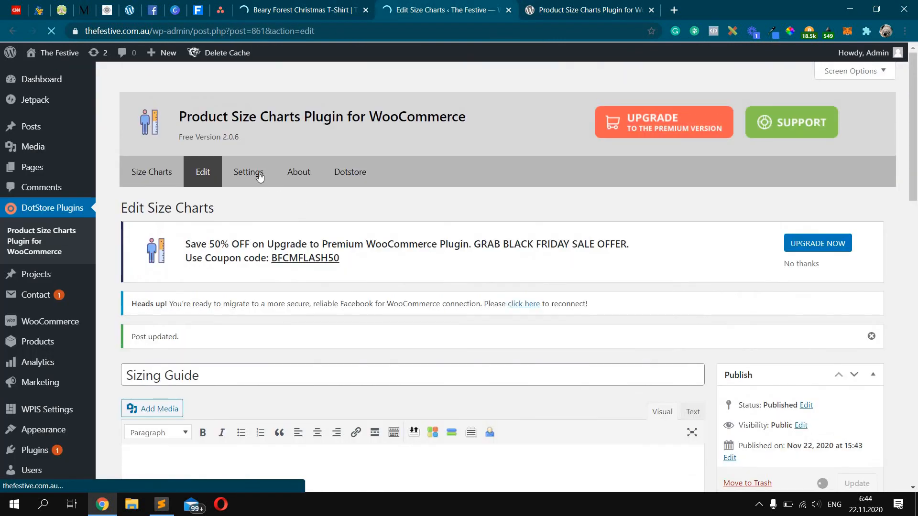
pyautogui.click(249, 171)
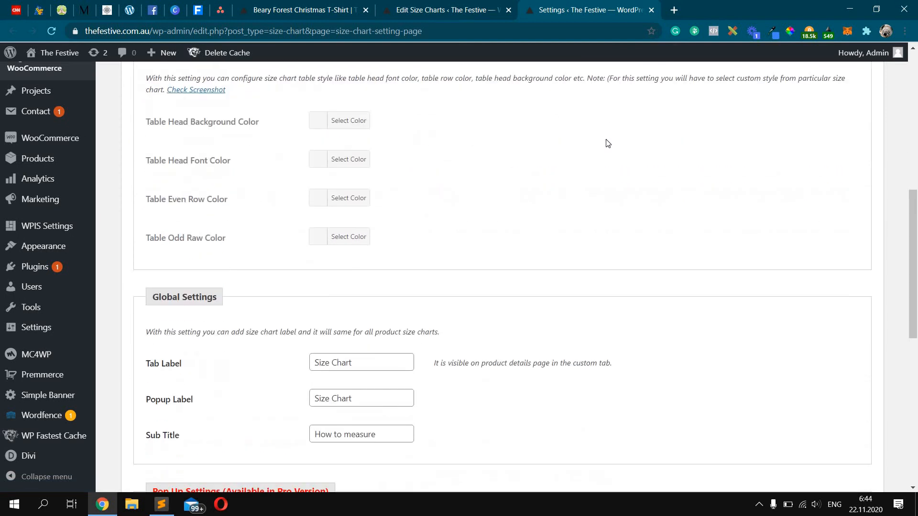
pyautogui.scroll(-3)
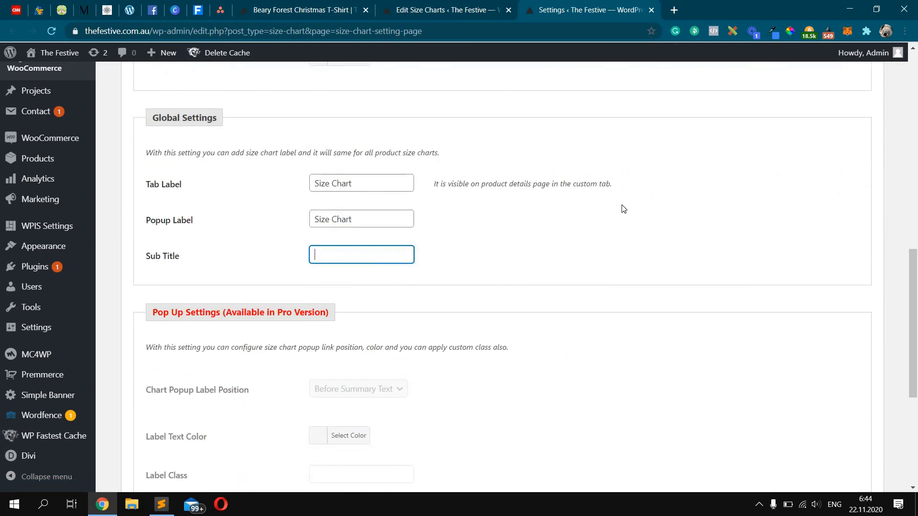
pyautogui.moveTo(512, 166)
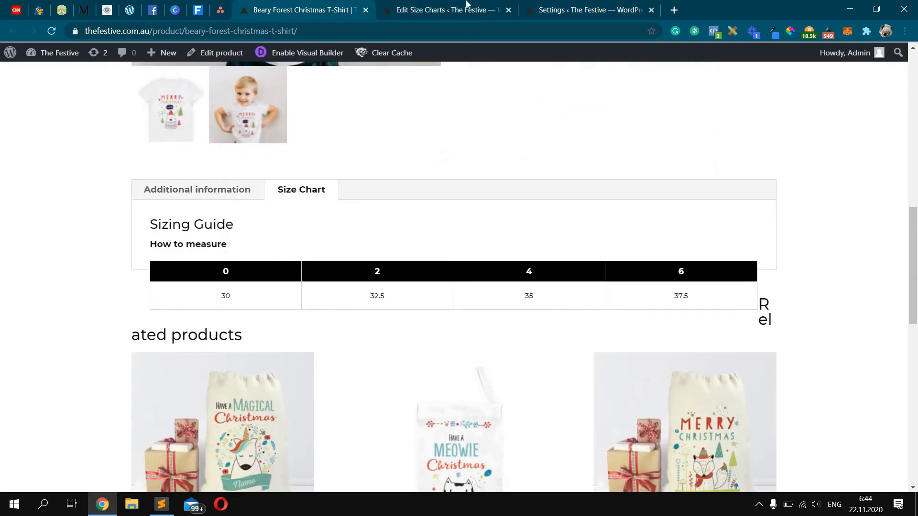
pyautogui.click(585, 10)
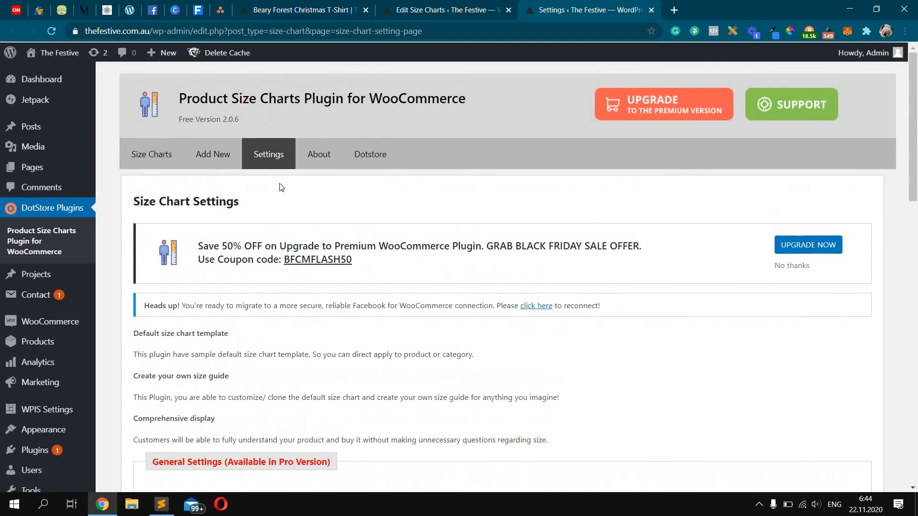
pyautogui.moveTo(239, 152)
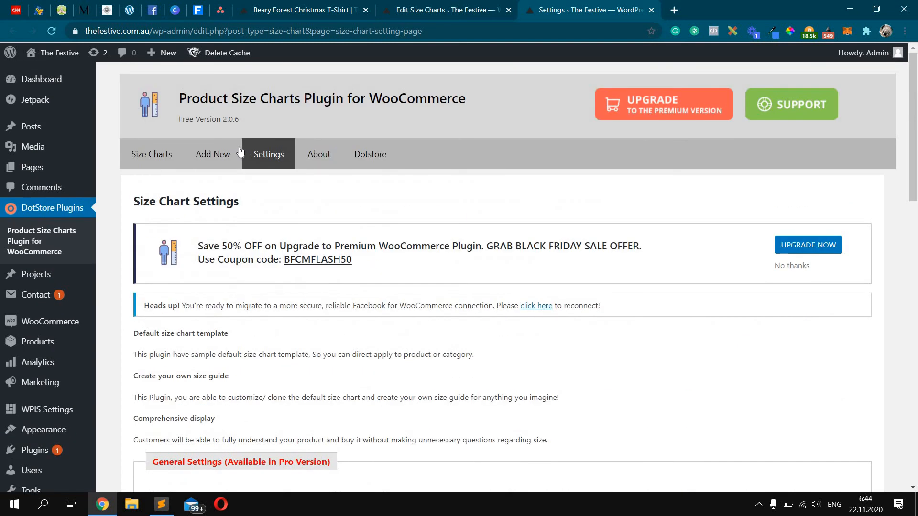
# - View the Sizing Guide table in the Beary Forest T-Shirt's Size Chart tab and inspect it in DevTools
pyautogui.click(213, 153)
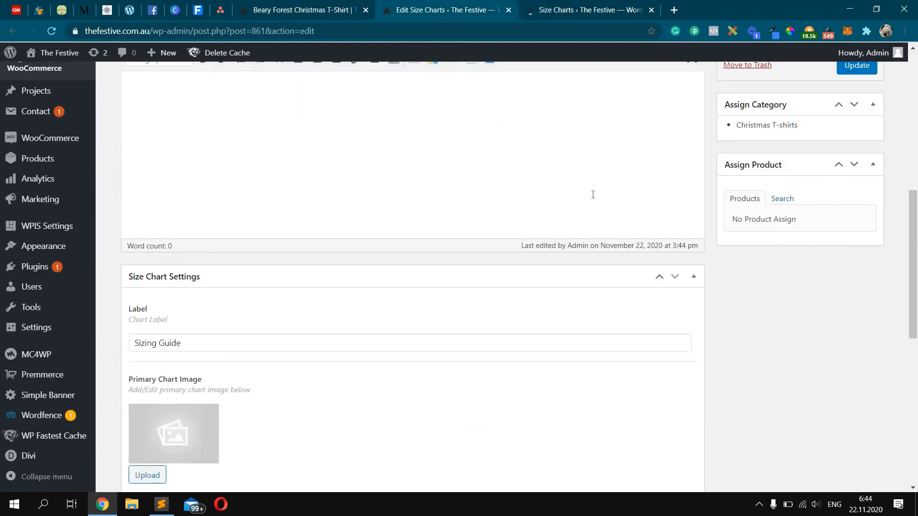
pyautogui.scroll(-3)
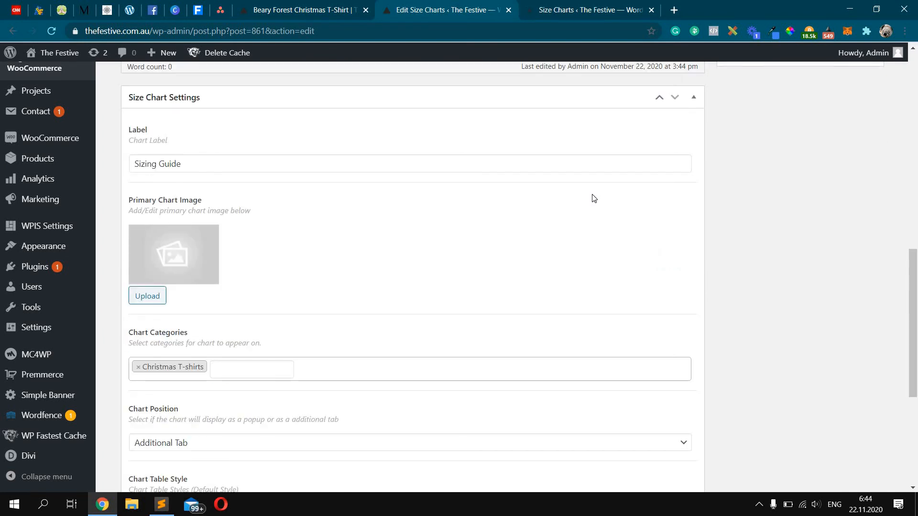
pyautogui.scroll(-3)
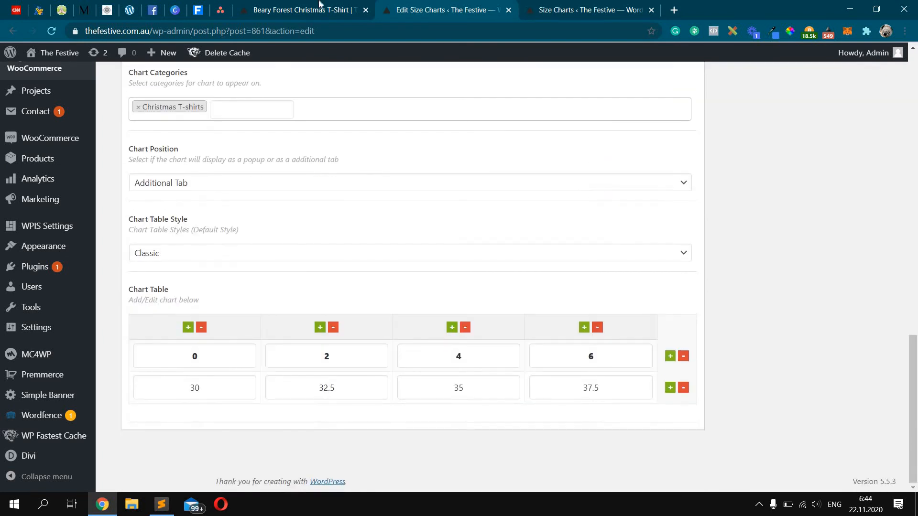
pyautogui.click(299, 9)
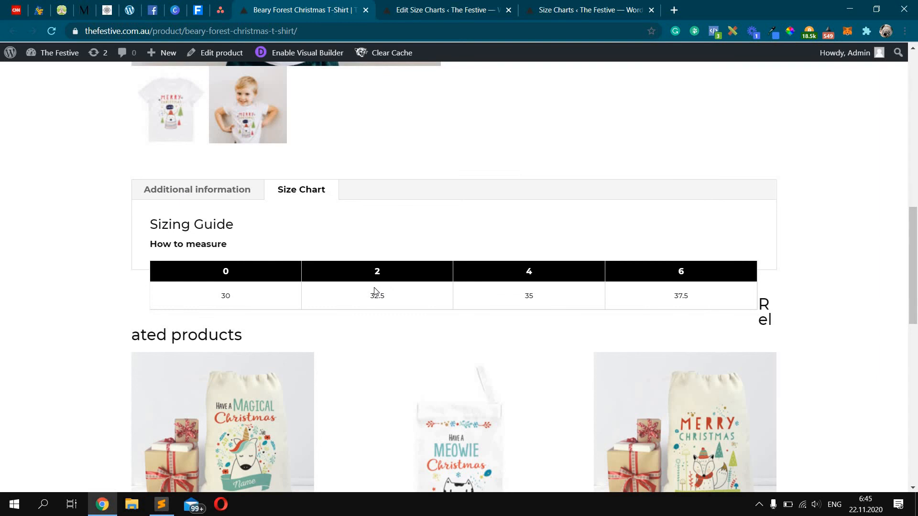
pyautogui.click(587, 10)
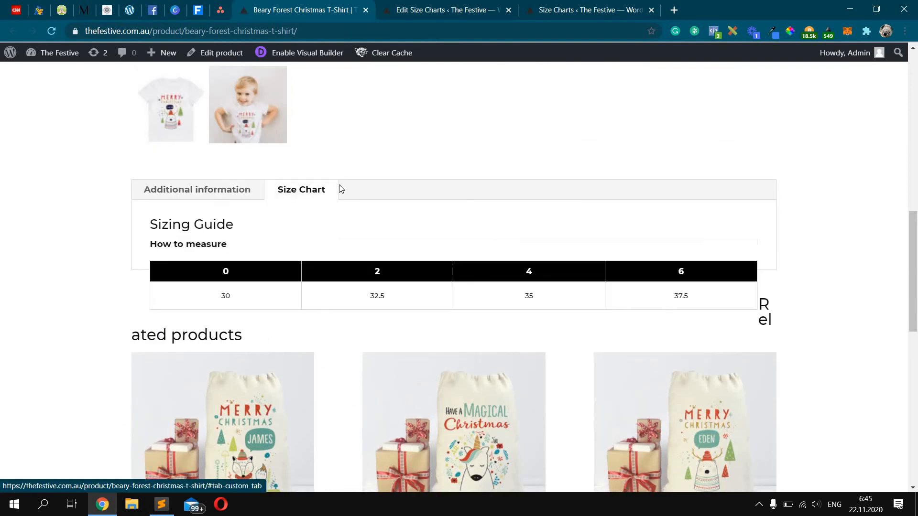
pyautogui.scroll(-3)
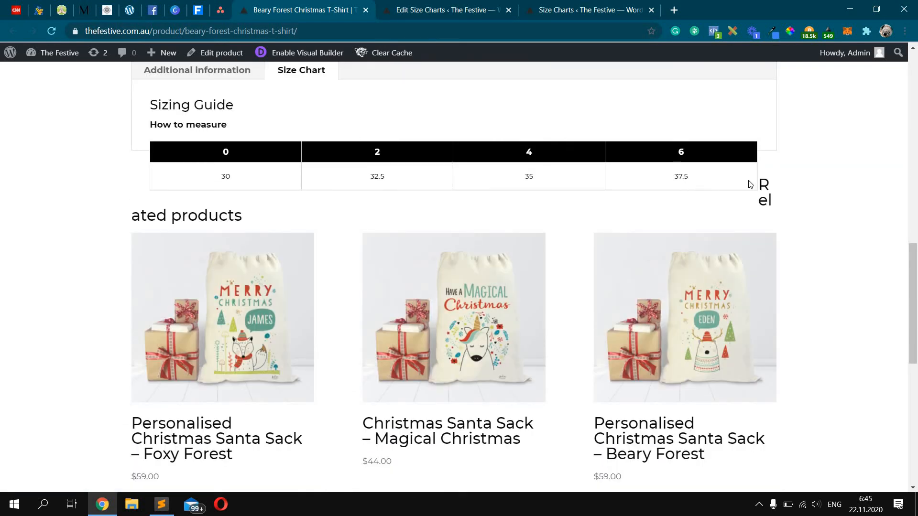
pyautogui.press('F12')
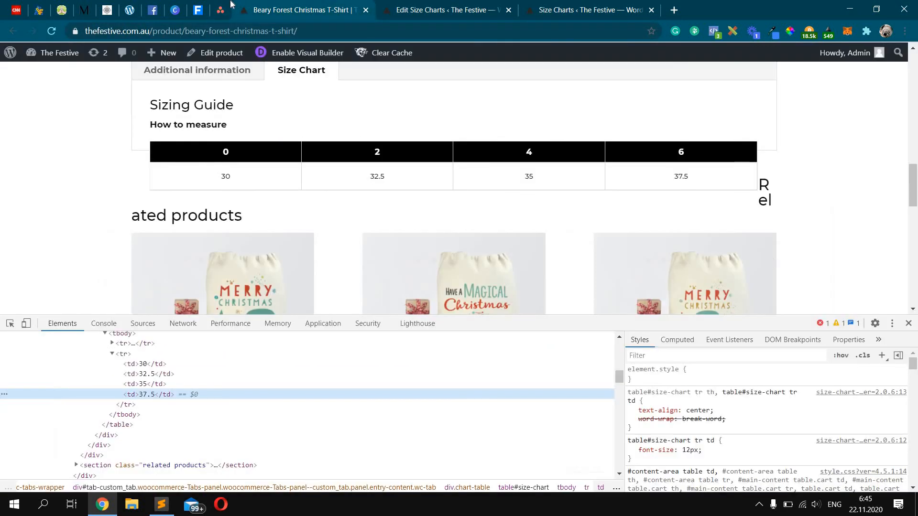
# - Compare with the Asana size guide image, then add a label column with Size and Half Chest
pyautogui.click(220, 9)
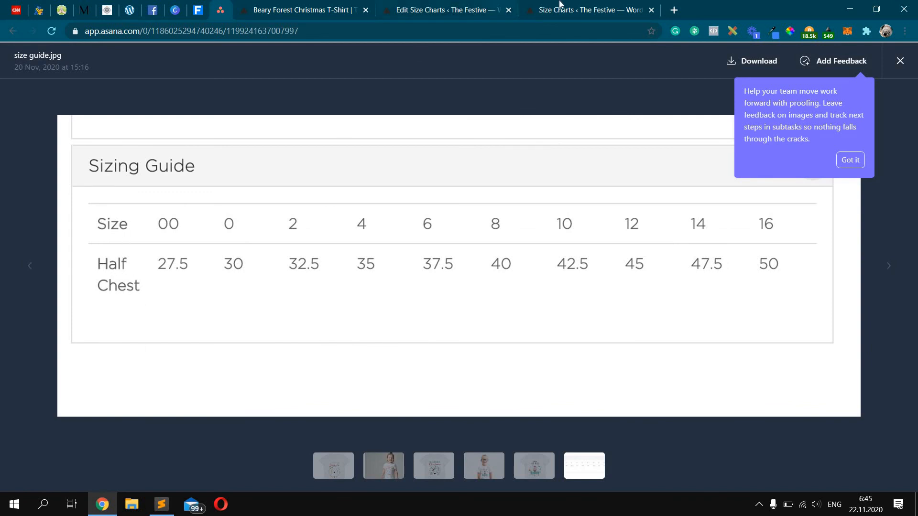
pyautogui.click(446, 9)
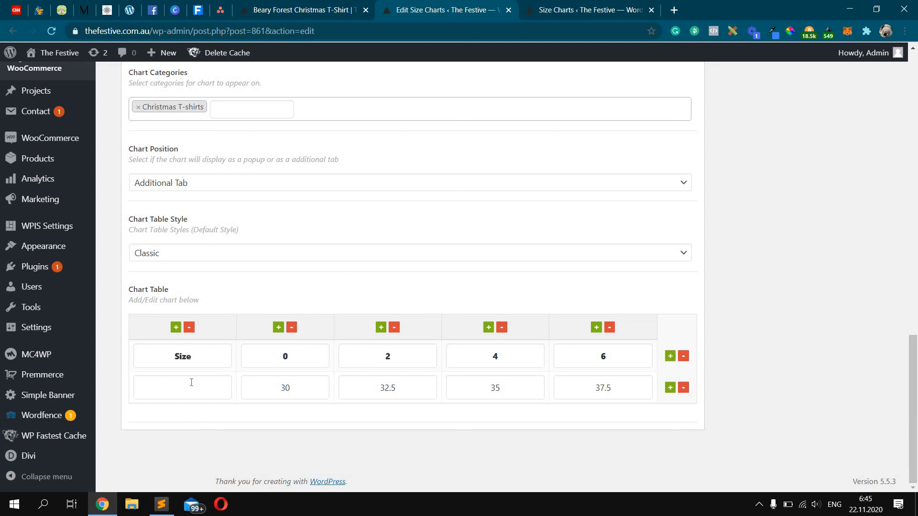
pyautogui.write('Half')
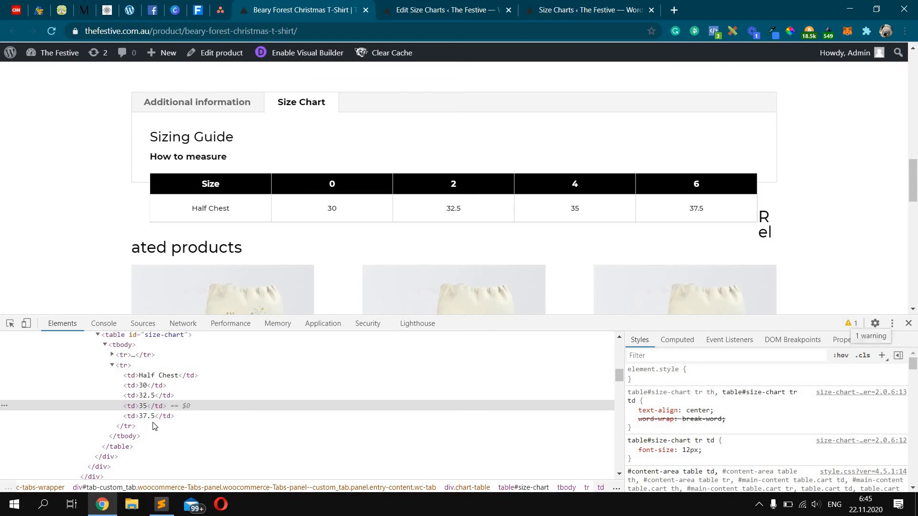
pyautogui.moveTo(123, 365)
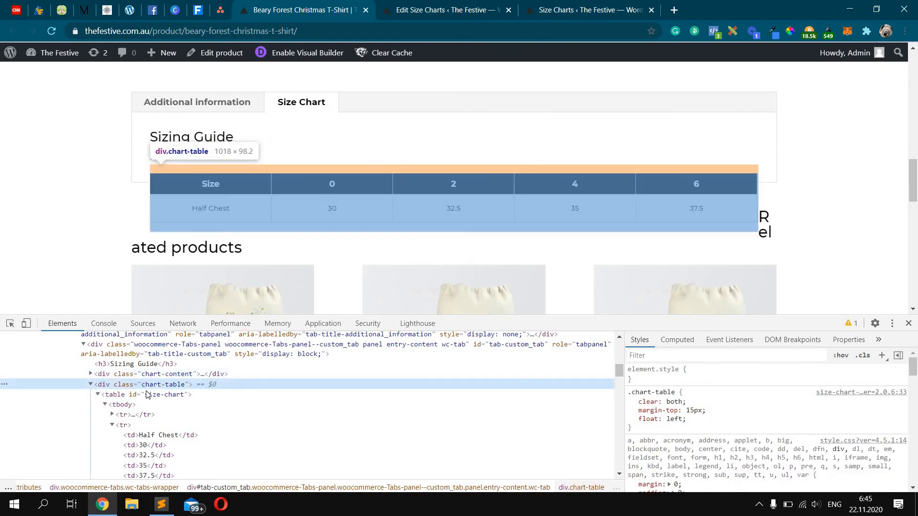
# - Select div.chart-table in DevTools and toggle its float to confirm it causes the Related products overlap
pyautogui.click(632, 403)
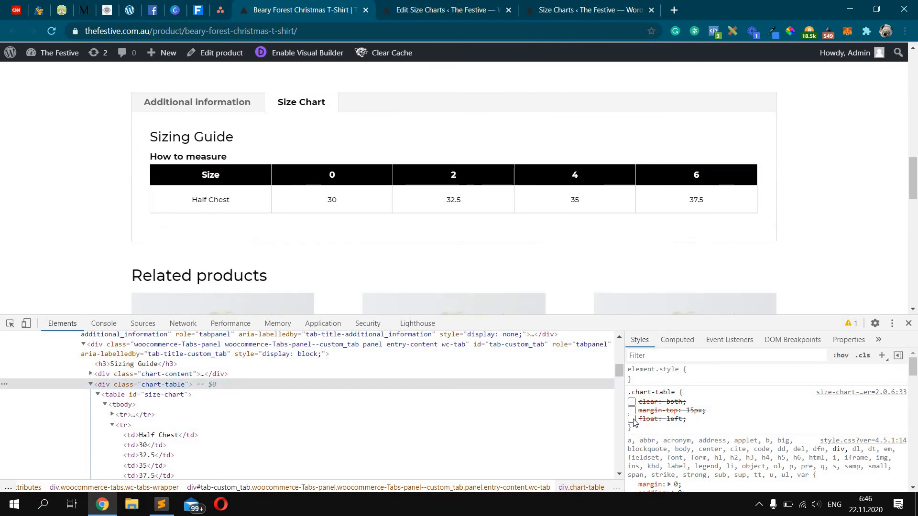
pyautogui.click(632, 419)
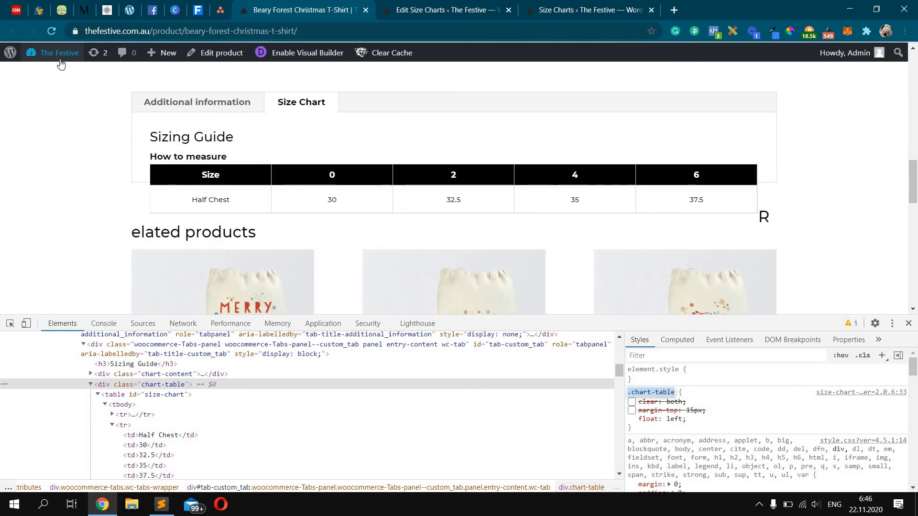
# - Reach the Theme Customizer's Additional CSS editor from The Festive admin bar menu
pyautogui.click(59, 52)
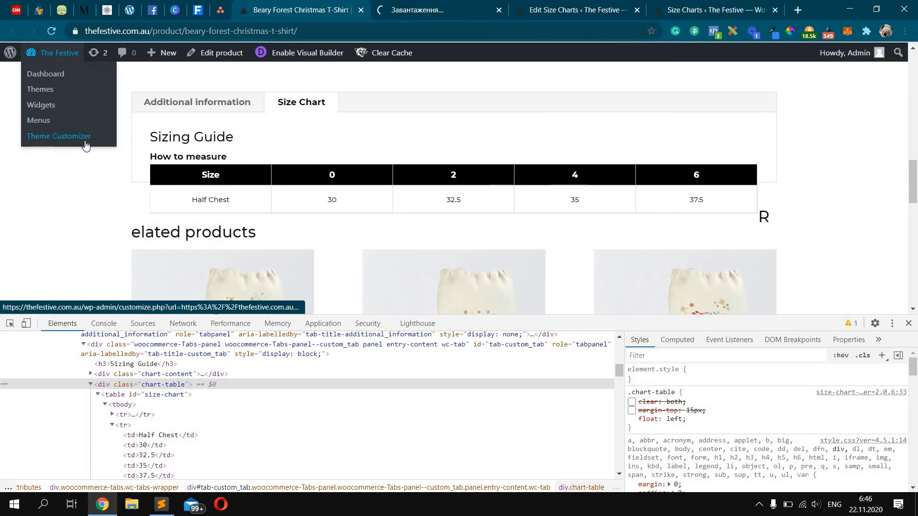
pyautogui.click(58, 136)
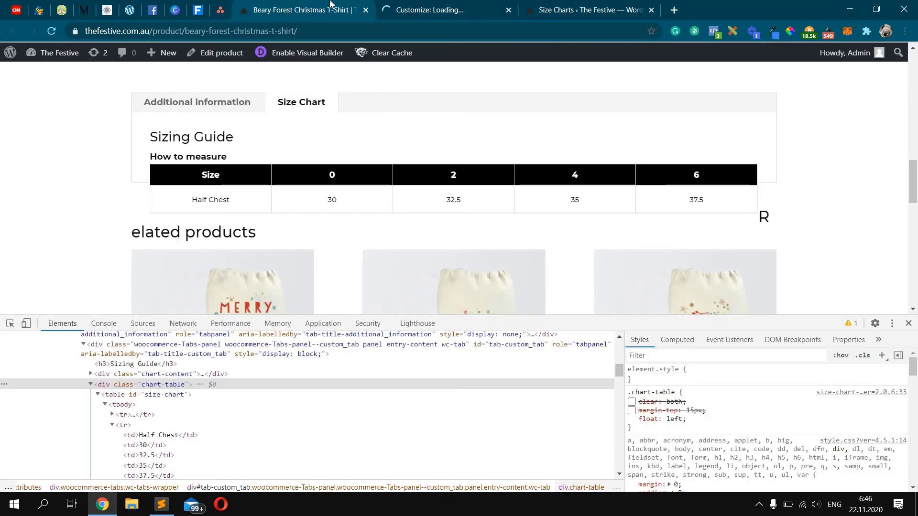
pyautogui.click(585, 10)
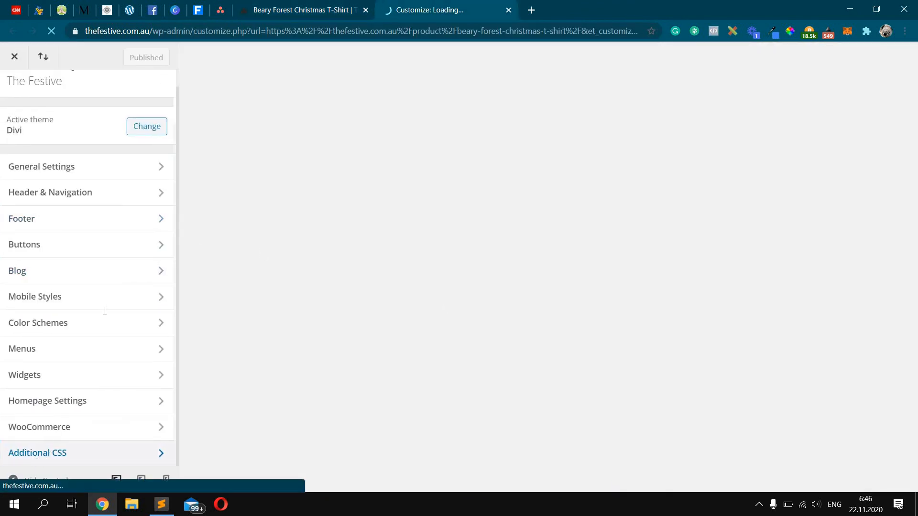
pyautogui.click(37, 453)
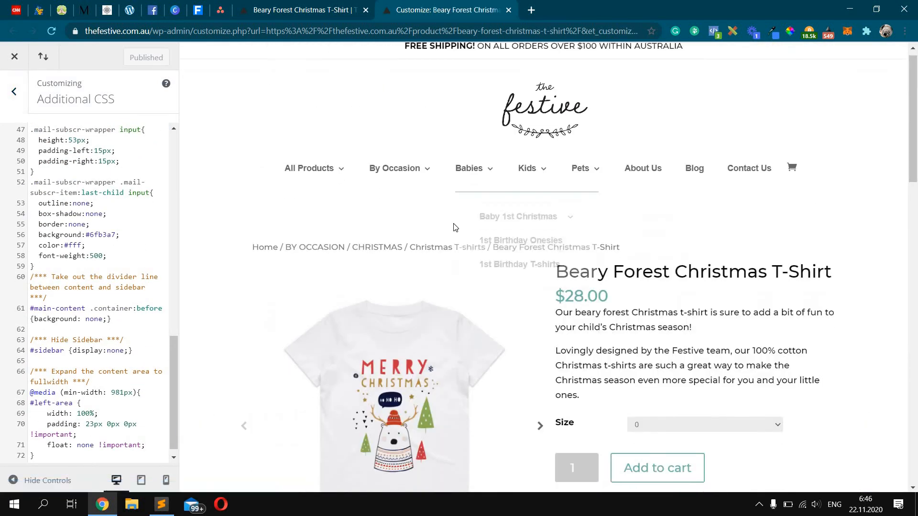
pyautogui.scroll(-3)
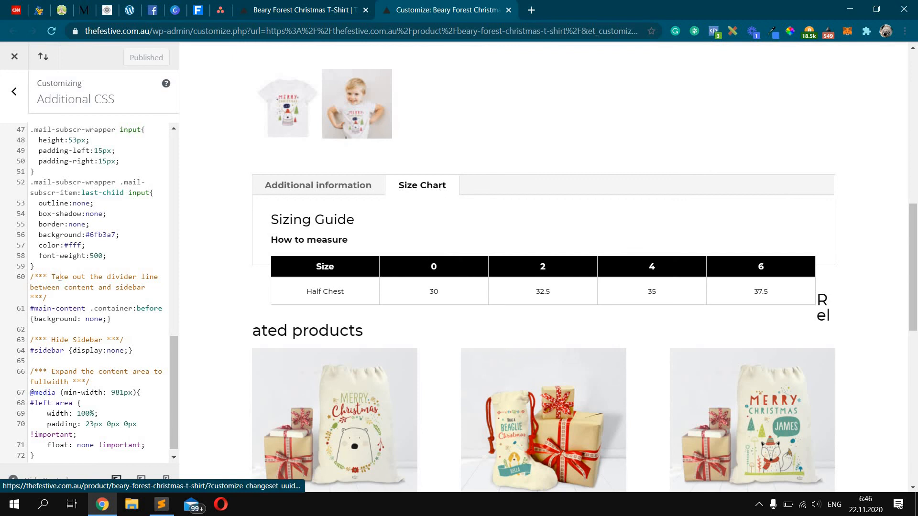
pyautogui.scroll(-3)
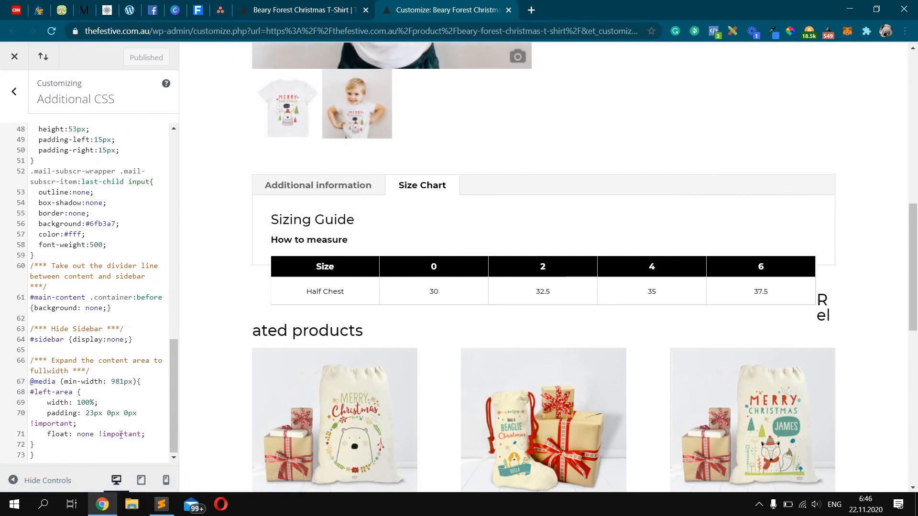
# - Add a .chart-table { float:none } rule at the end of the Additional CSS
pyautogui.write('.chart-table')
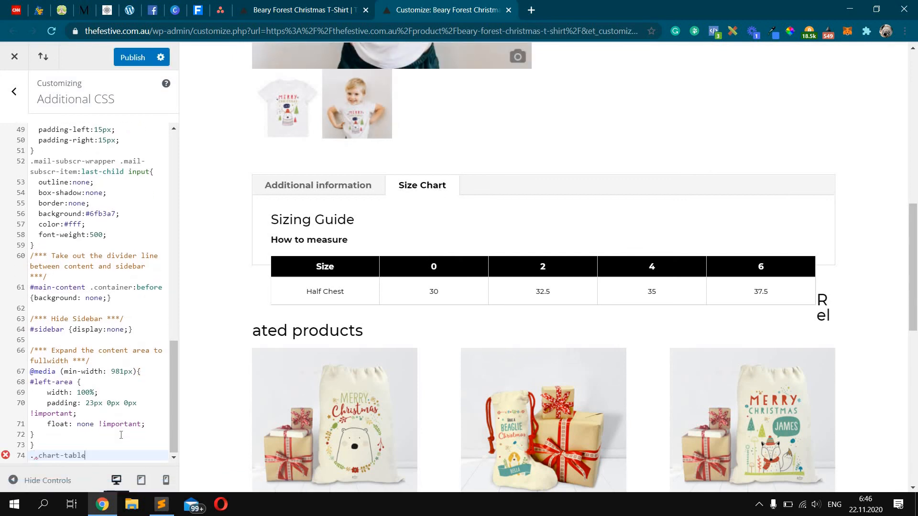
pyautogui.write('{')
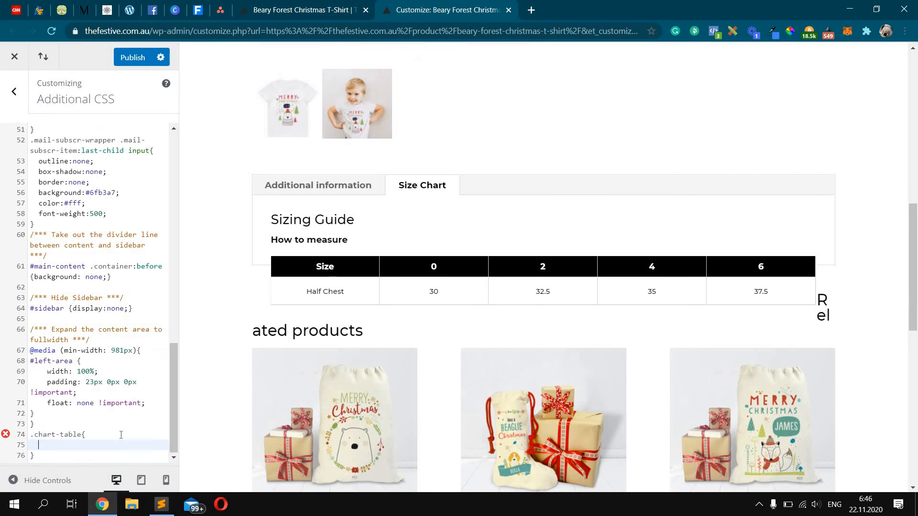
pyautogui.write('float:none;')
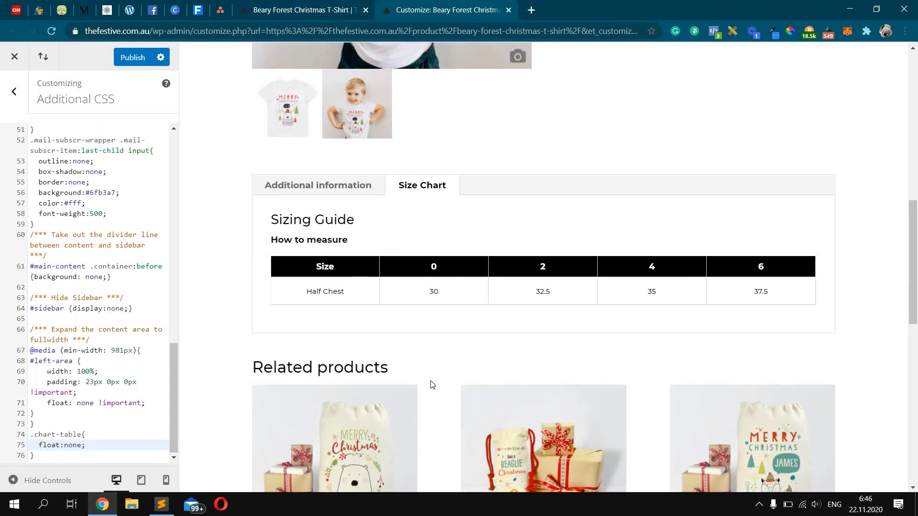
pyautogui.press('F12')
pyautogui.write('table#size-chart tr th{')
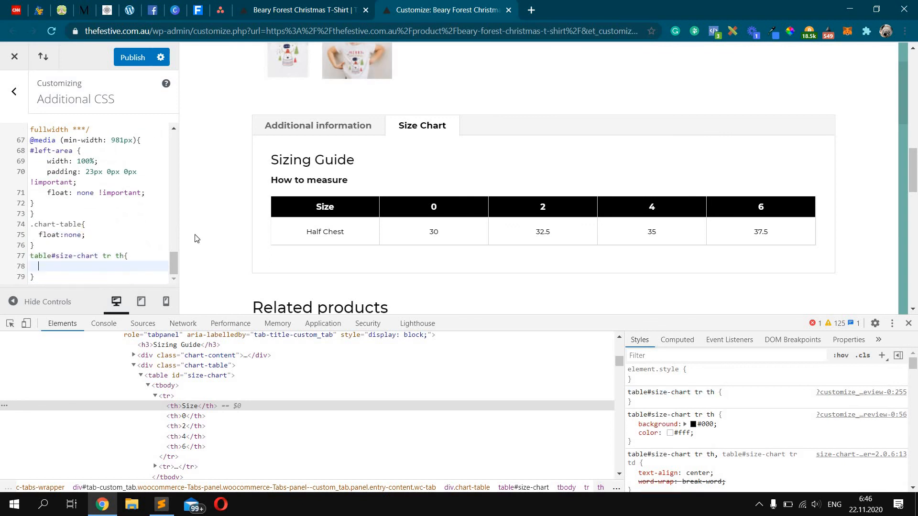
# - Style the size-chart header cells with background #fff, color #000 and font-weight 400
pyautogui.write('background:#')
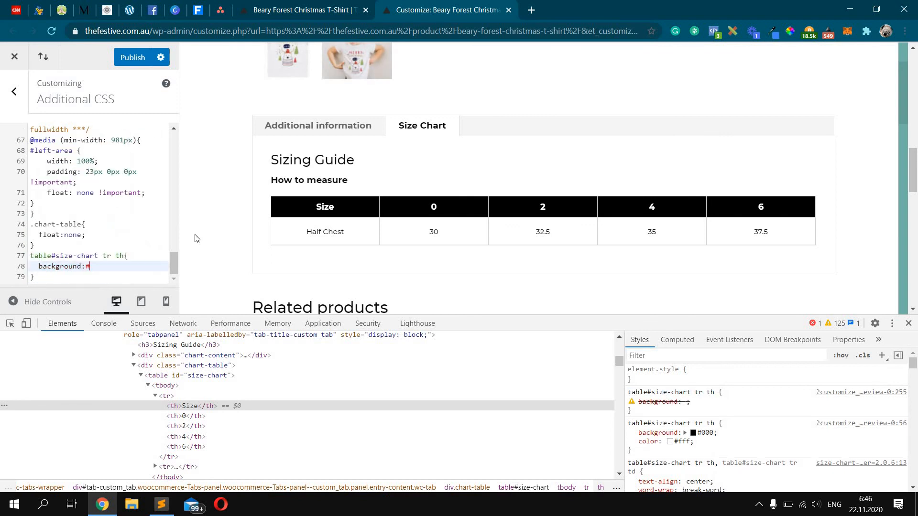
pyautogui.write('fff')
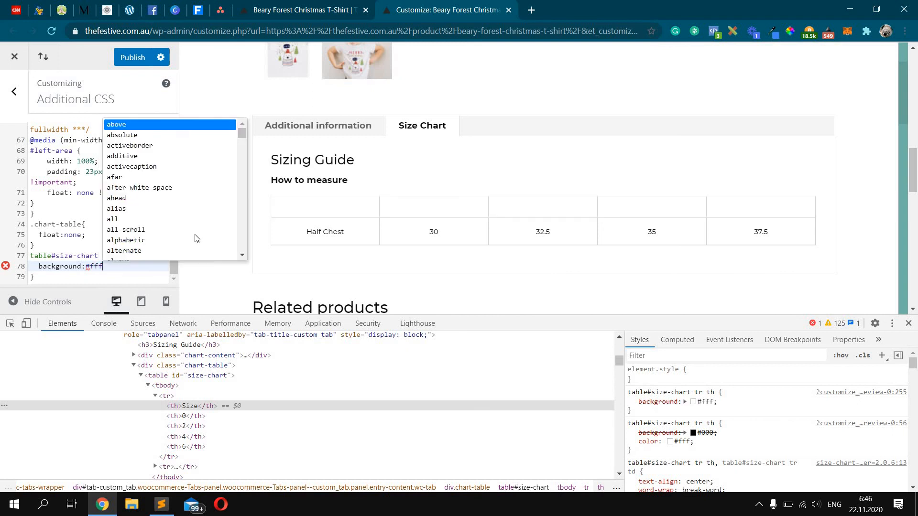
pyautogui.write('c')
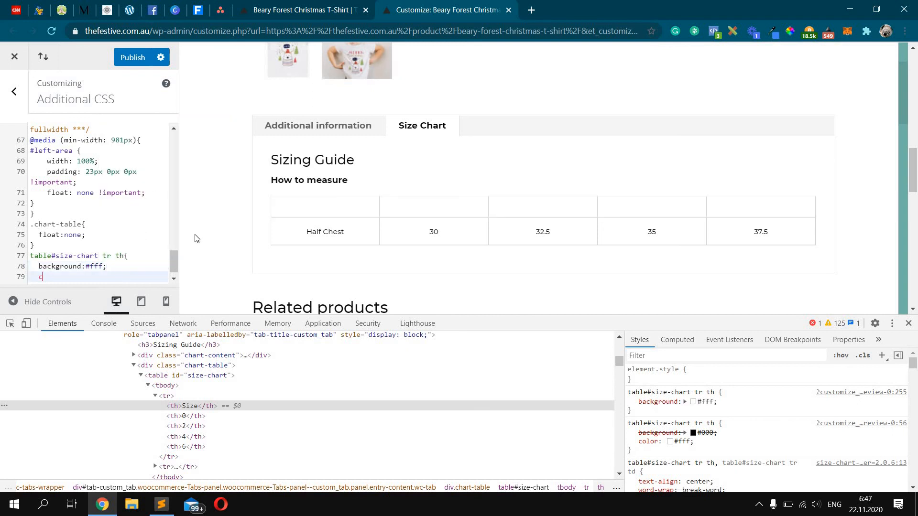
pyautogui.write('olor:#000;')
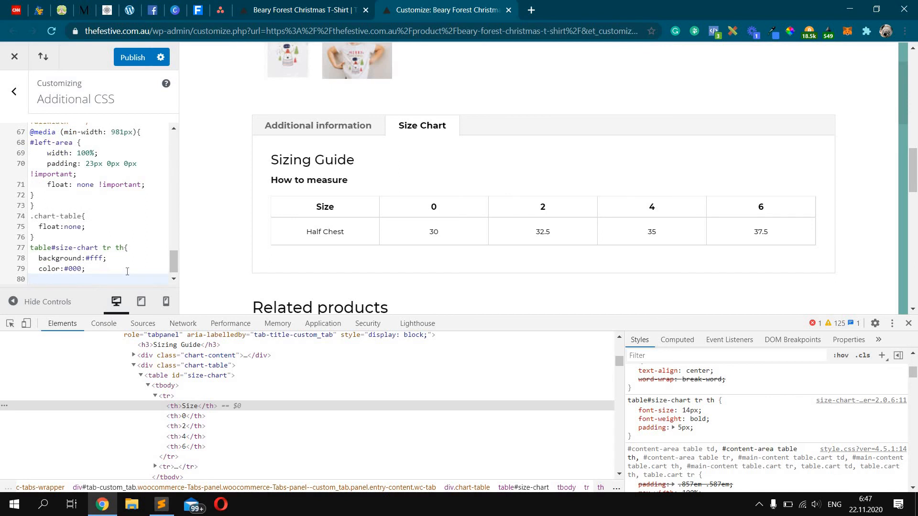
pyautogui.write('font-weight')
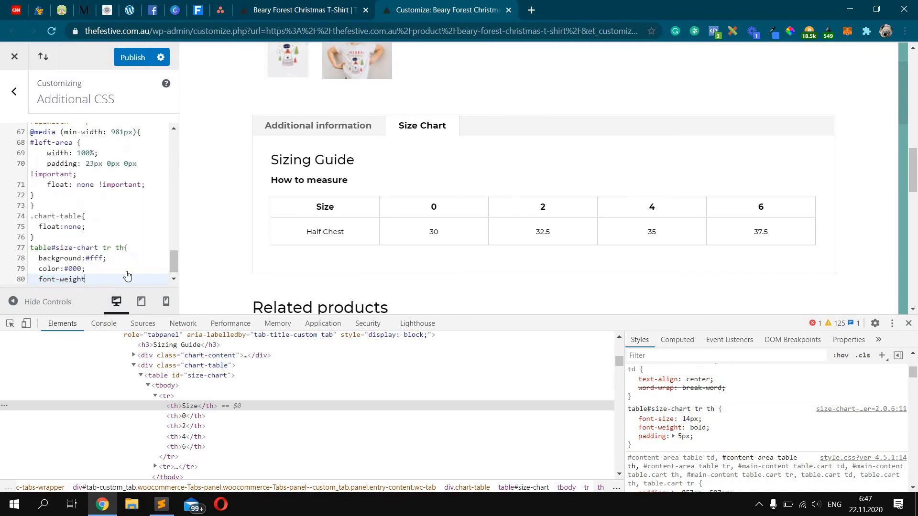
pyautogui.write(':400;')
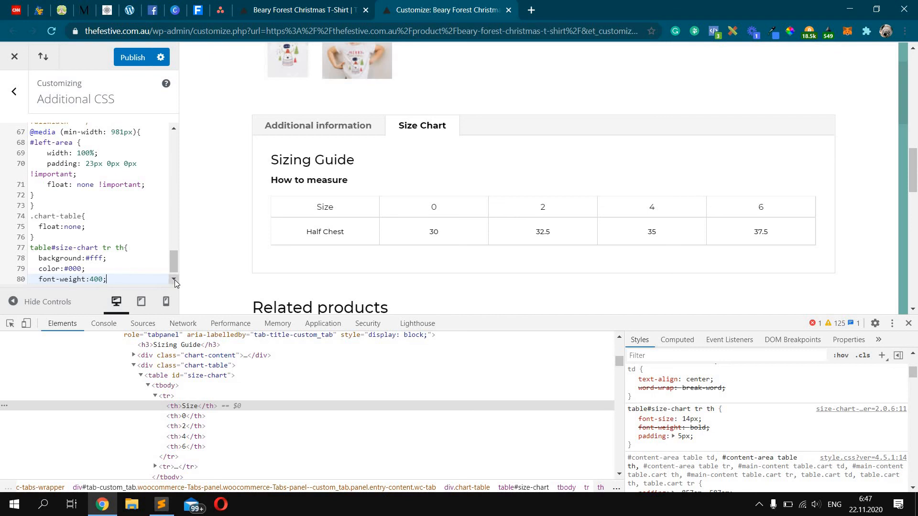
pyautogui.moveTo(242, 262)
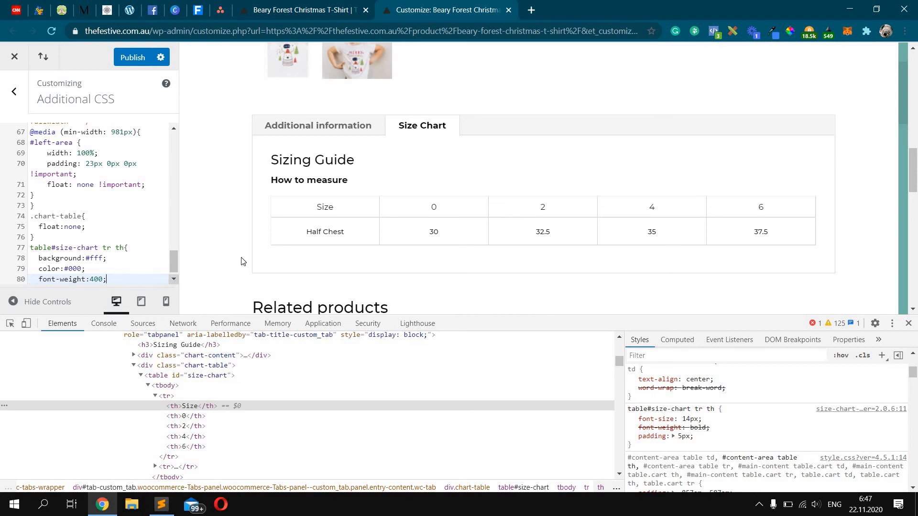
# - Review the Size Charts plugin's Settings page (Custom CSS is Pro-only), then return to the Customizer
pyautogui.click(302, 10)
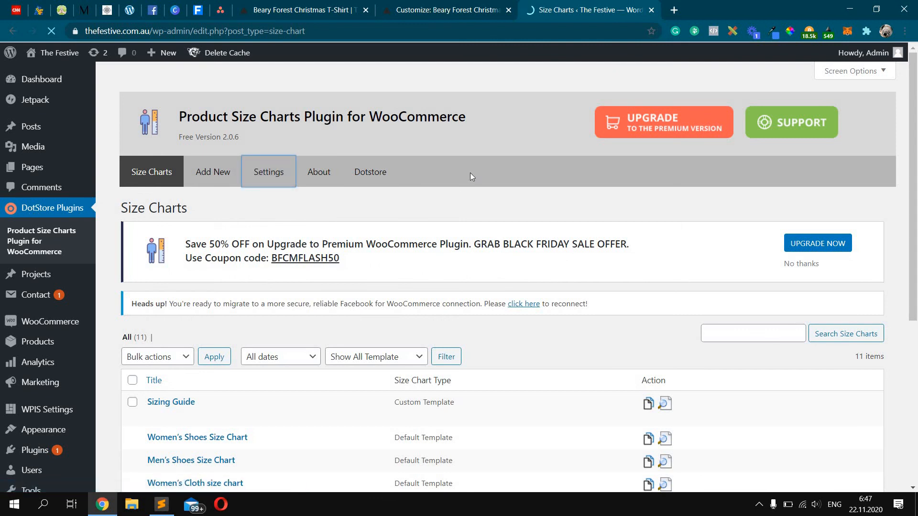
pyautogui.click(268, 171)
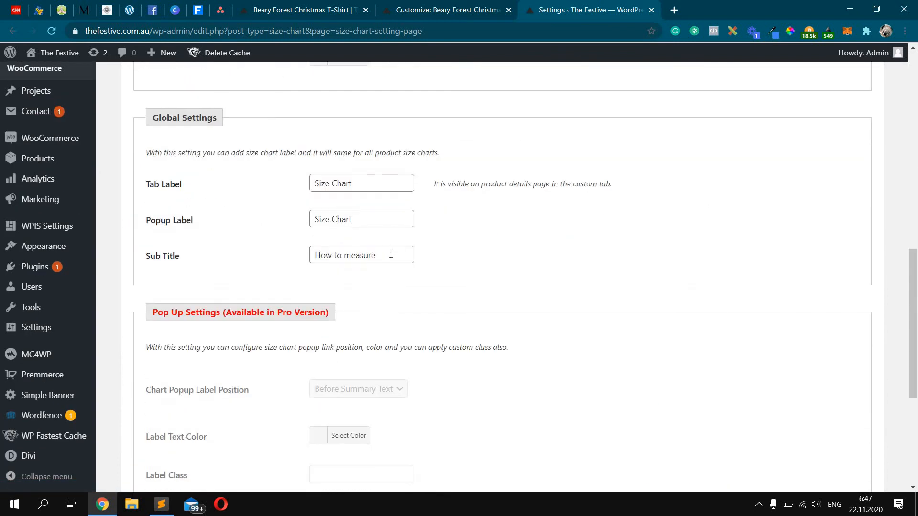
pyautogui.scroll(-3)
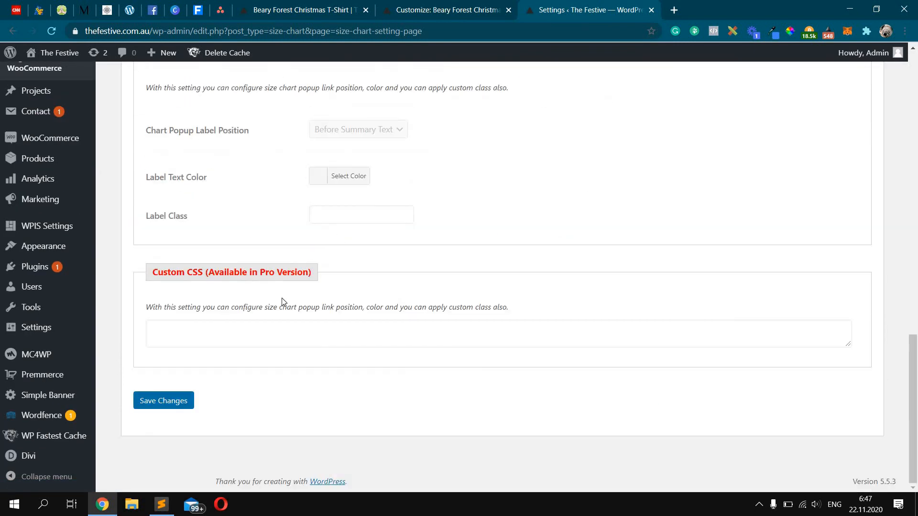
pyautogui.click(447, 10)
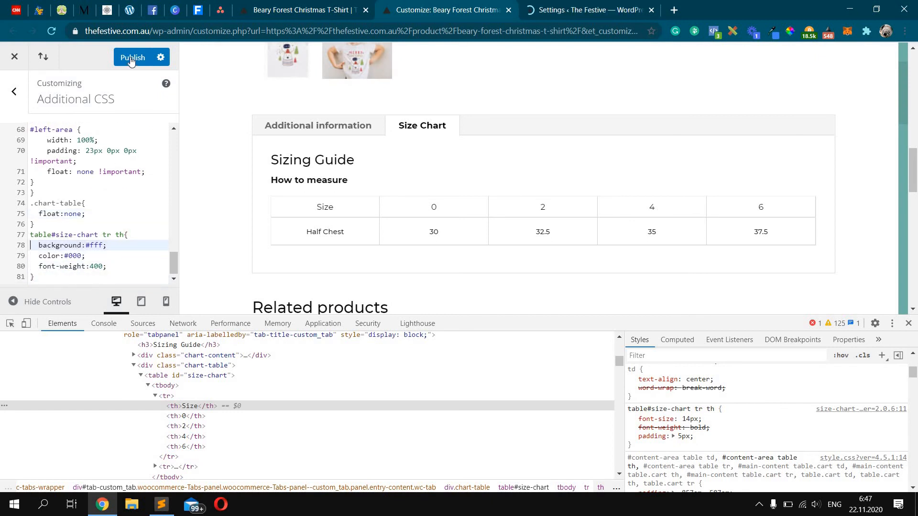
# - Publish the Customizer CSS, reload the live Beary Forest T-shirt page and close DevTools
pyautogui.click(132, 57)
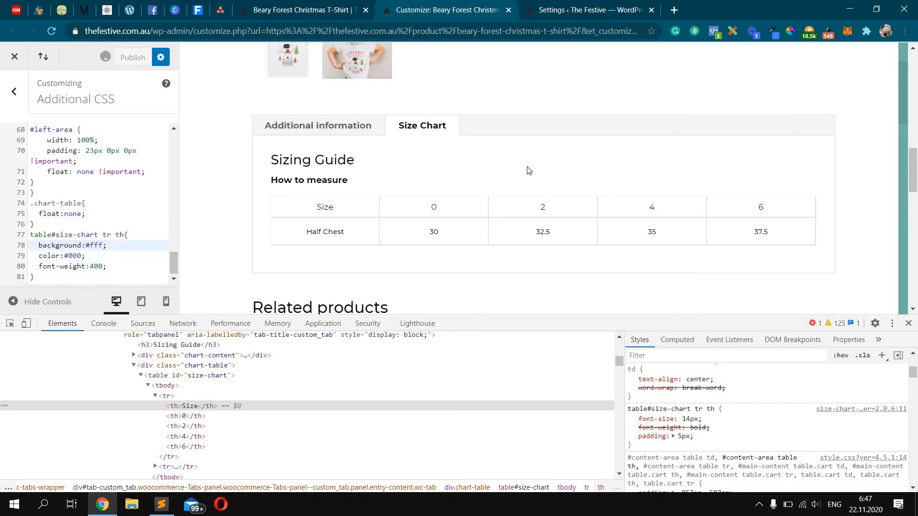
pyautogui.click(298, 10)
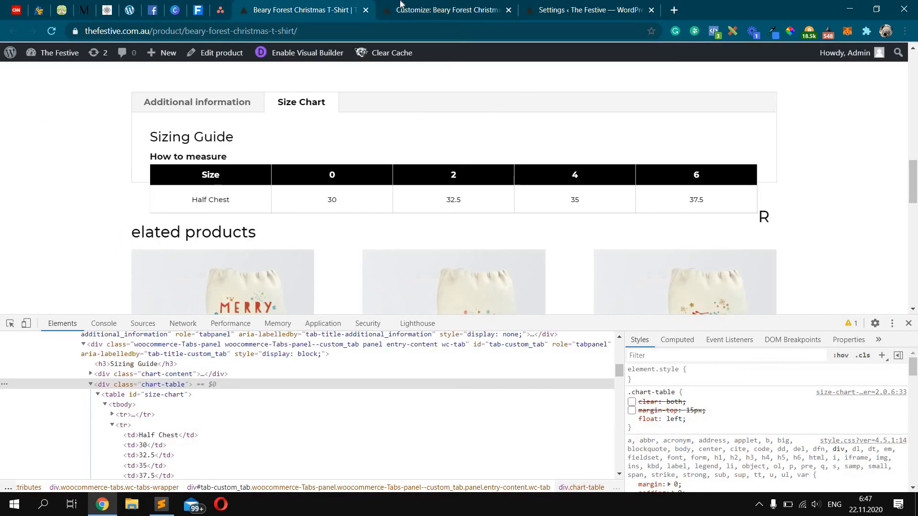
pyautogui.click(446, 10)
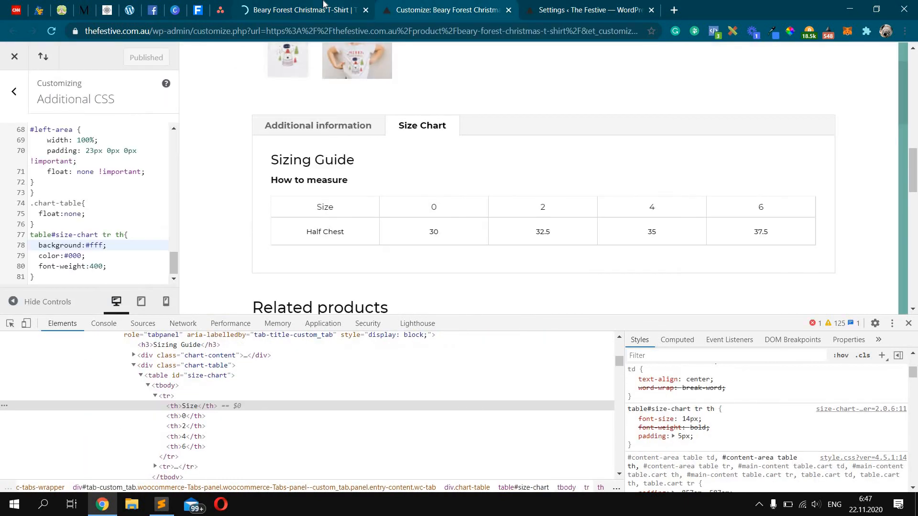
pyautogui.click(298, 10)
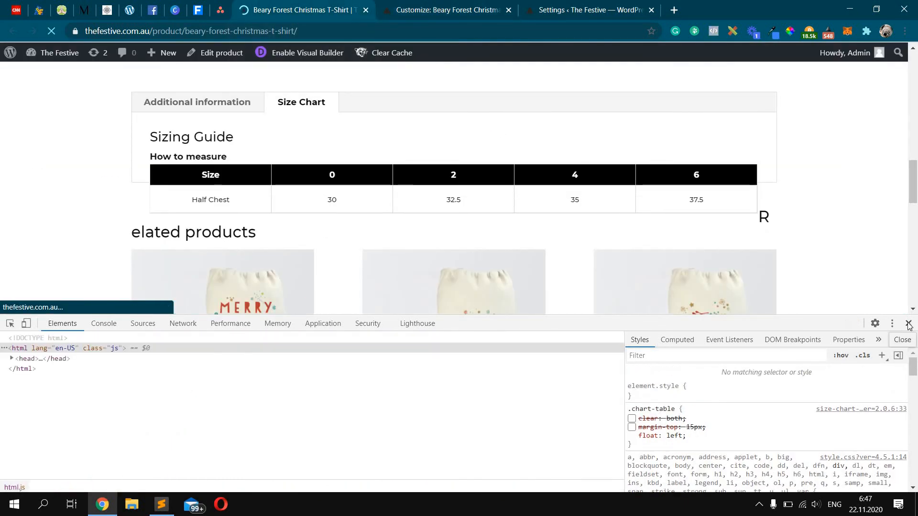
pyautogui.click(909, 325)
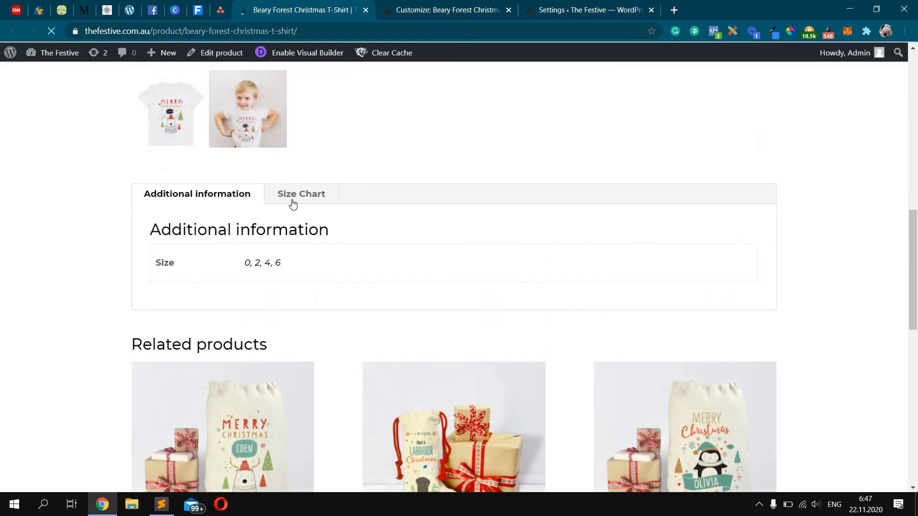
# - Check the Size Chart tab on the product page, then open the Sizing Guide chart's Edit screen
pyautogui.click(301, 194)
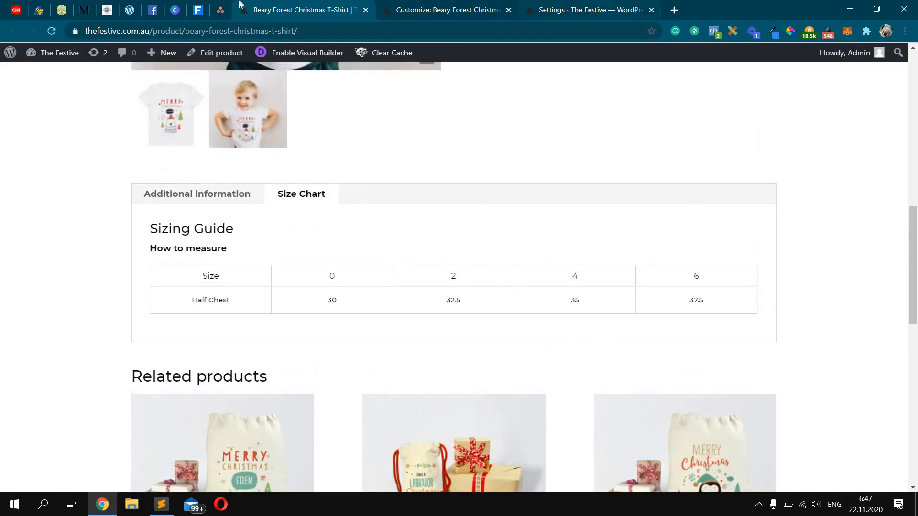
pyautogui.click(587, 10)
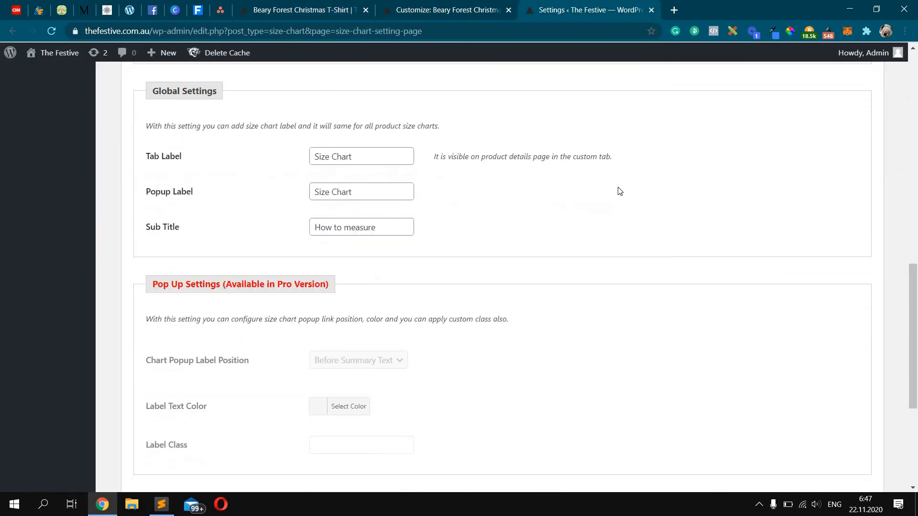
pyautogui.click(361, 228)
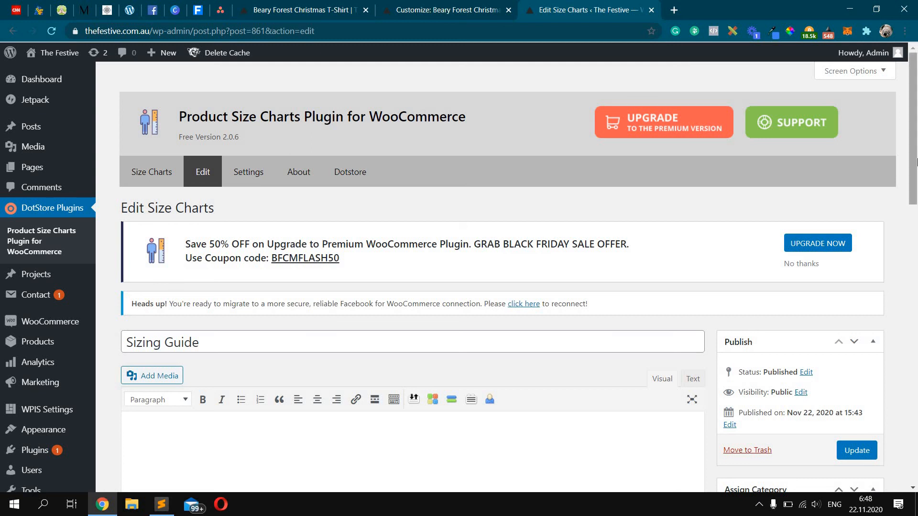
# - Scroll through the Sizing Guide's Size Chart Settings and table values without changing them
pyautogui.scroll(-3)
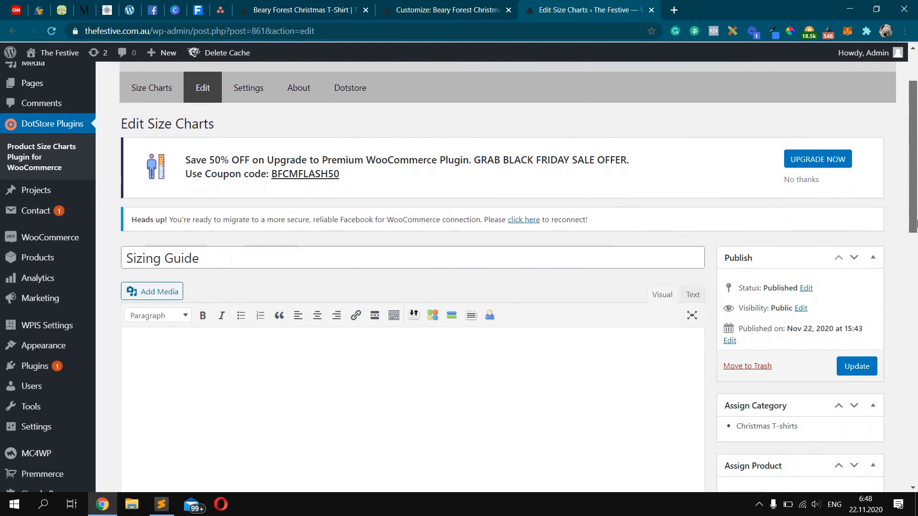
pyautogui.scroll(-3)
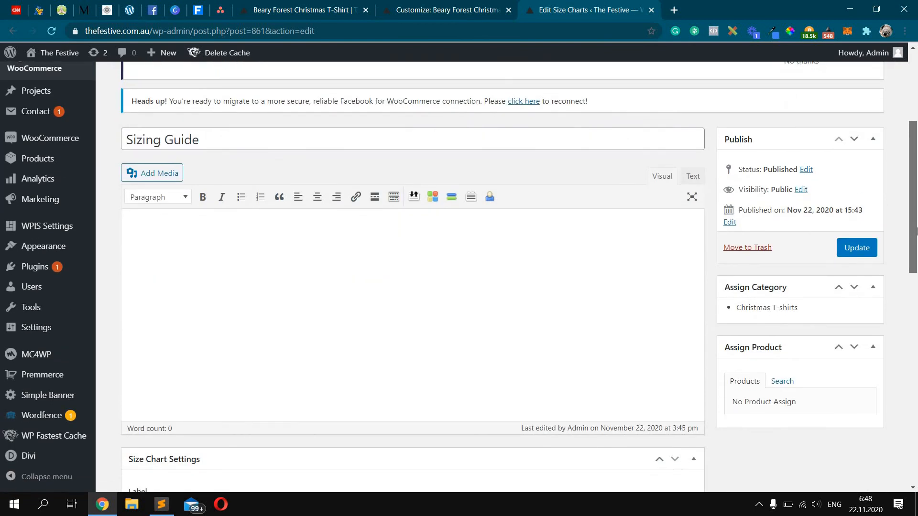
pyautogui.scroll(-3)
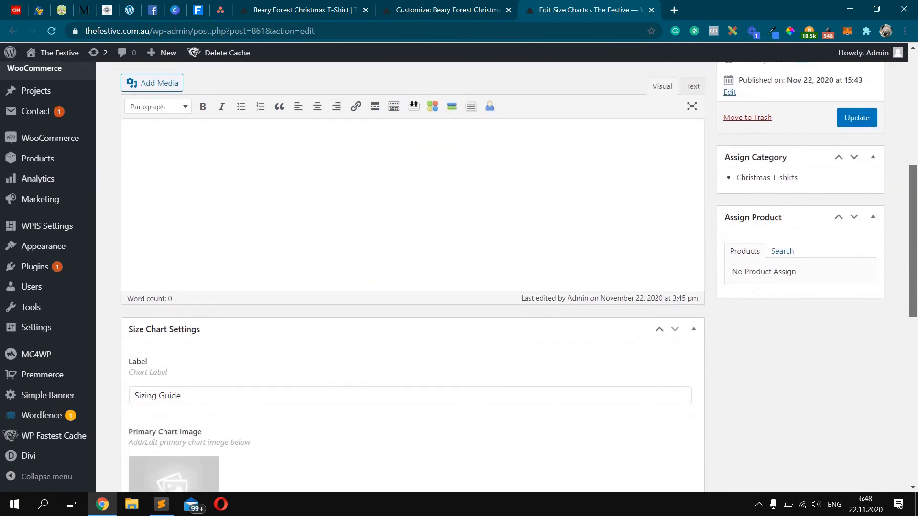
pyautogui.scroll(-3)
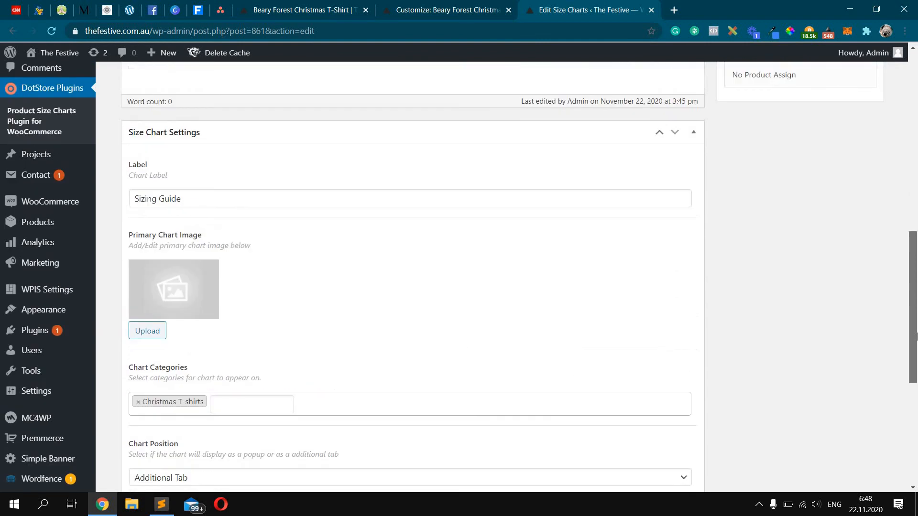
pyautogui.scroll(-3)
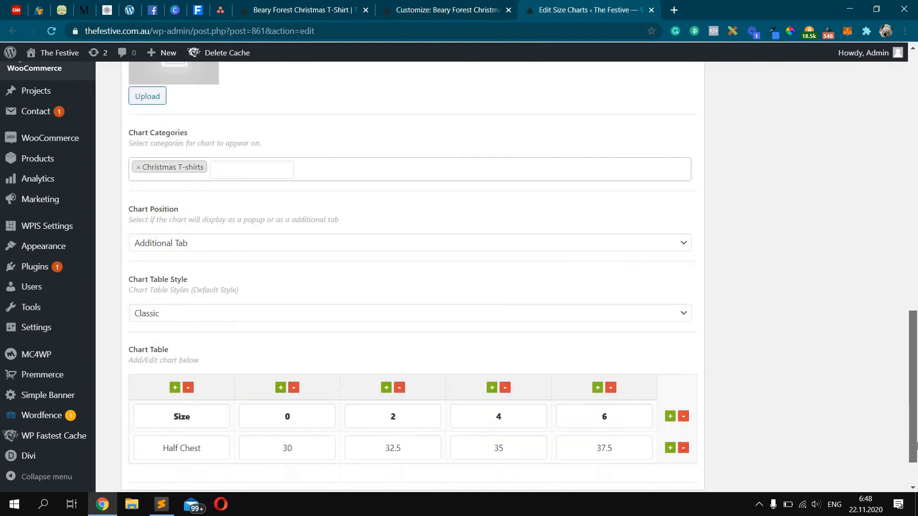
pyautogui.scroll(-3)
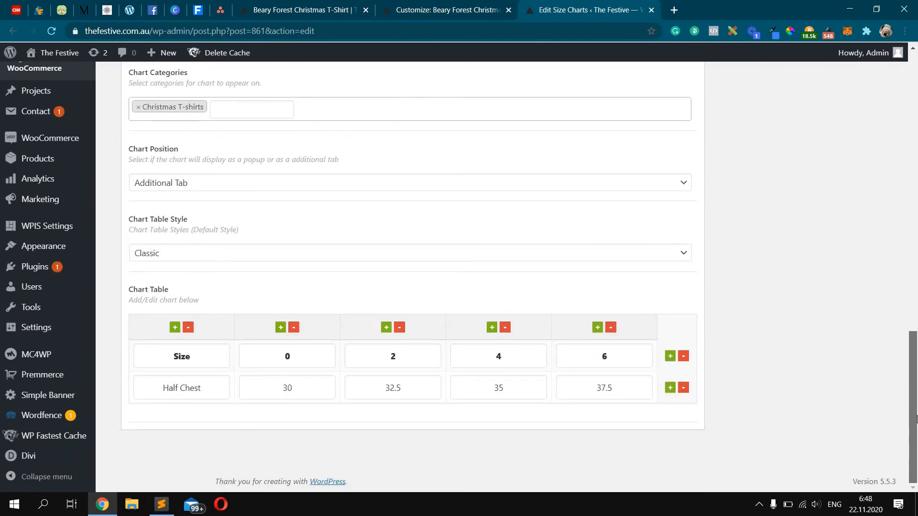
pyautogui.scroll(3)
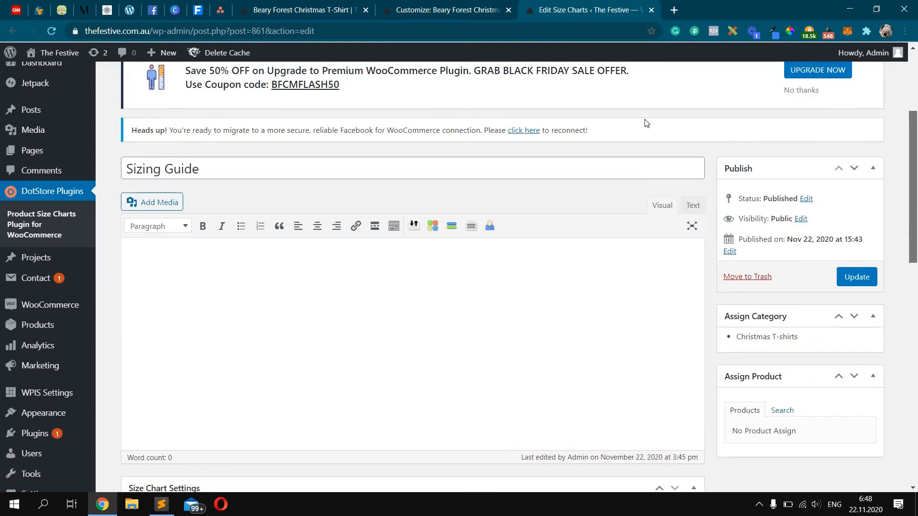
# - Add a .chart-content span b { display:none } rule hiding the subtitle and publish it
pyautogui.click(300, 9)
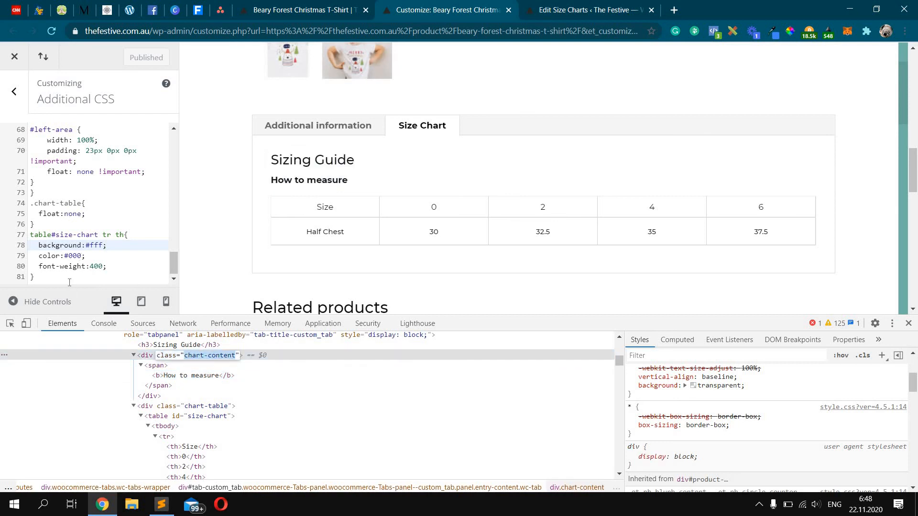
pyautogui.write('.chart-content')
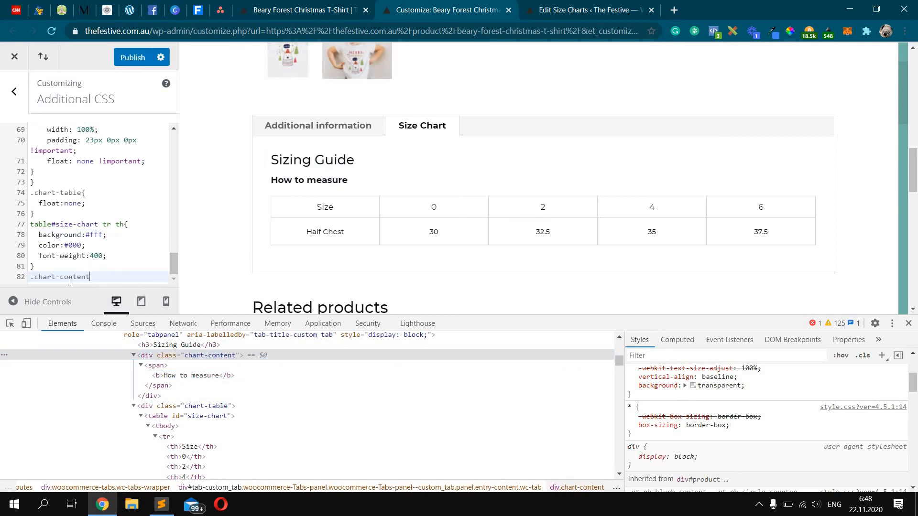
pyautogui.write('sapn b')
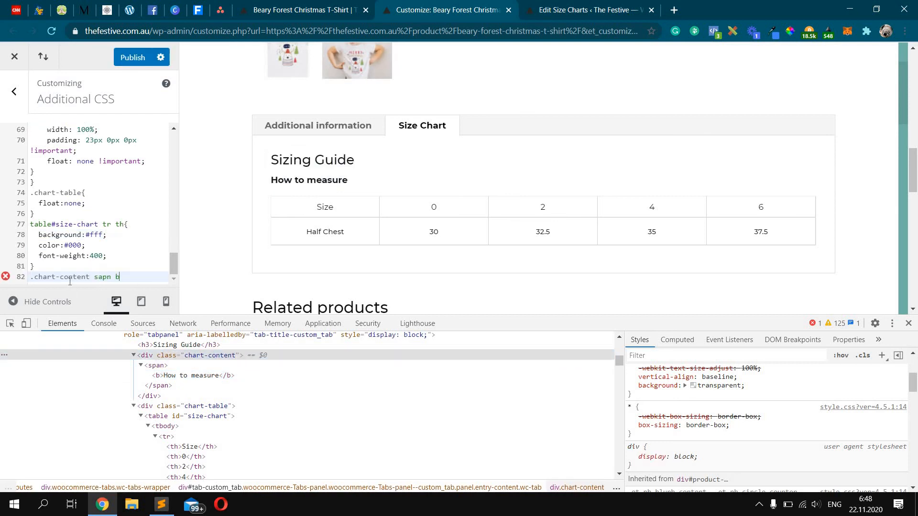
pyautogui.write('{')
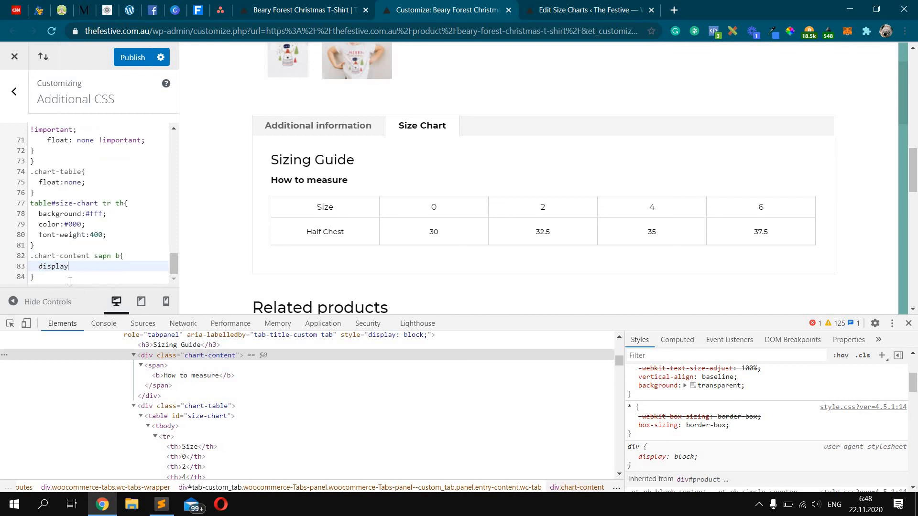
pyautogui.write(':none;')
pyautogui.click(98, 255)
pyautogui.write('p')
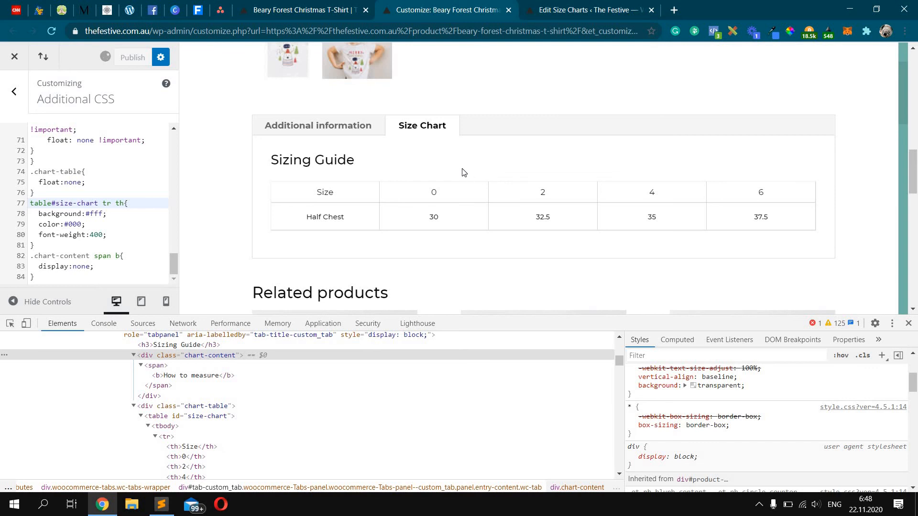
pyautogui.click(132, 57)
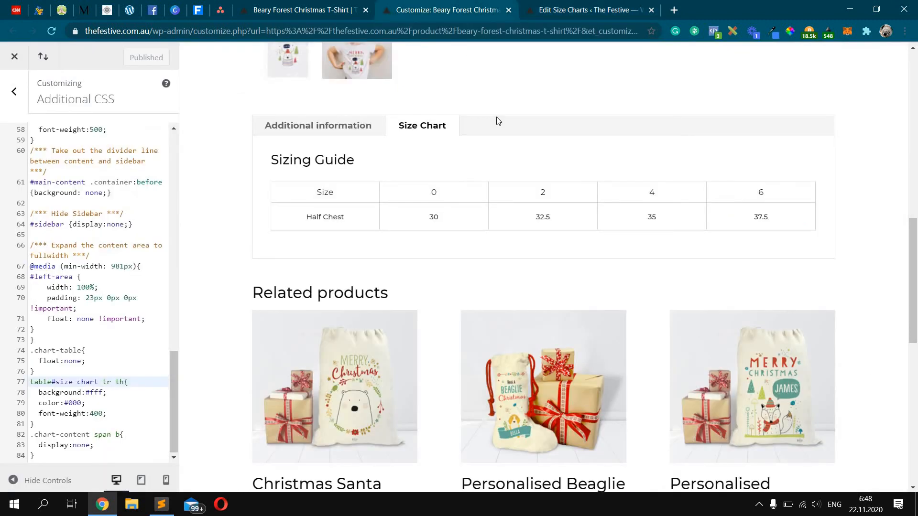
# - Check the live product page's size chart tab no longer shows the 'How to measure' subtitle
pyautogui.click(301, 10)
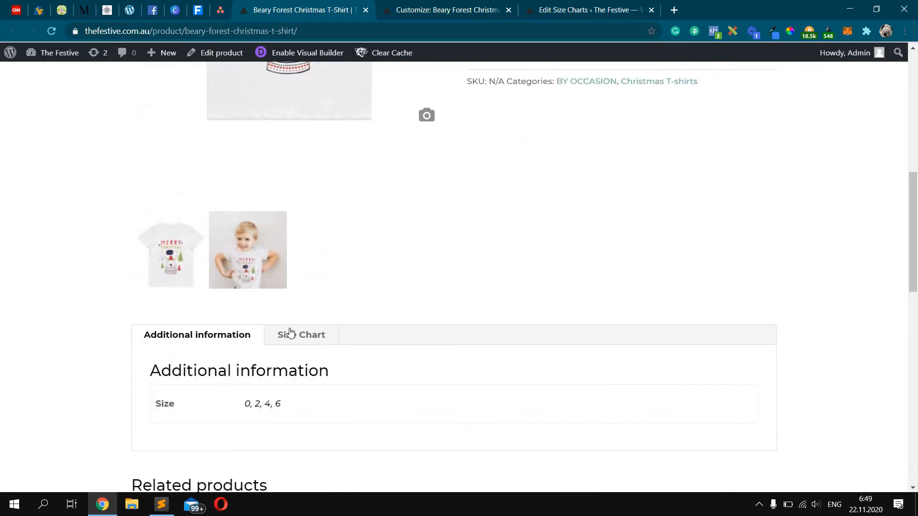
pyautogui.click(302, 335)
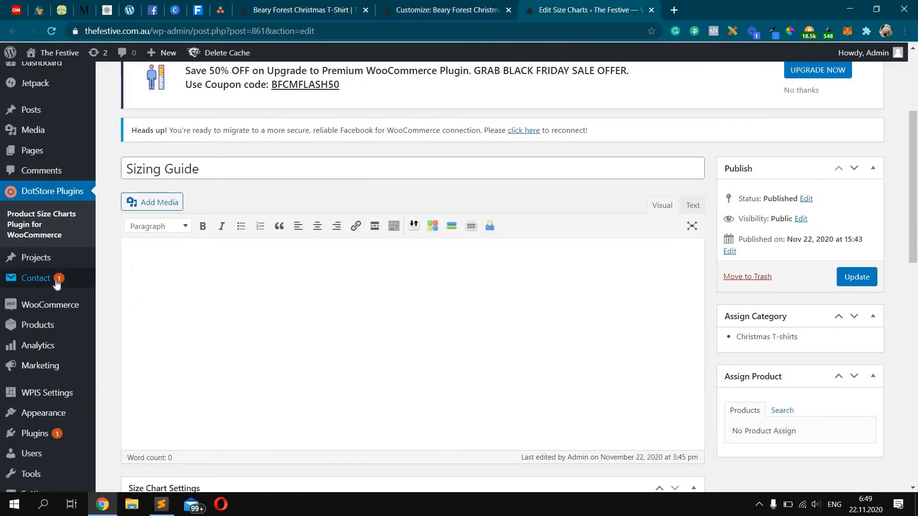
# - Change the plugin's Tab Label under Global Settings to 'Size Guide' and save
pyautogui.click(447, 9)
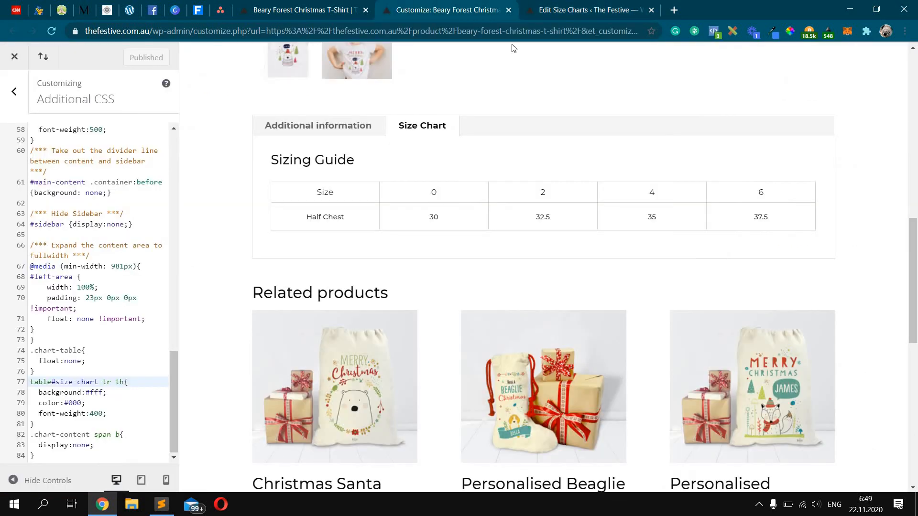
pyautogui.click(585, 10)
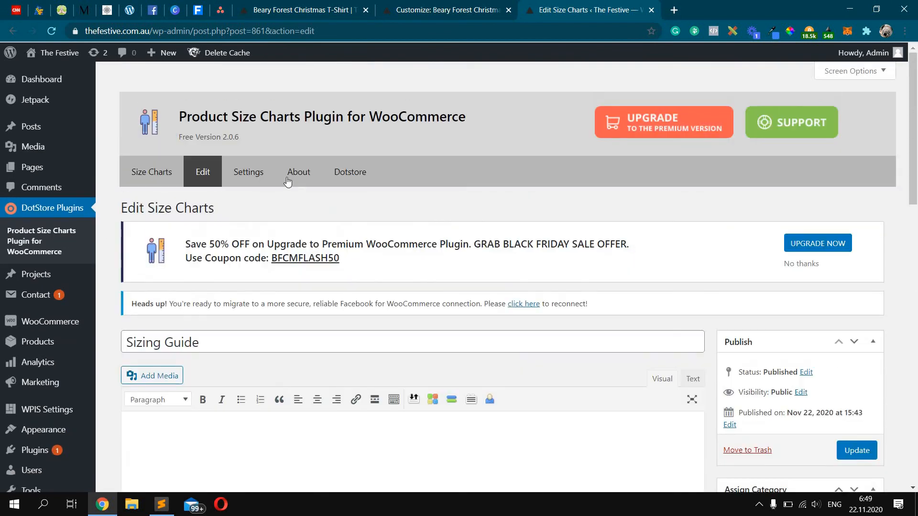
pyautogui.click(298, 171)
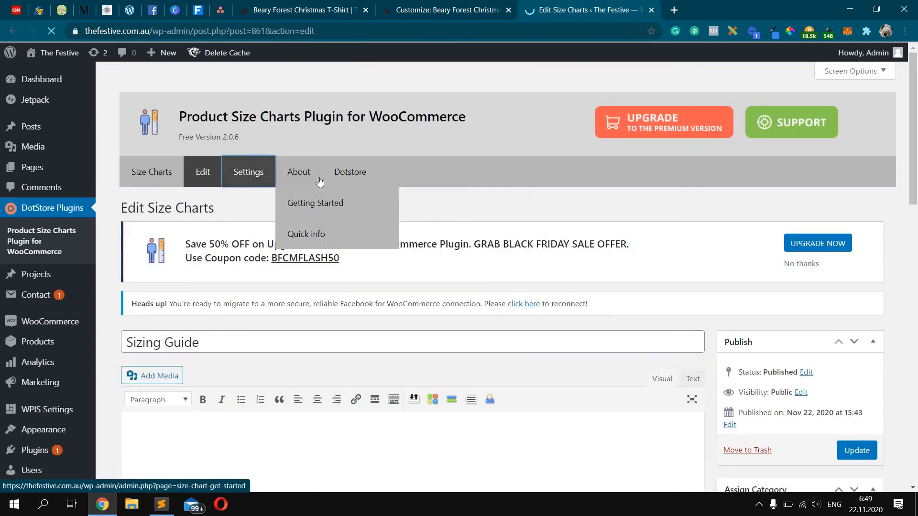
pyautogui.click(248, 172)
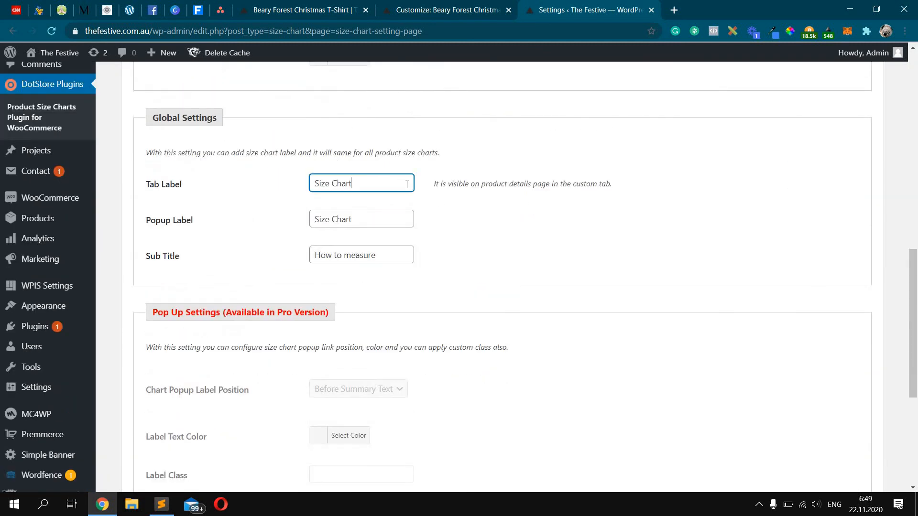
pyautogui.click(220, 10)
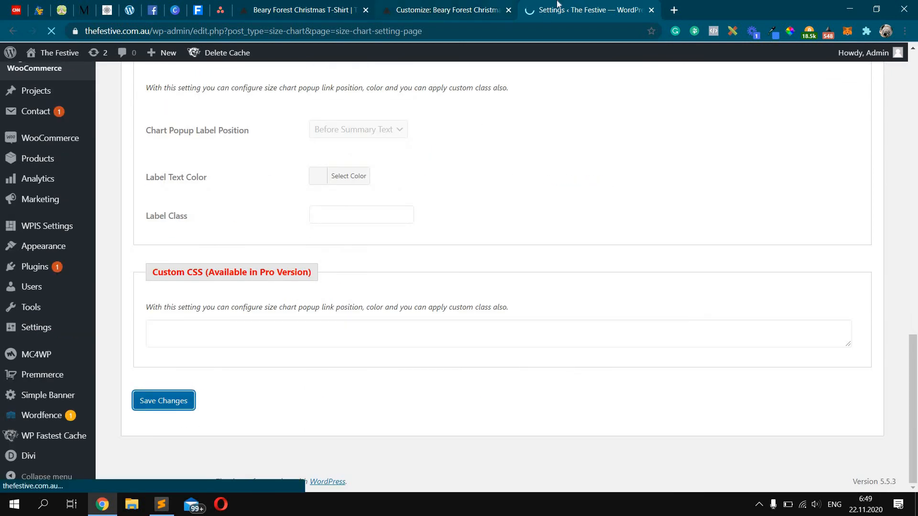
pyautogui.click(298, 9)
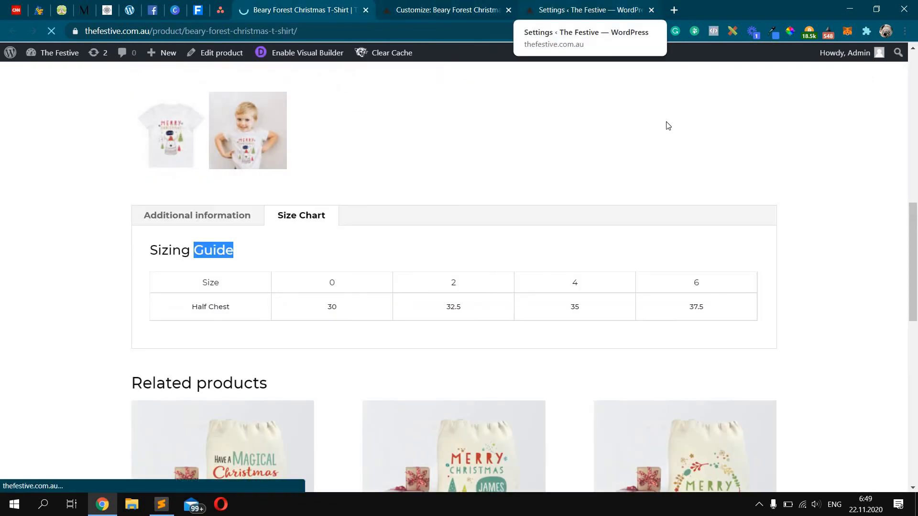
# - Review the saved plugin settings, then go to the store's Christmas category page
pyautogui.click(197, 215)
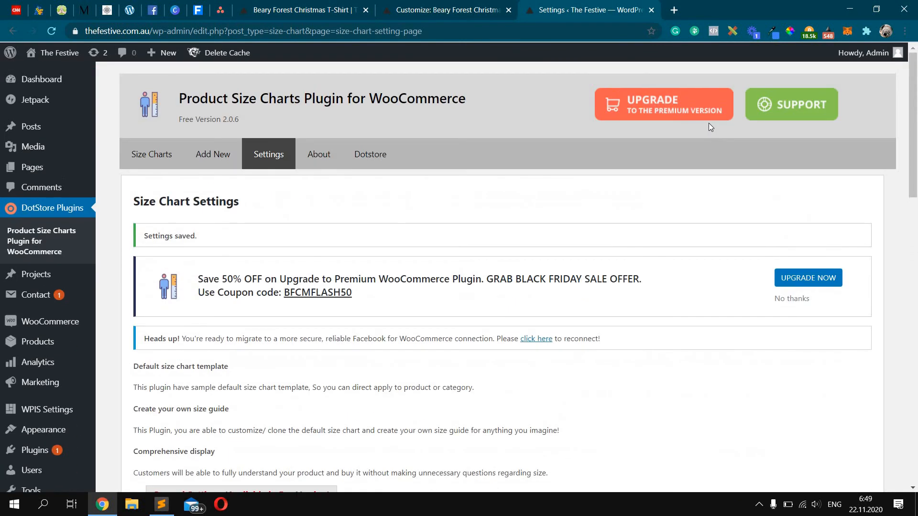
pyautogui.scroll(-3)
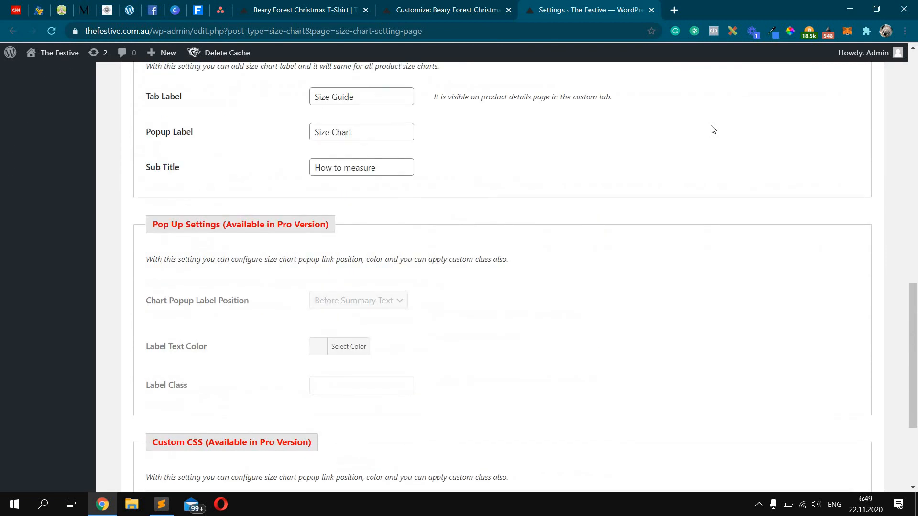
pyautogui.moveTo(705, 126)
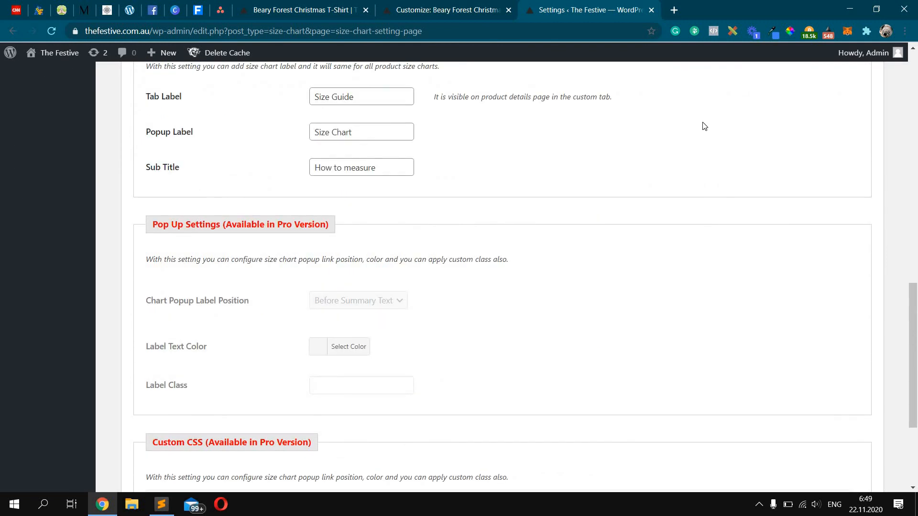
pyautogui.moveTo(386, 83)
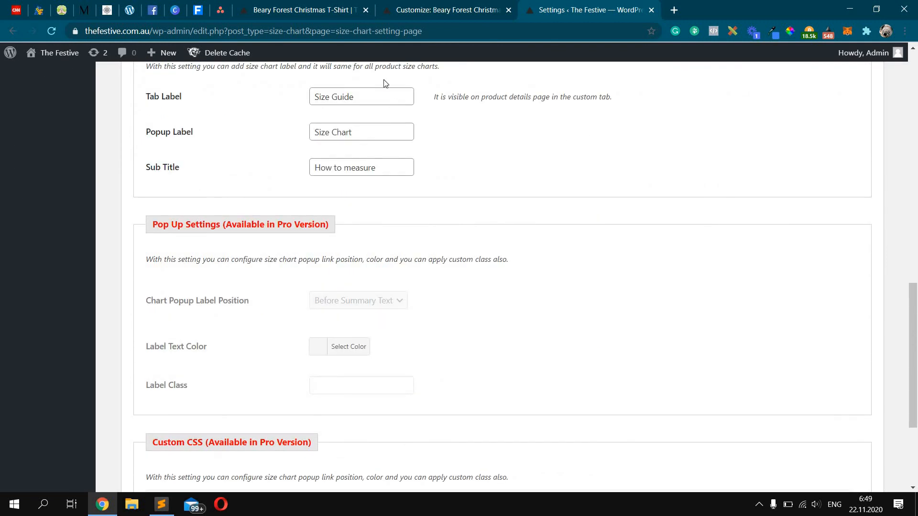
pyautogui.click(301, 10)
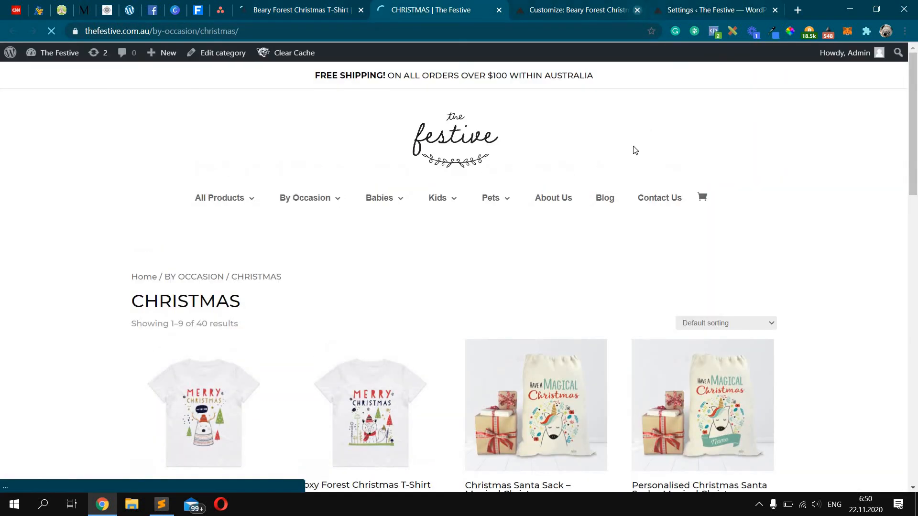
# - Check the Christmas Santa Sack product page shows no Size Guide tab
pyautogui.scroll(-3)
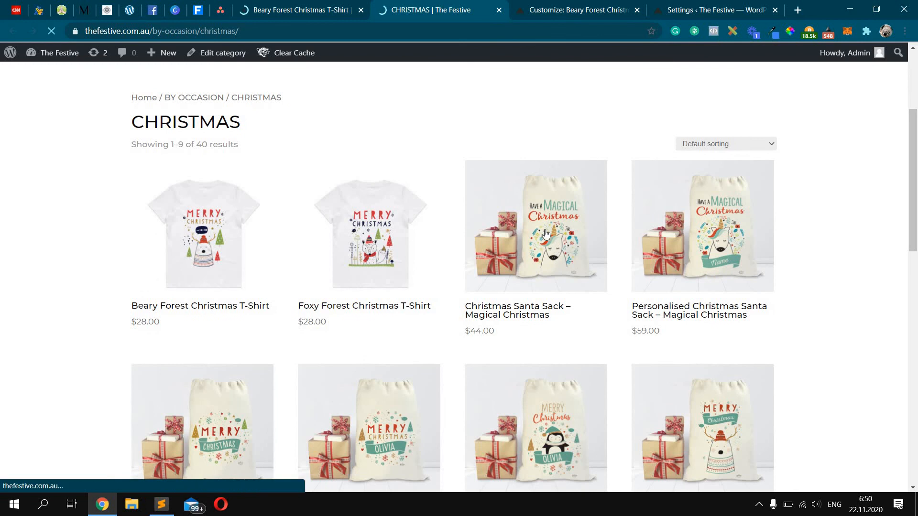
pyautogui.click(202, 232)
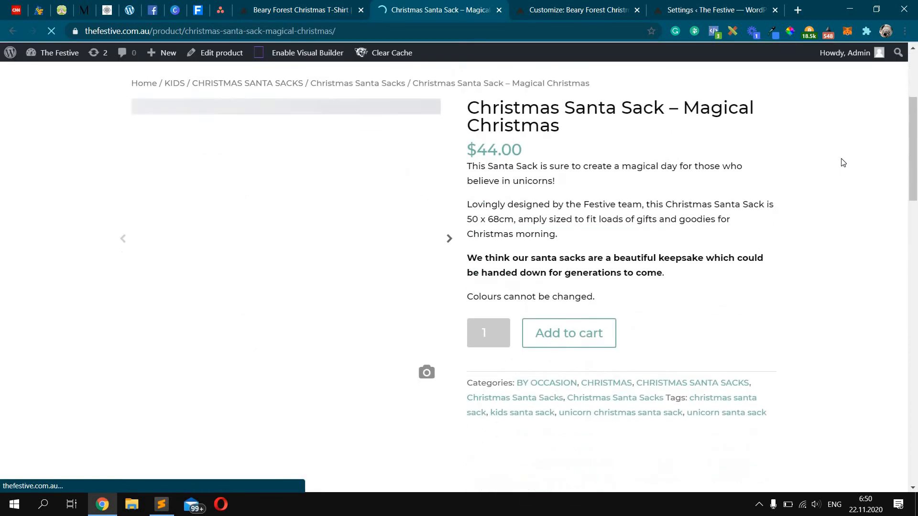
pyautogui.scroll(-3)
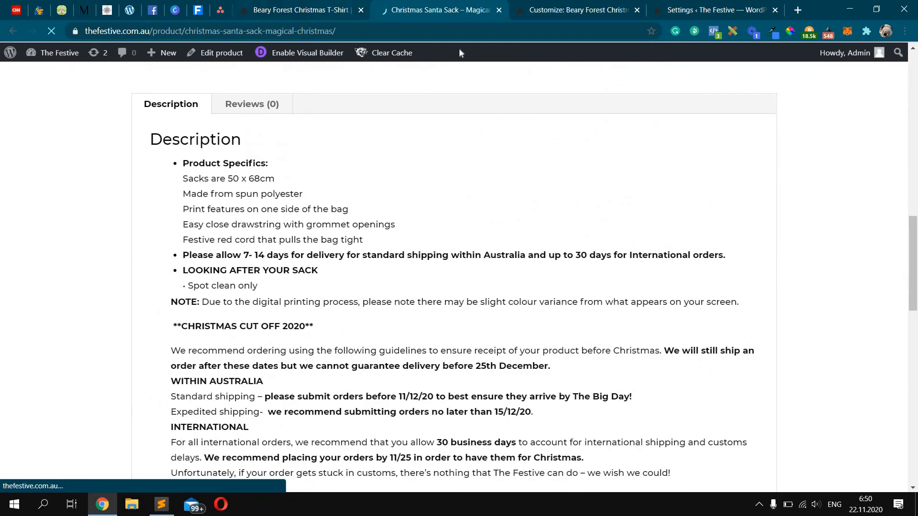
# - Confirm the Size Guide tab appears on the Magical Unicorn and Beary Forest T-shirt pages
pyautogui.click(298, 9)
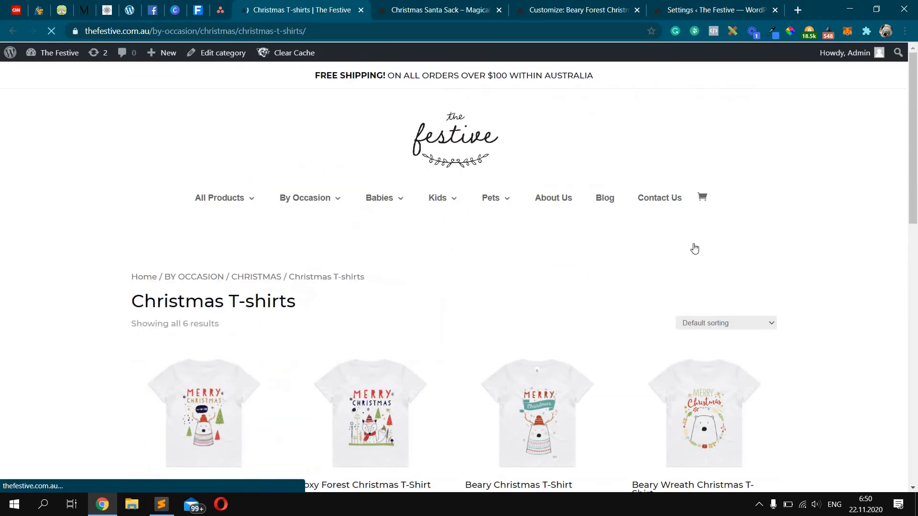
pyautogui.scroll(-3)
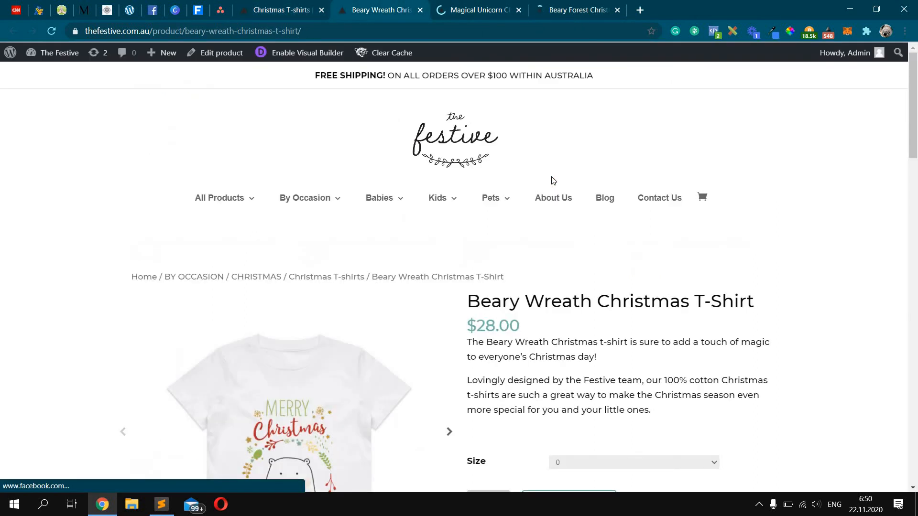
pyautogui.scroll(-3)
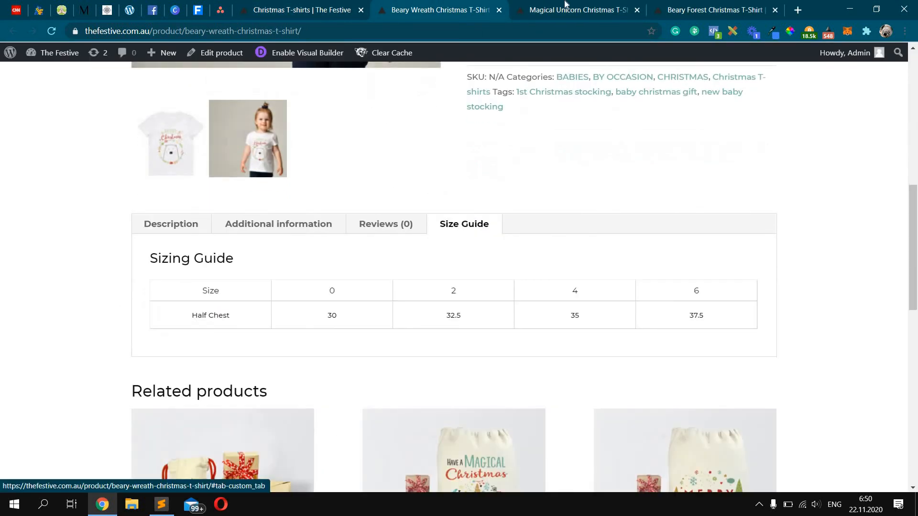
pyautogui.click(574, 9)
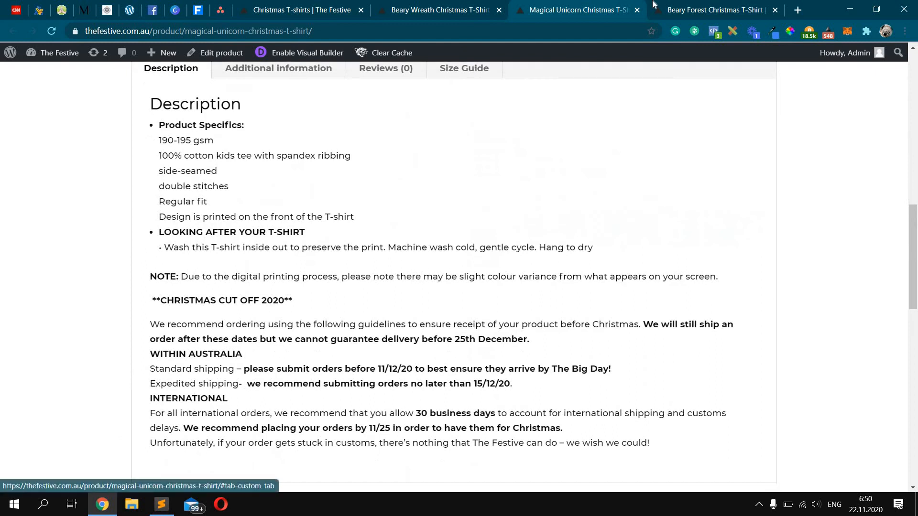
pyautogui.click(714, 9)
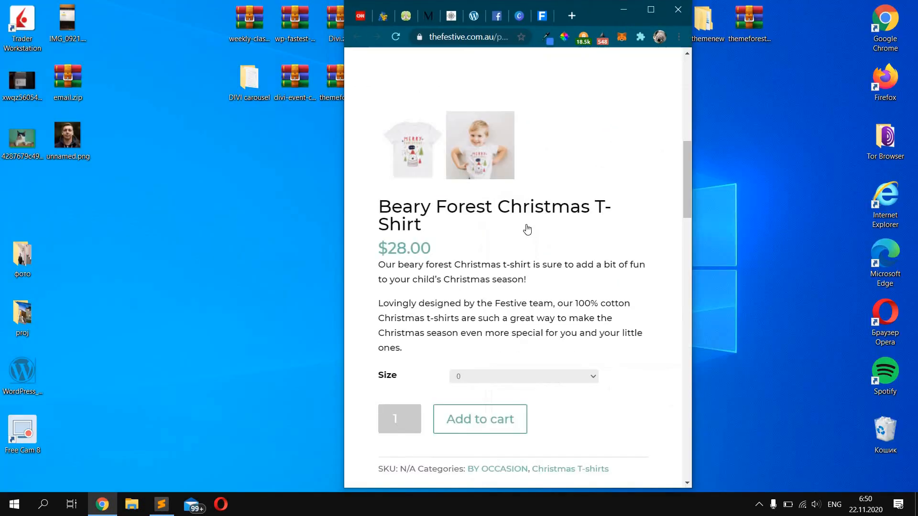
# - Confirm the Beary Forest Sizing Guide table fits the mobile-width preview, then return to desktop view
pyautogui.scroll(-3)
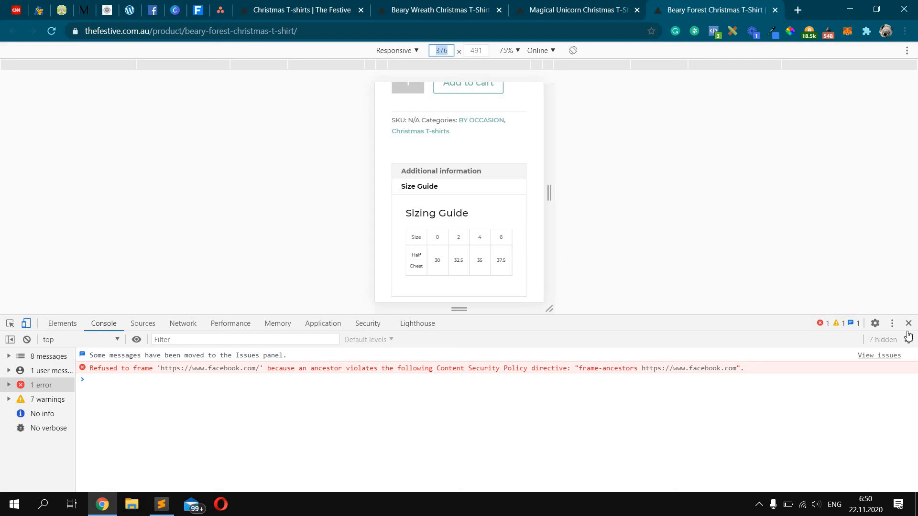
pyautogui.click(908, 323)
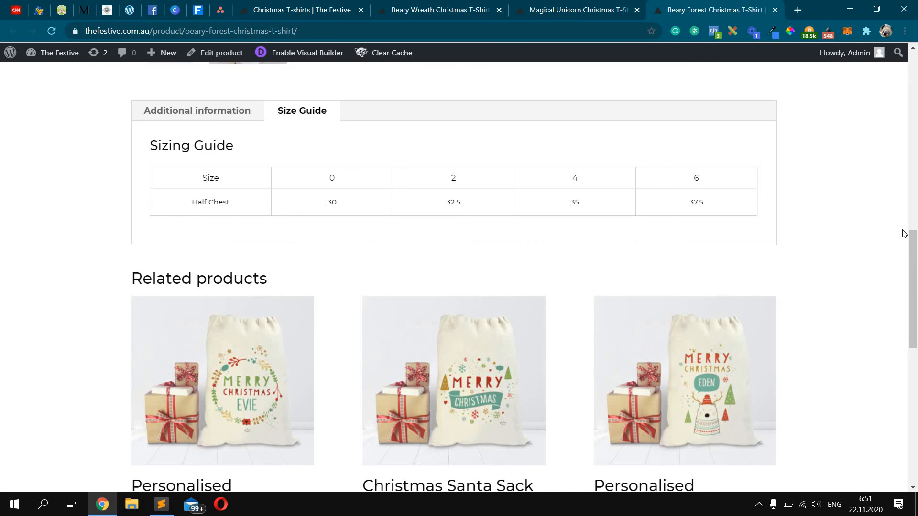
pyautogui.moveTo(904, 312)
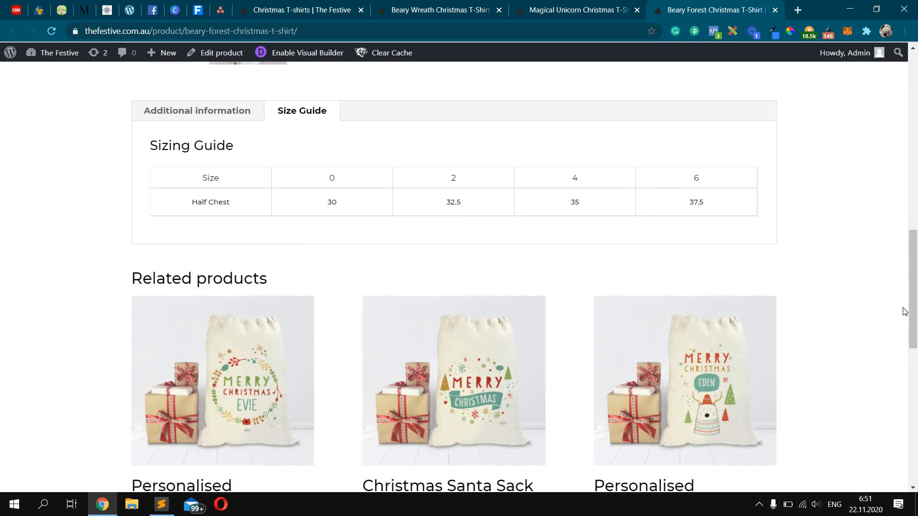